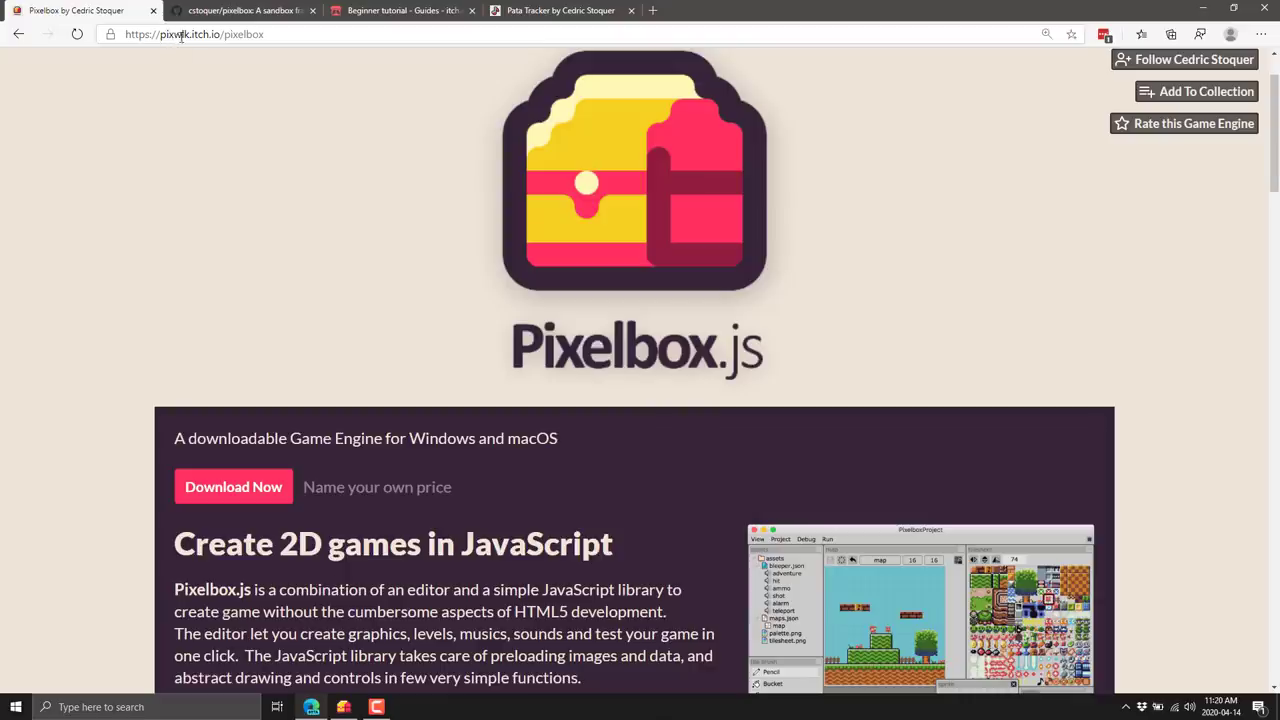
pyautogui.moveTo(285, 188)
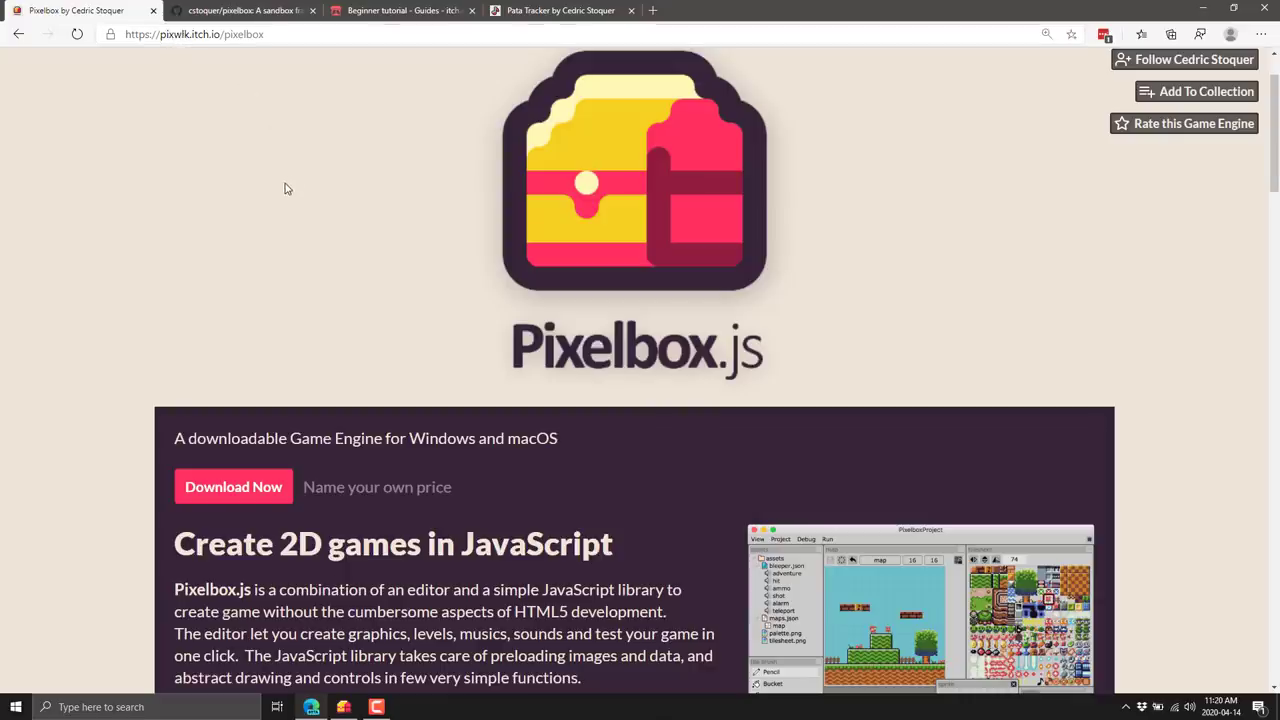
# Scroll the Pixelbox.js itch.io page down through its feature sections to '...And more!'.
pyautogui.scroll(-3)
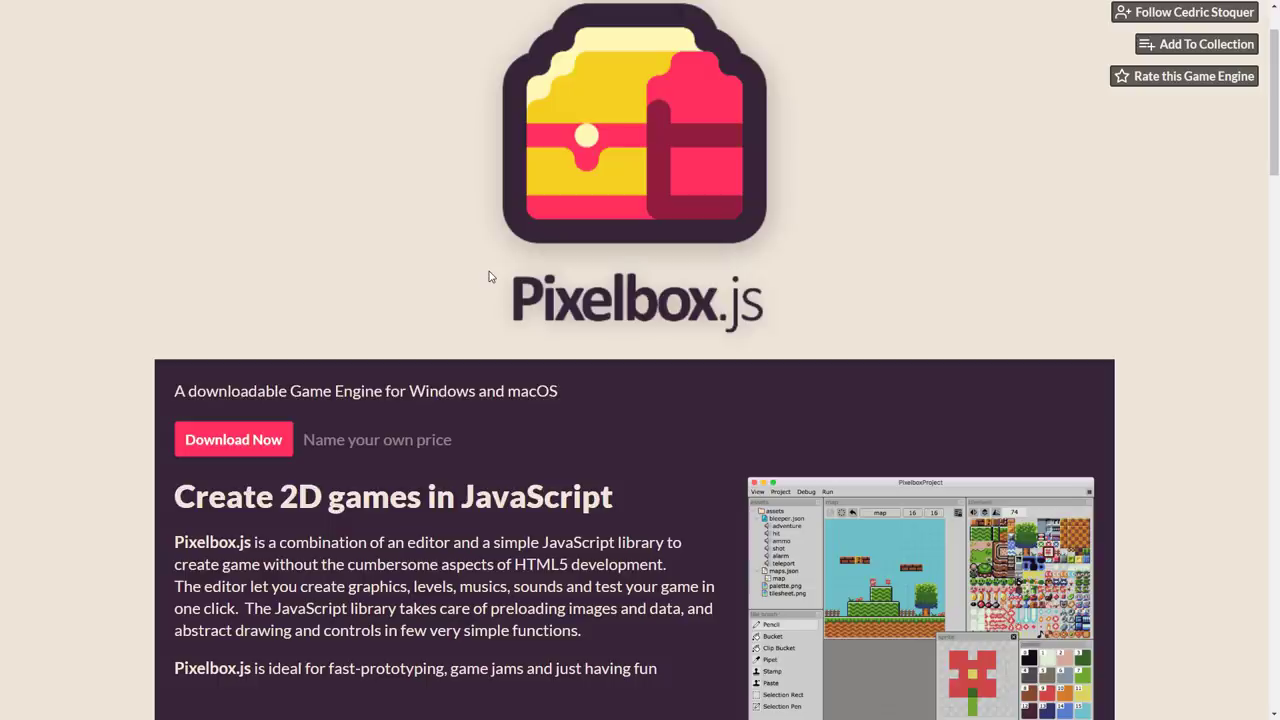
pyautogui.scroll(-3)
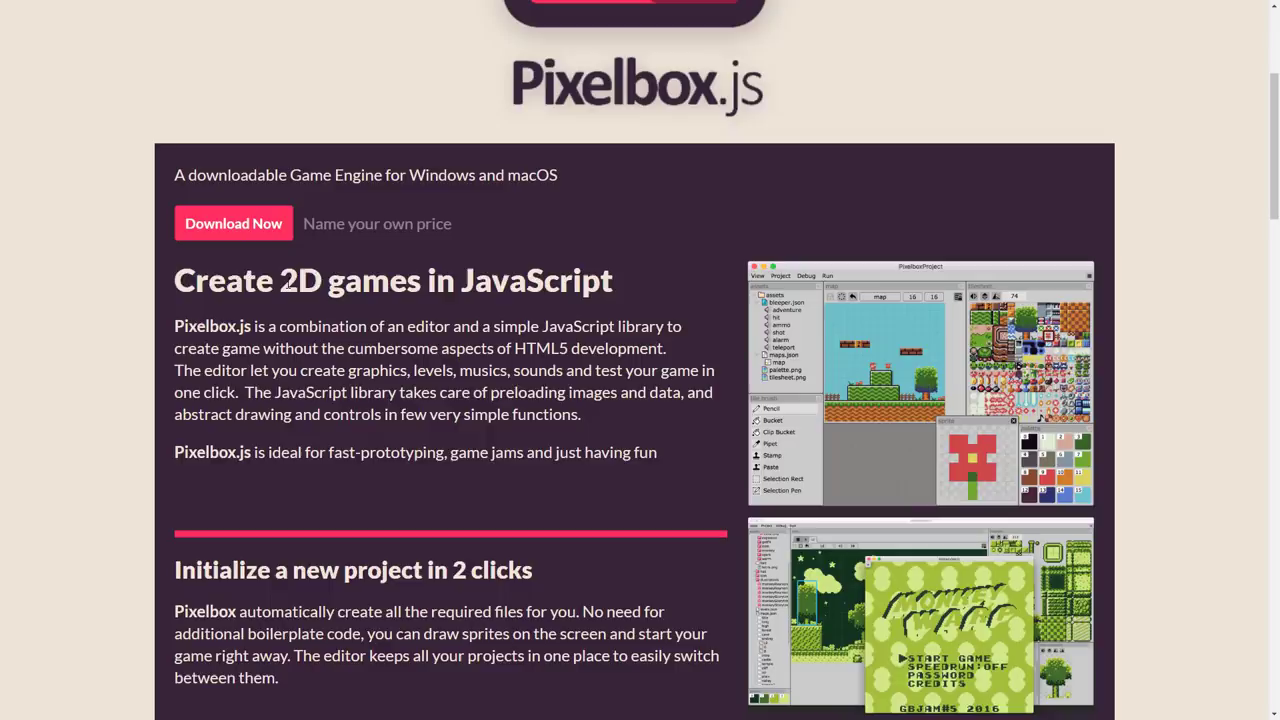
pyautogui.scroll(-3)
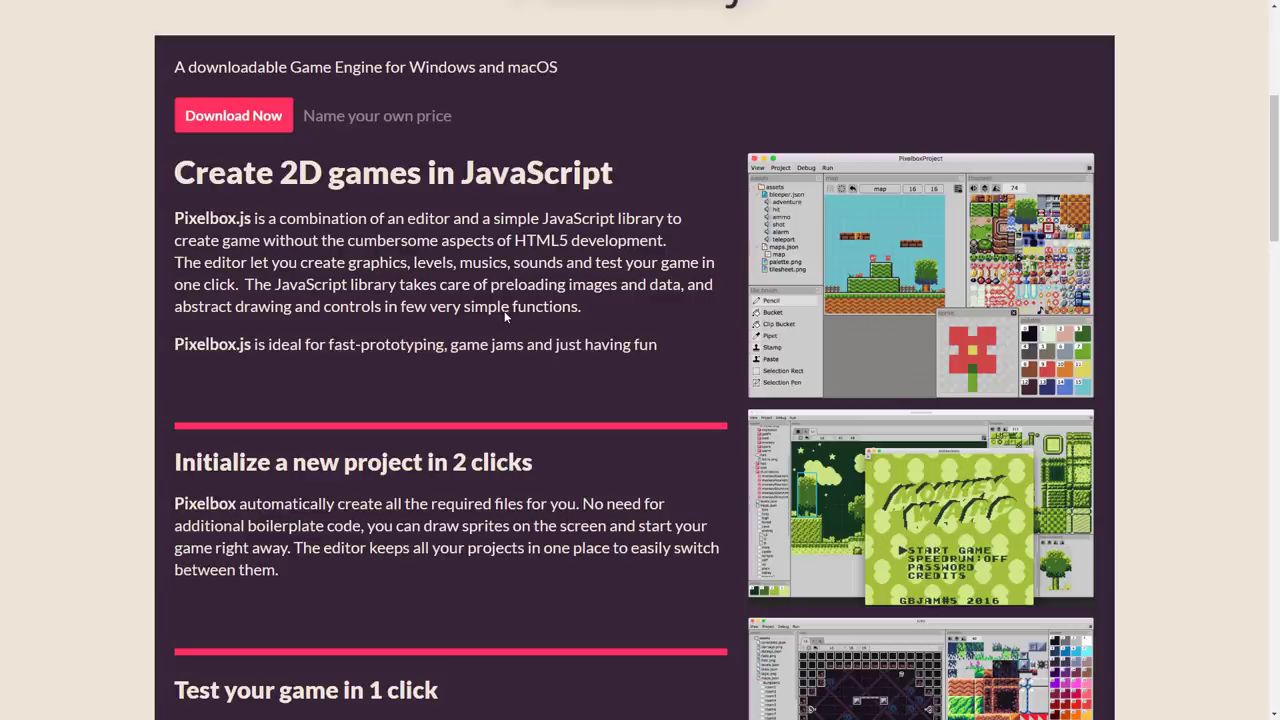
pyautogui.scroll(-3)
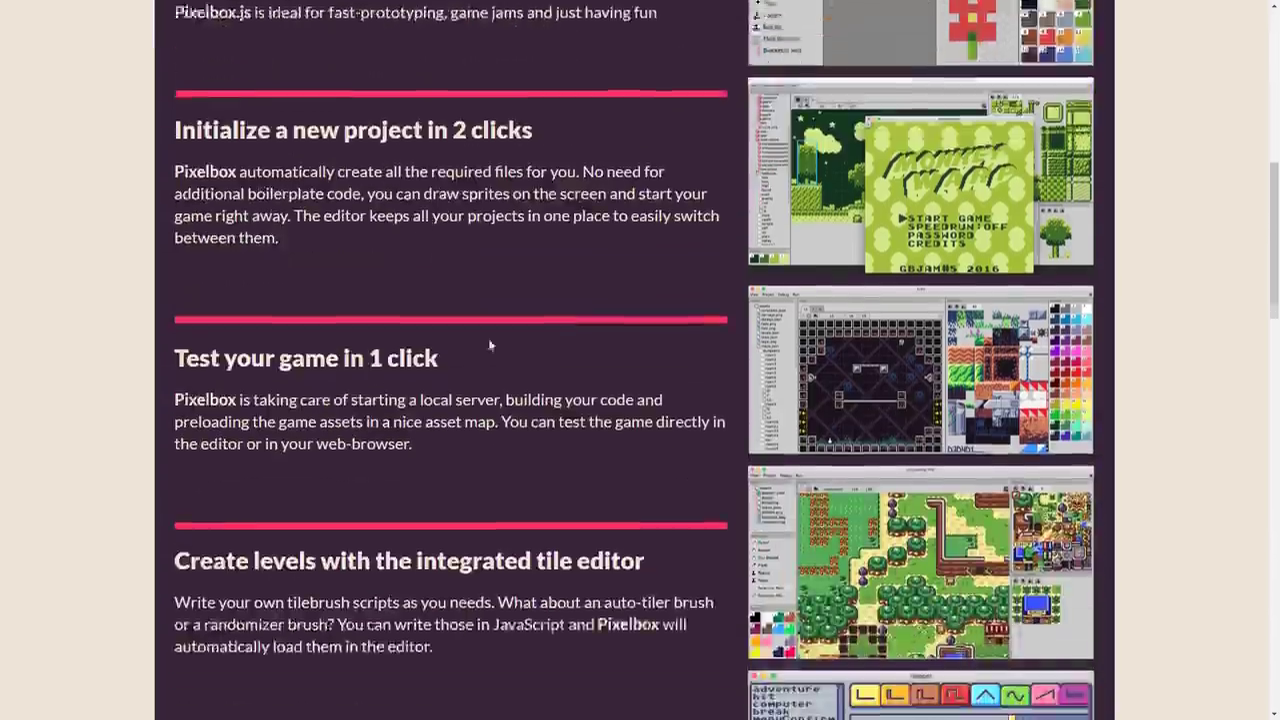
pyautogui.scroll(-3)
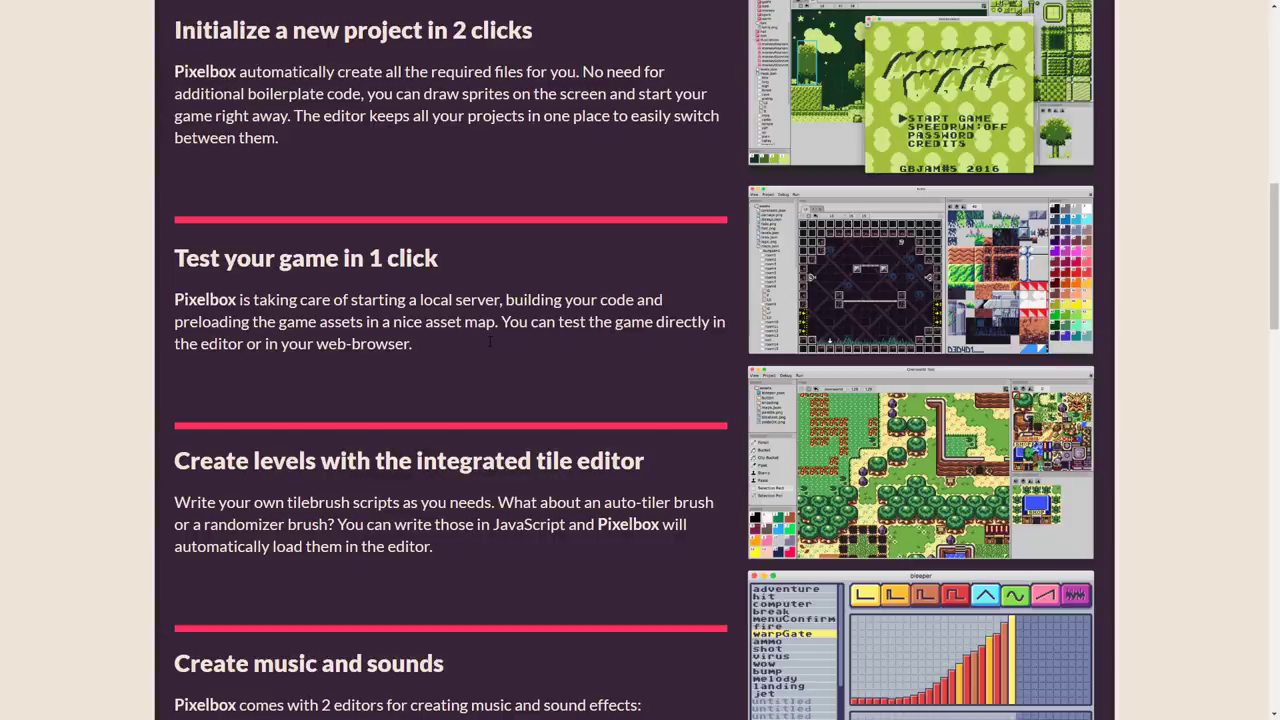
pyautogui.scroll(-3)
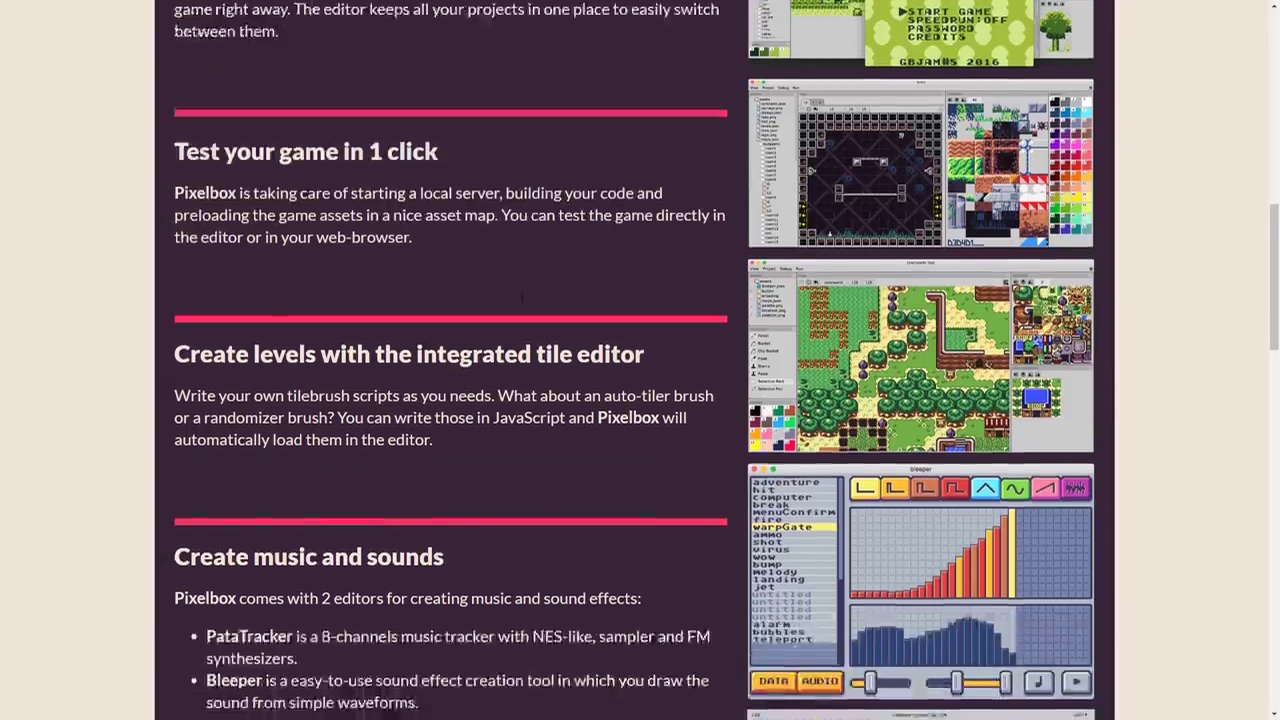
pyautogui.scroll(-3)
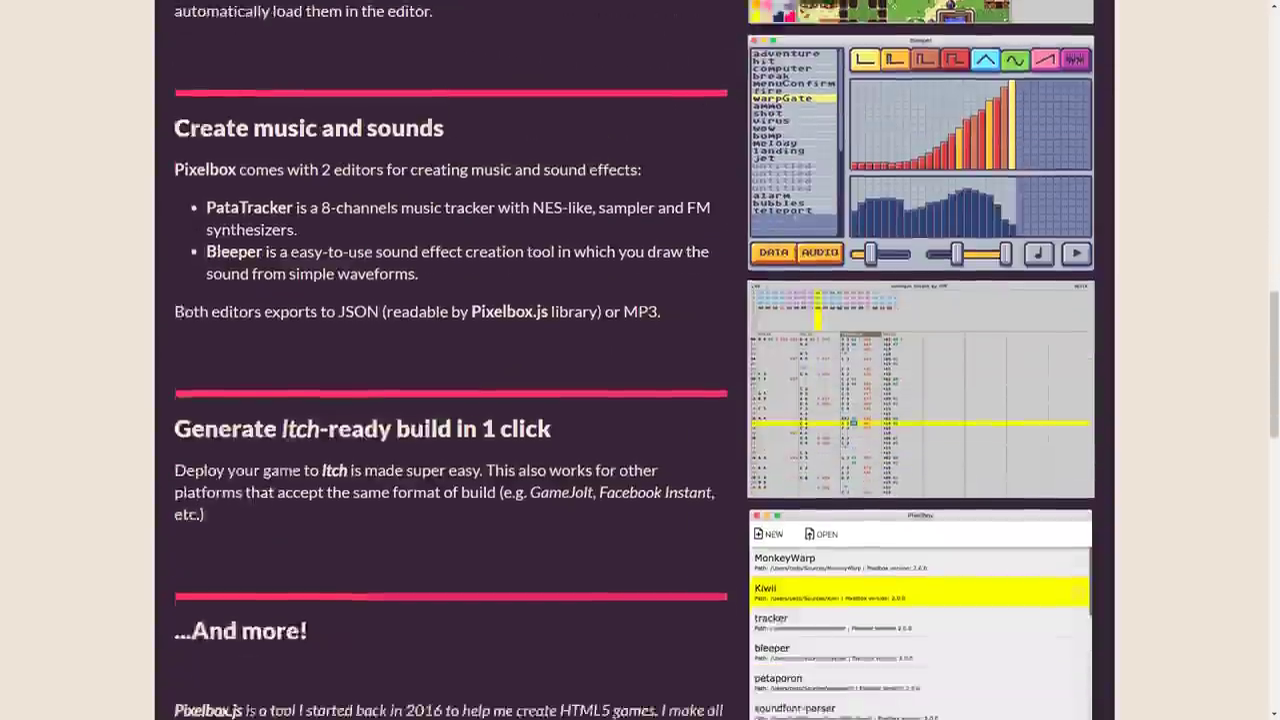
pyautogui.scroll(-3)
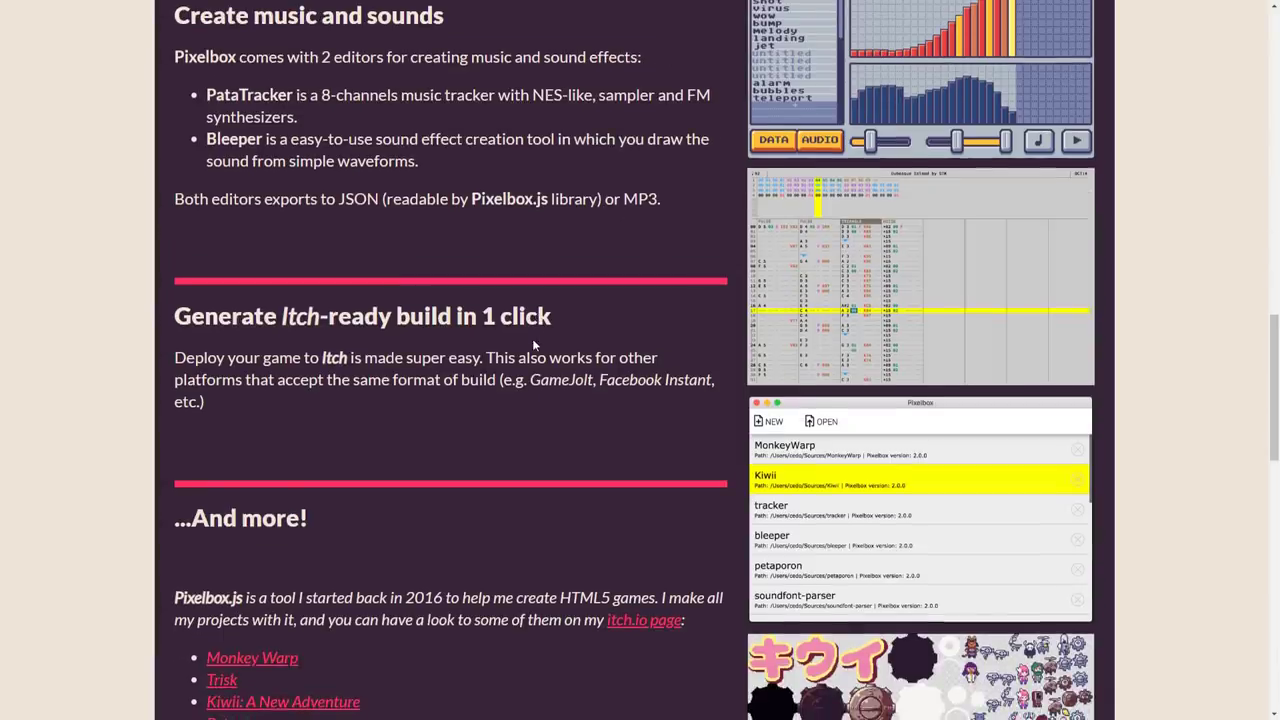
pyautogui.scroll(-3)
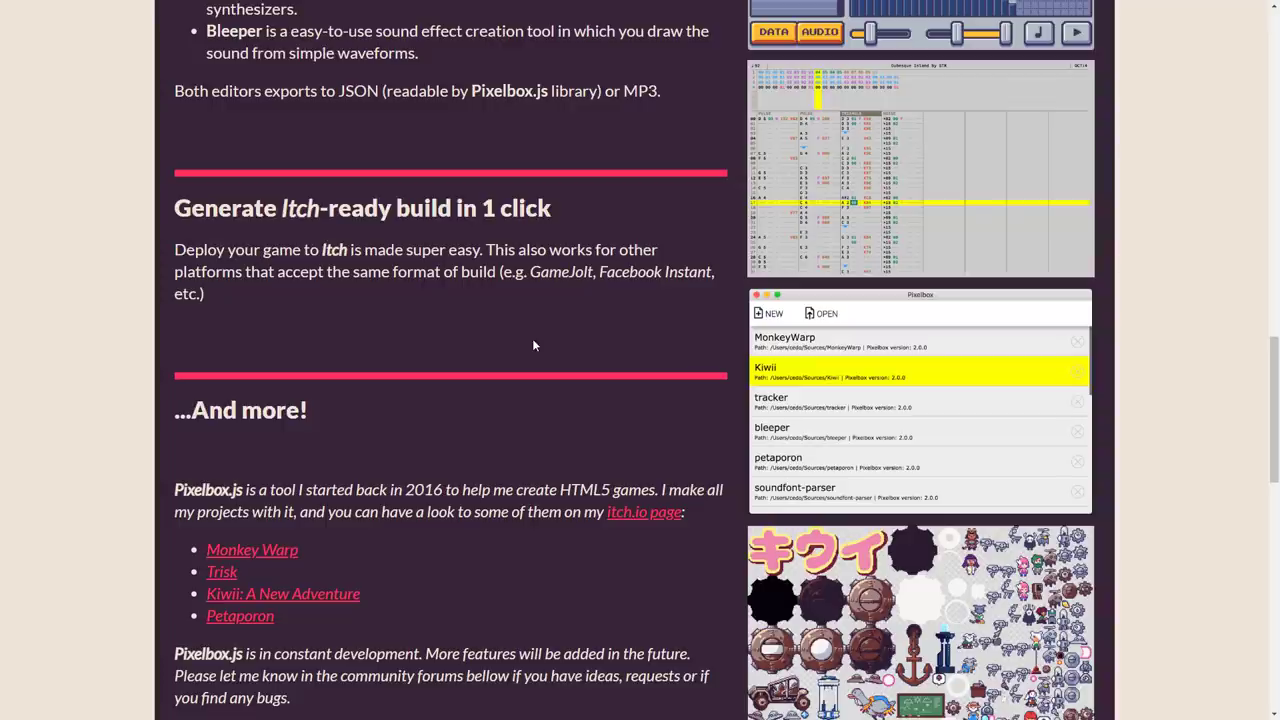
pyautogui.moveTo(257, 554)
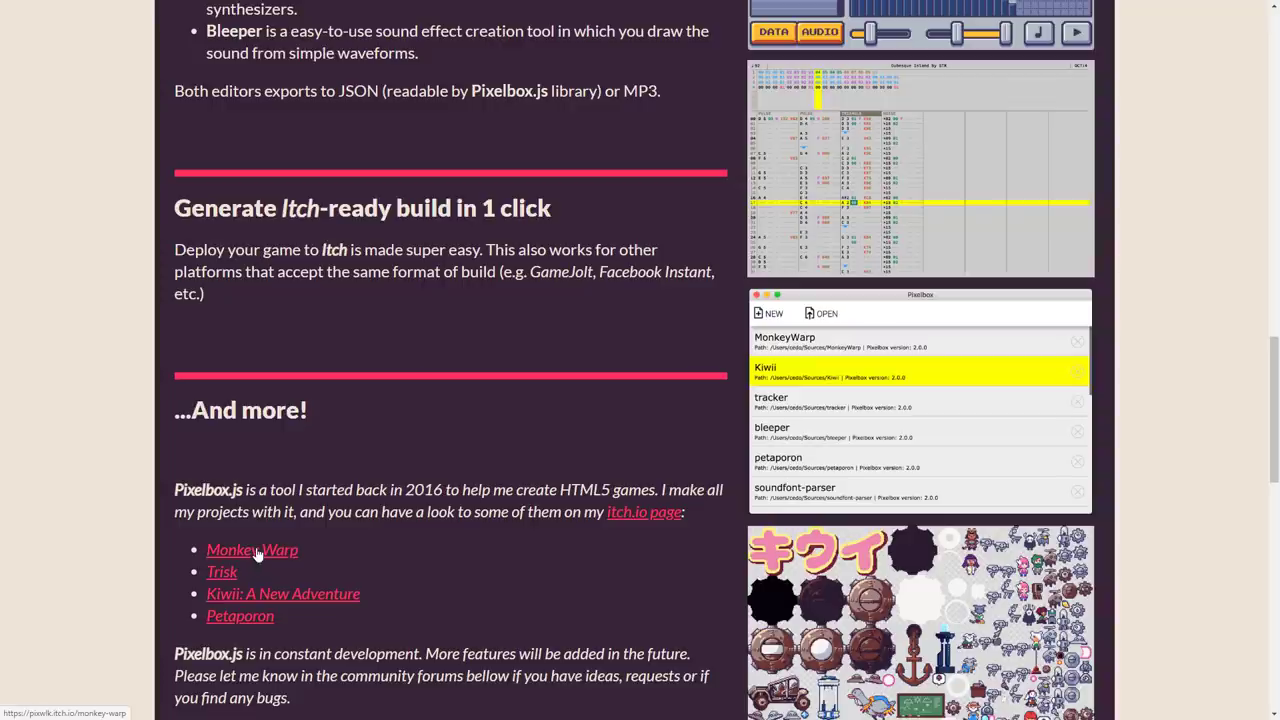
pyautogui.moveTo(505, 540)
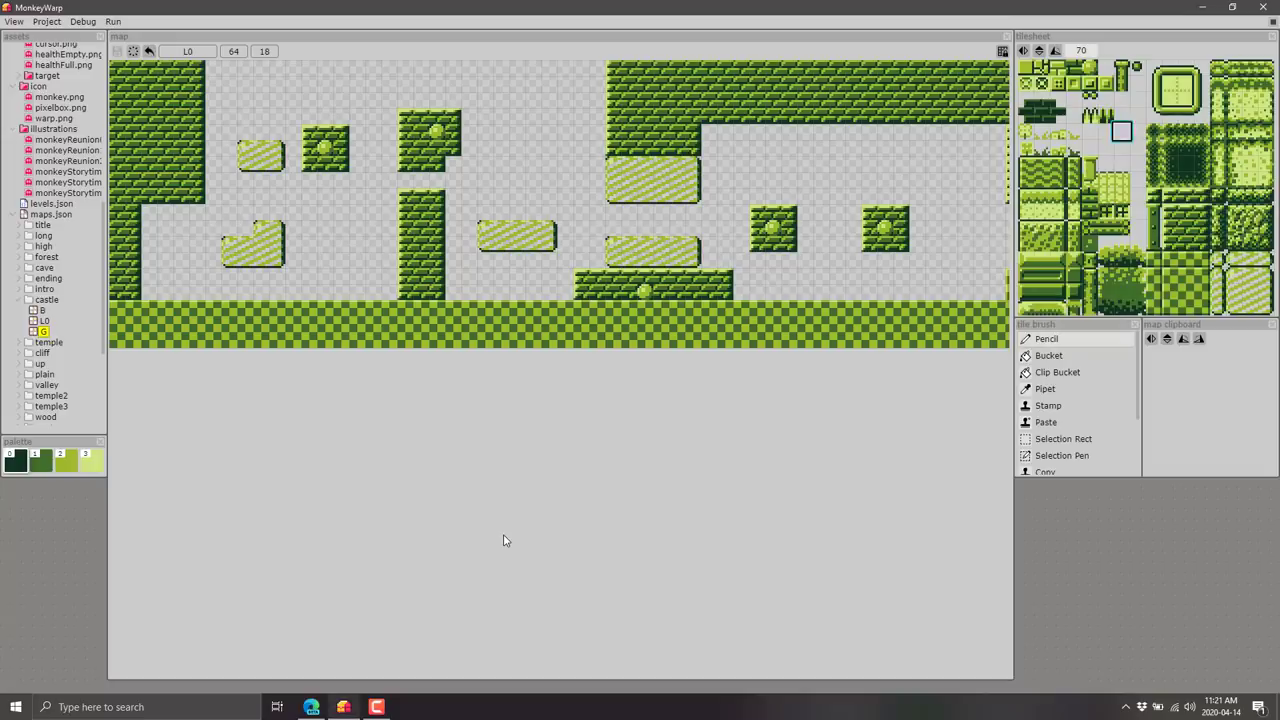
# Paint light patterned tiles near the top centre of map L0, then open a small tile for editing.
pyautogui.click(1120, 131)
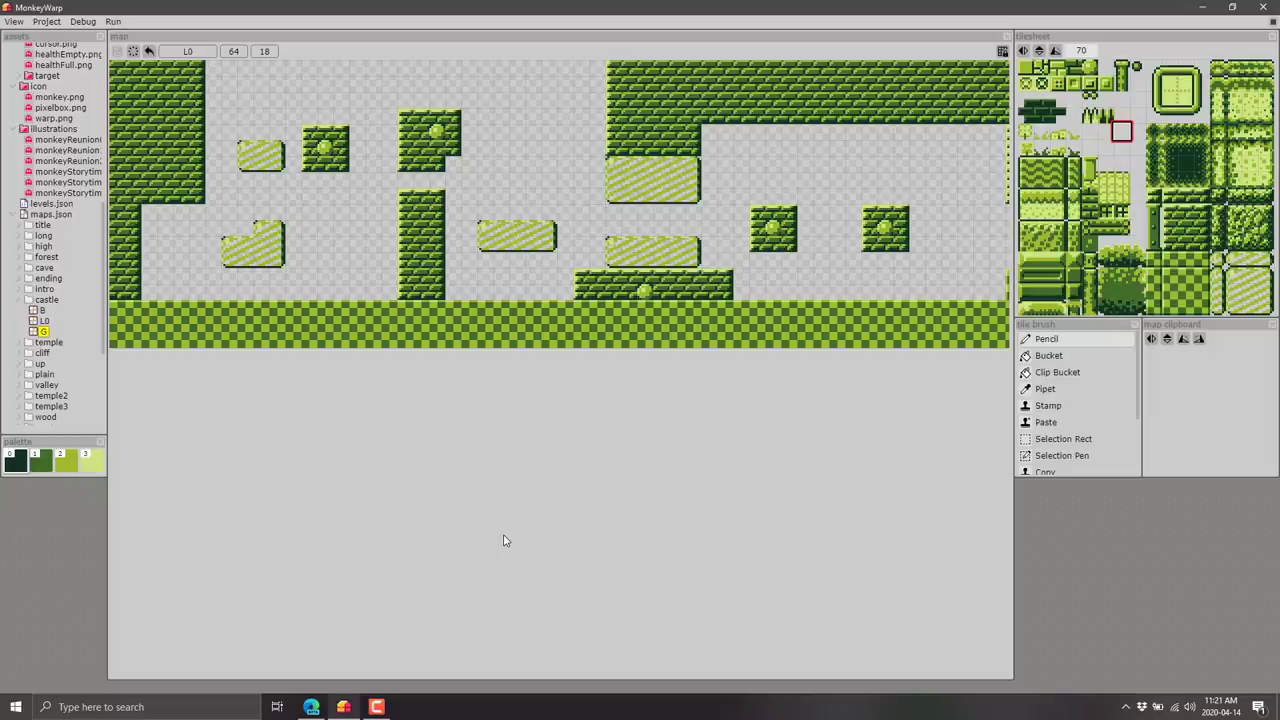
pyautogui.moveTo(335, 46)
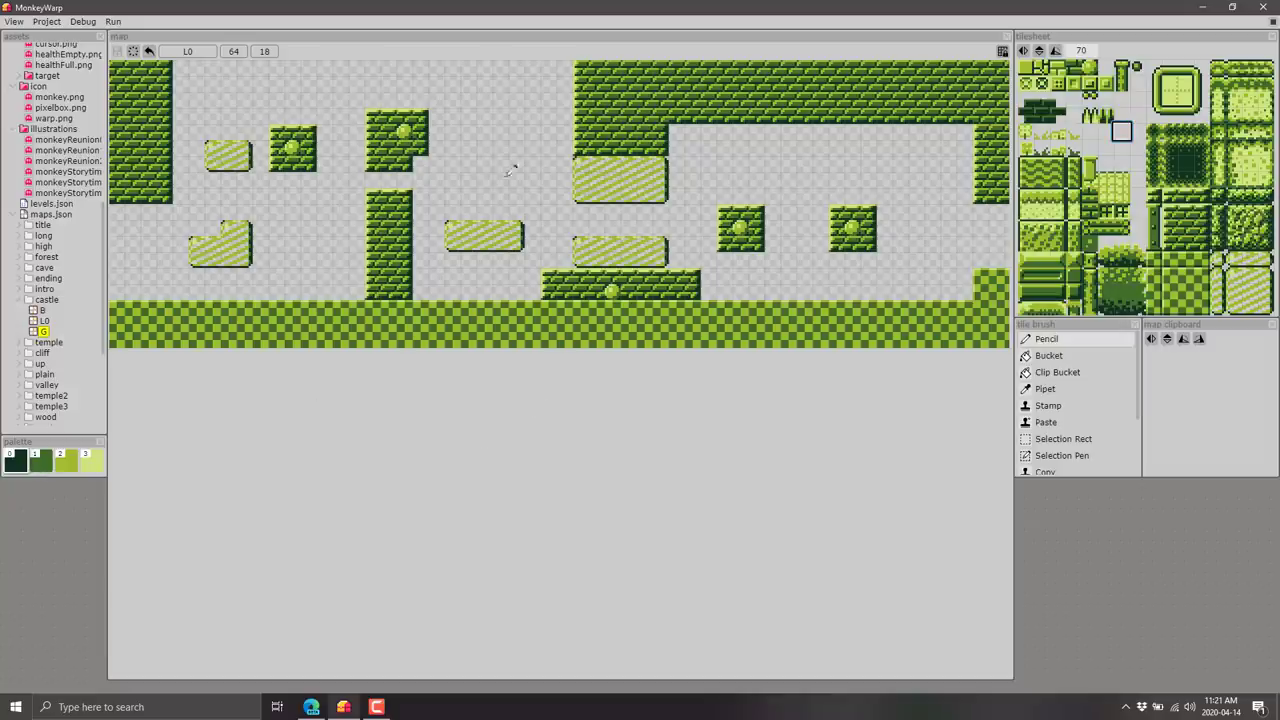
pyautogui.click(1121, 131)
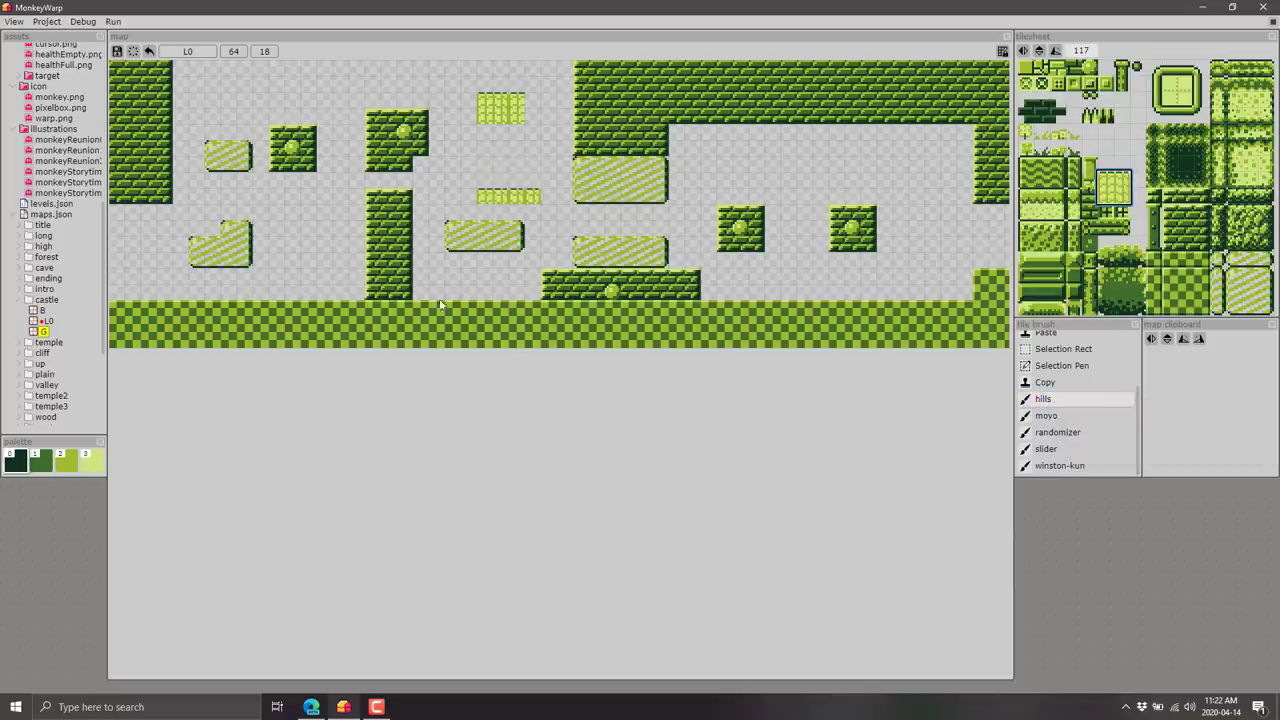
pyautogui.click(1113, 188)
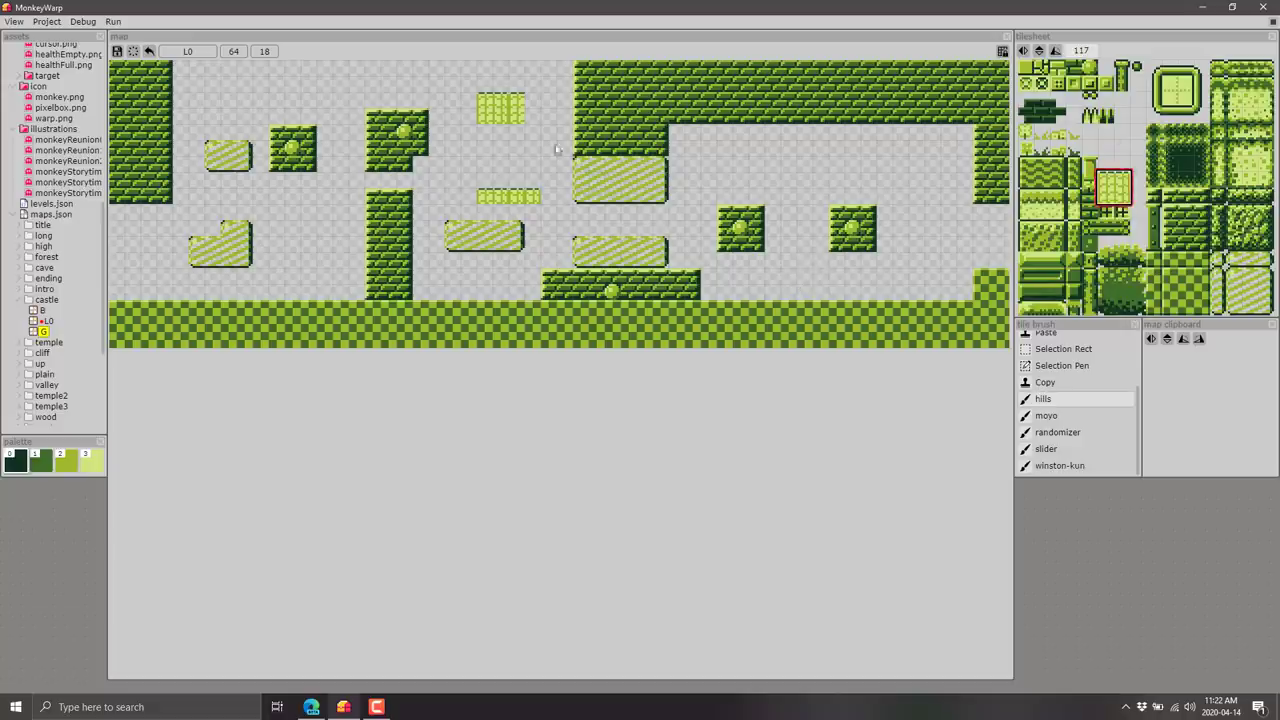
pyautogui.click(1113, 115)
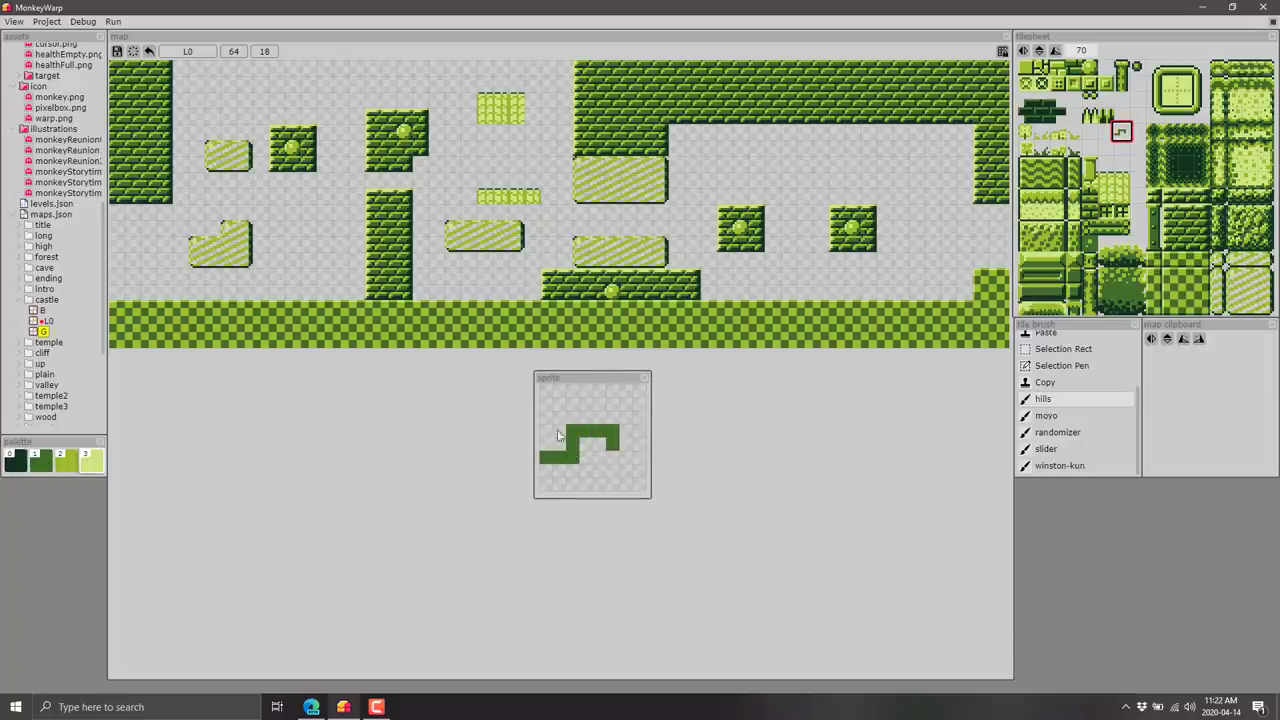
# Paint light green pixels onto the tile, then select the warp.png, monkey.png and icon assets.
pyautogui.click(610, 440)
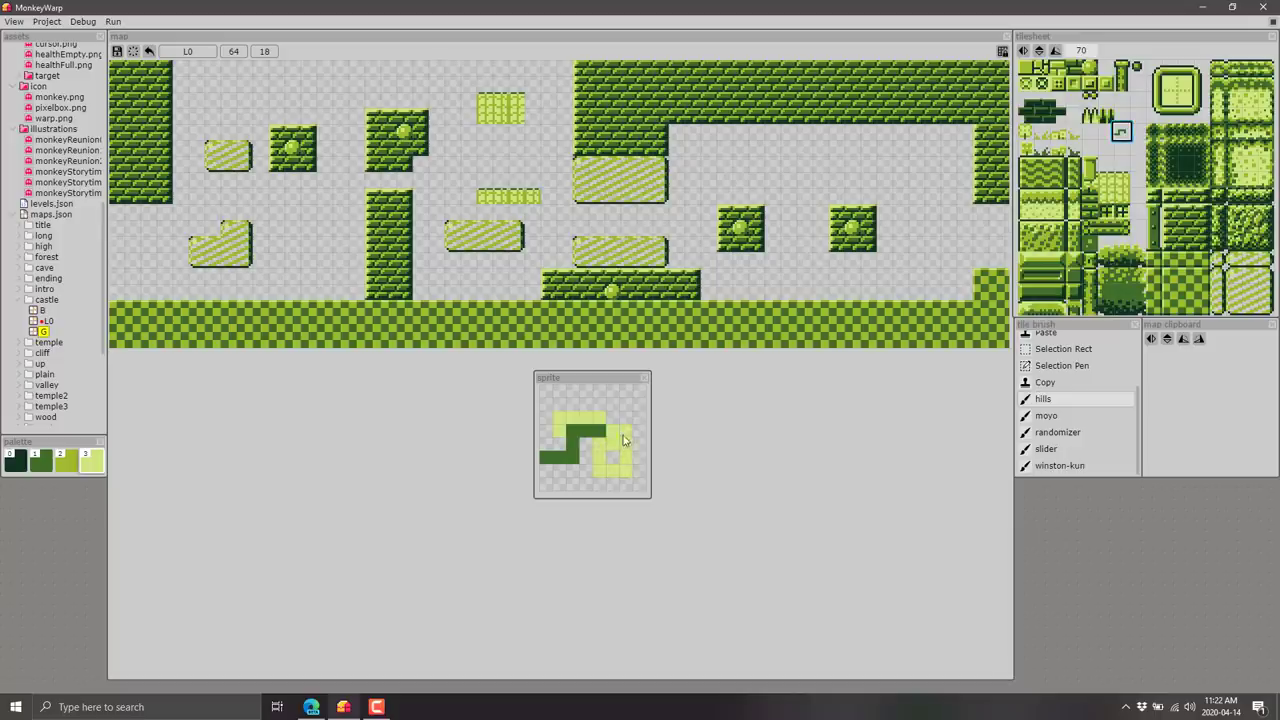
pyautogui.click(54, 118)
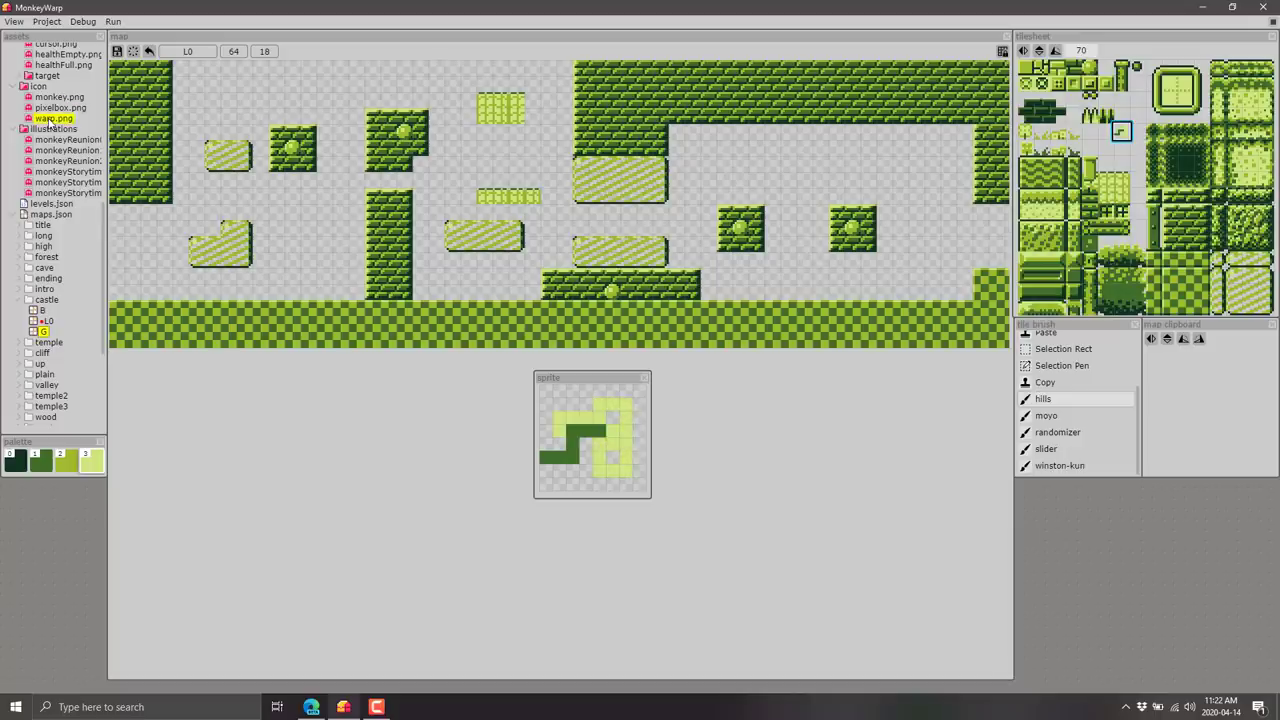
pyautogui.click(59, 97)
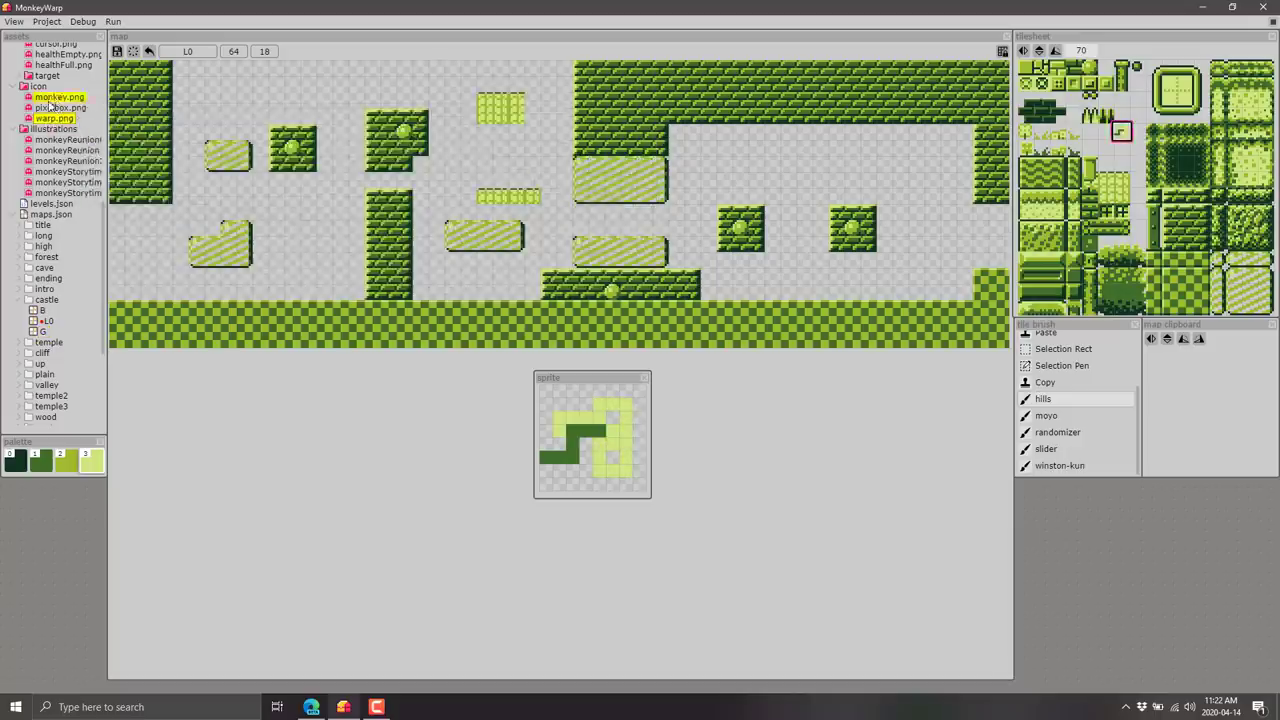
pyautogui.click(39, 86)
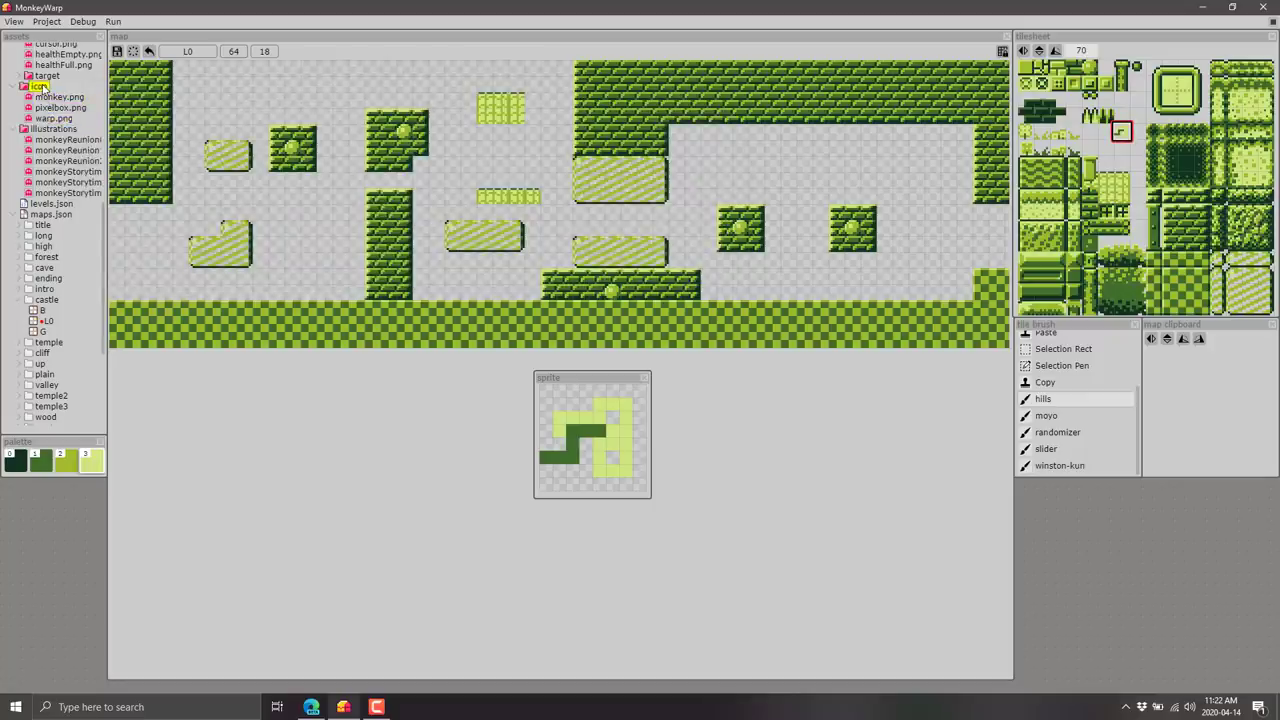
# Browse the asset tree's doors, worm and hud folders and launch MonkeyWarp in its own window.
pyautogui.click(54, 129)
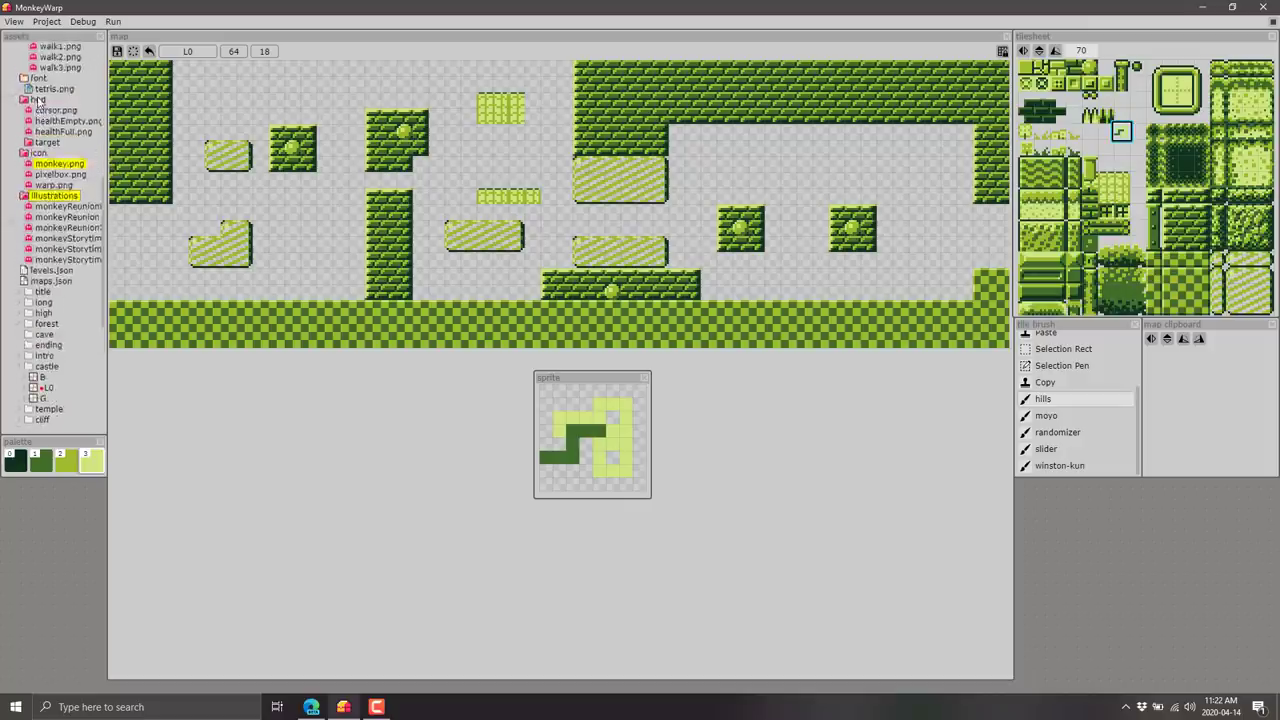
pyautogui.rightClick(48, 159)
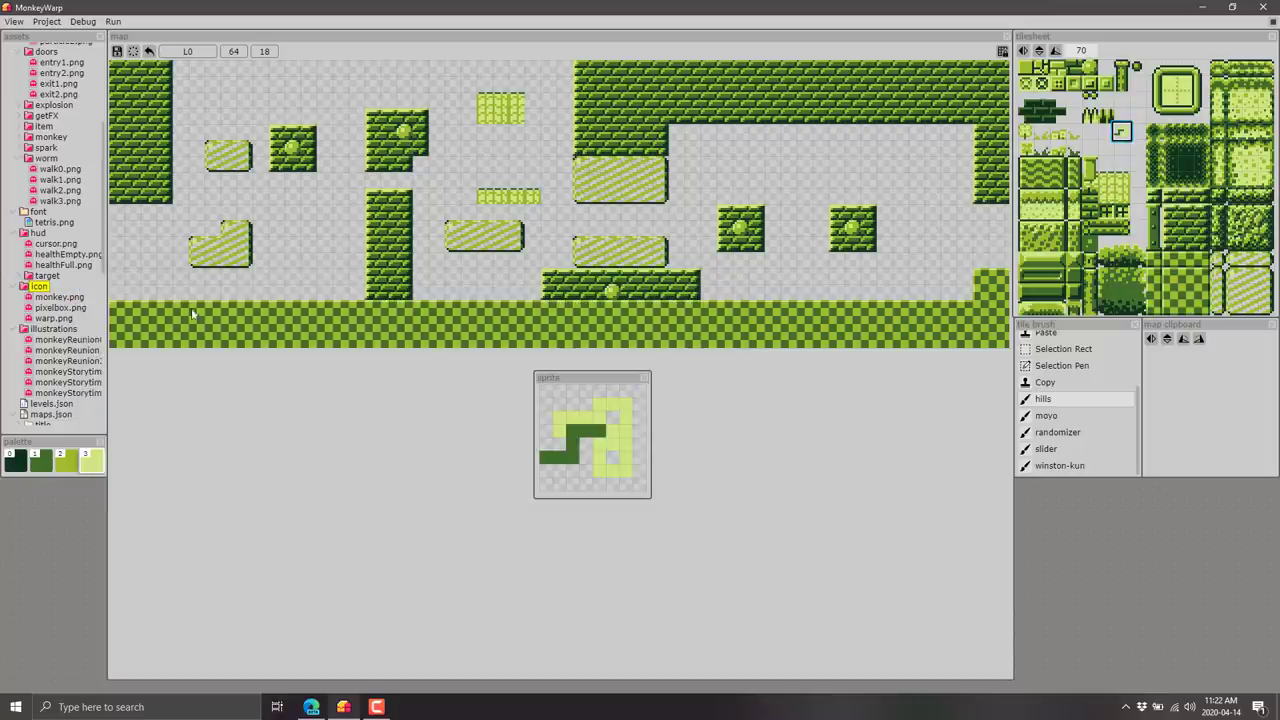
pyautogui.moveTo(351, 353)
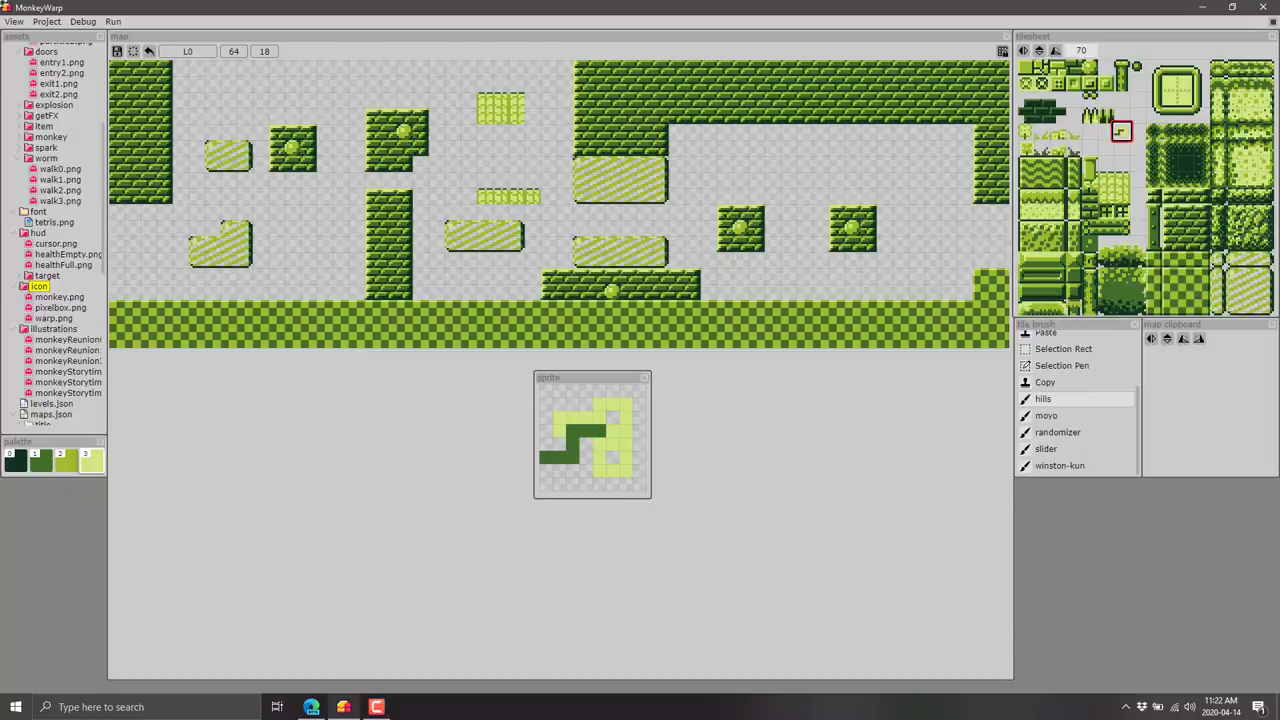
pyautogui.click(112, 21)
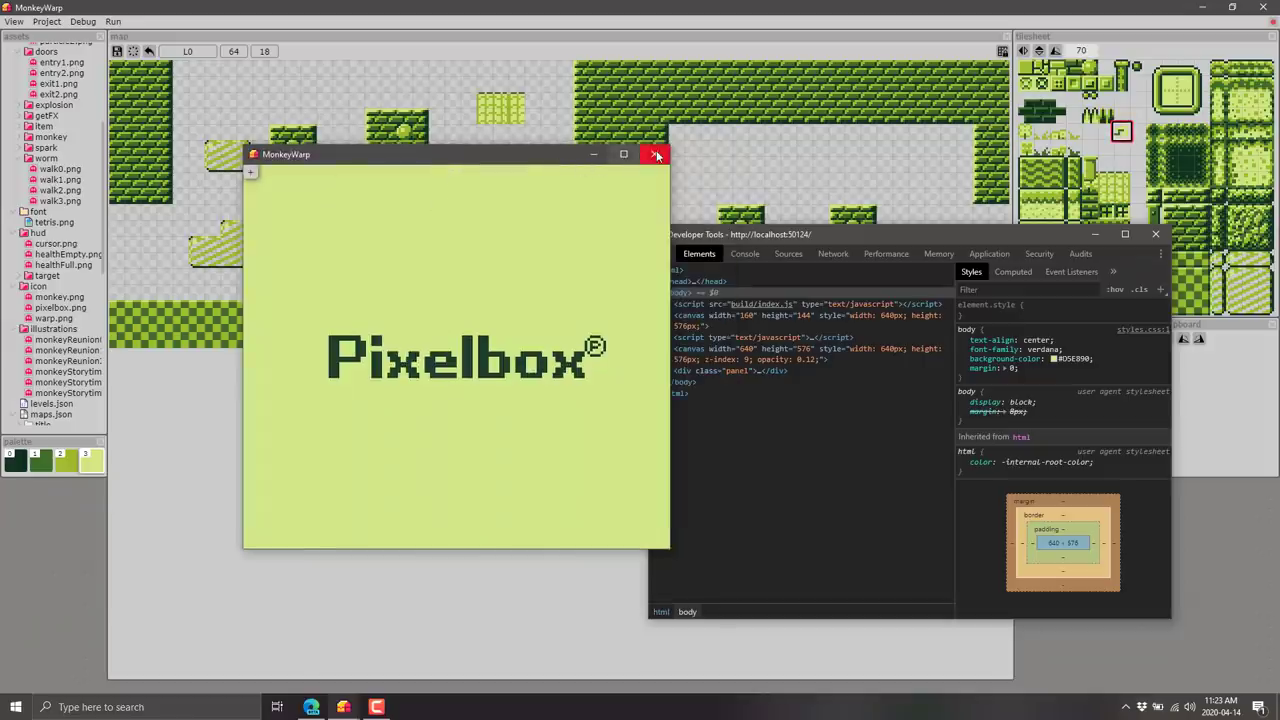
pyautogui.click(656, 154)
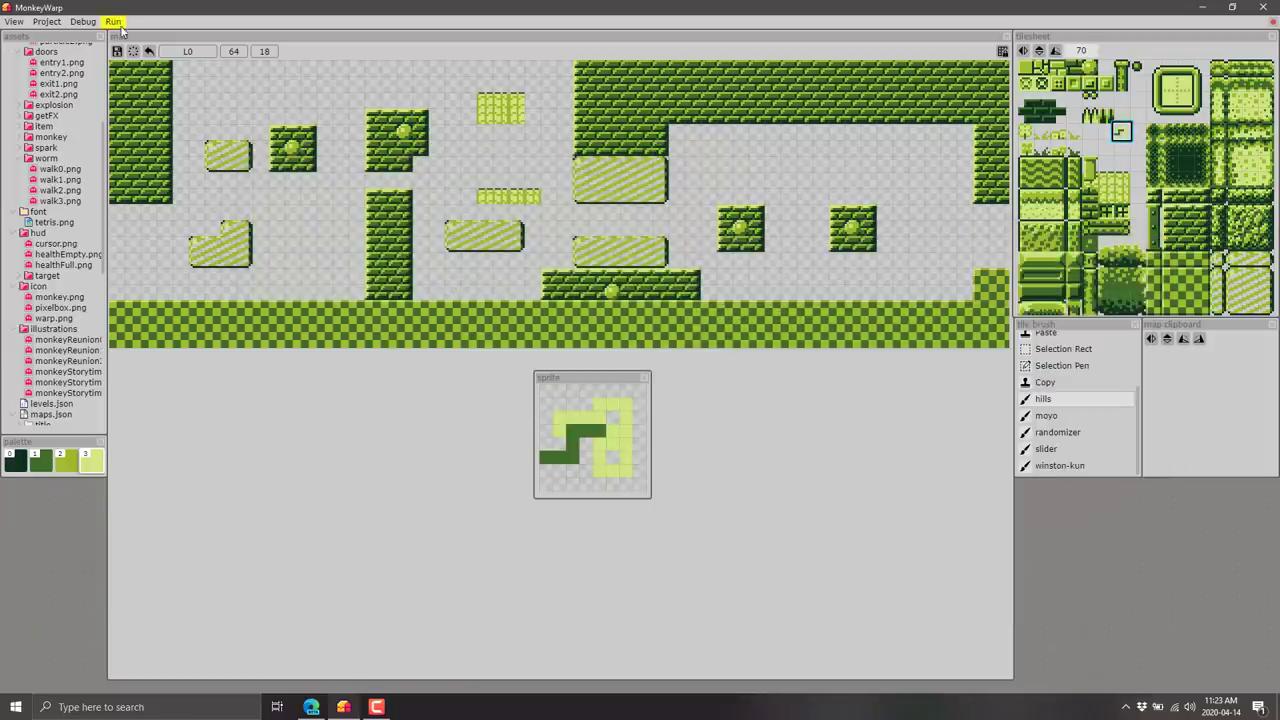
pyautogui.click(113, 21)
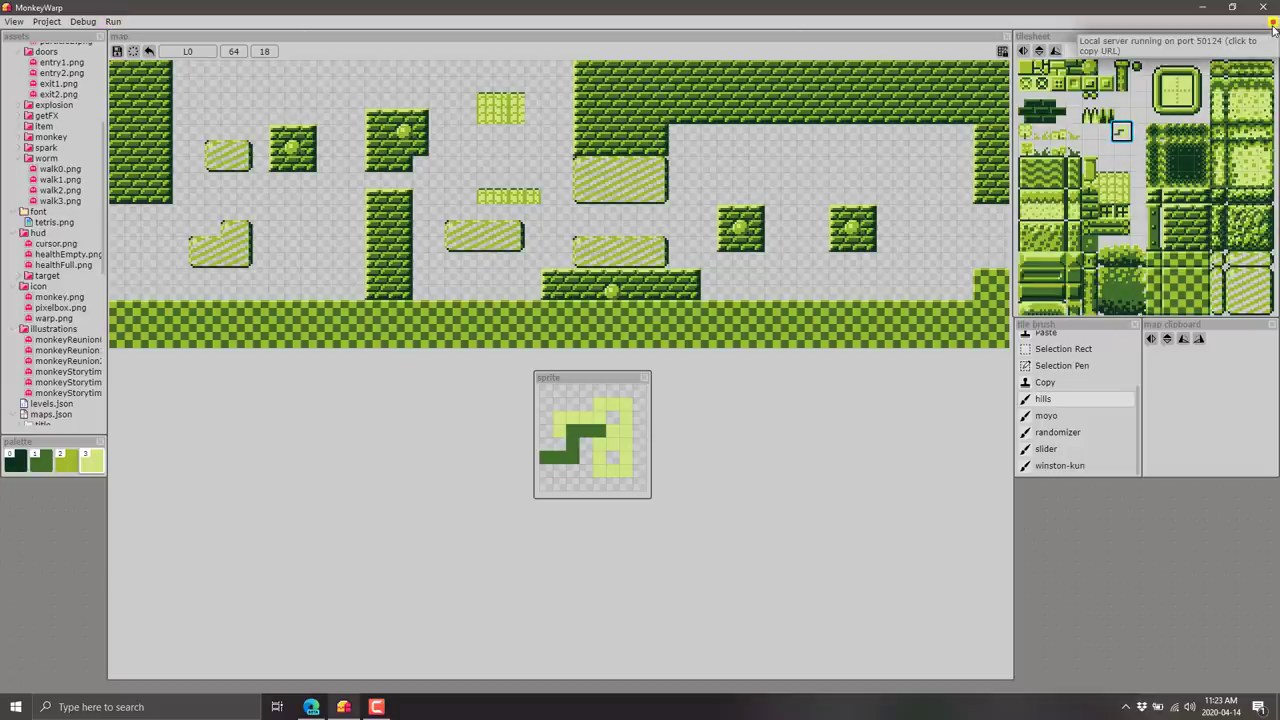
pyautogui.click(1120, 130)
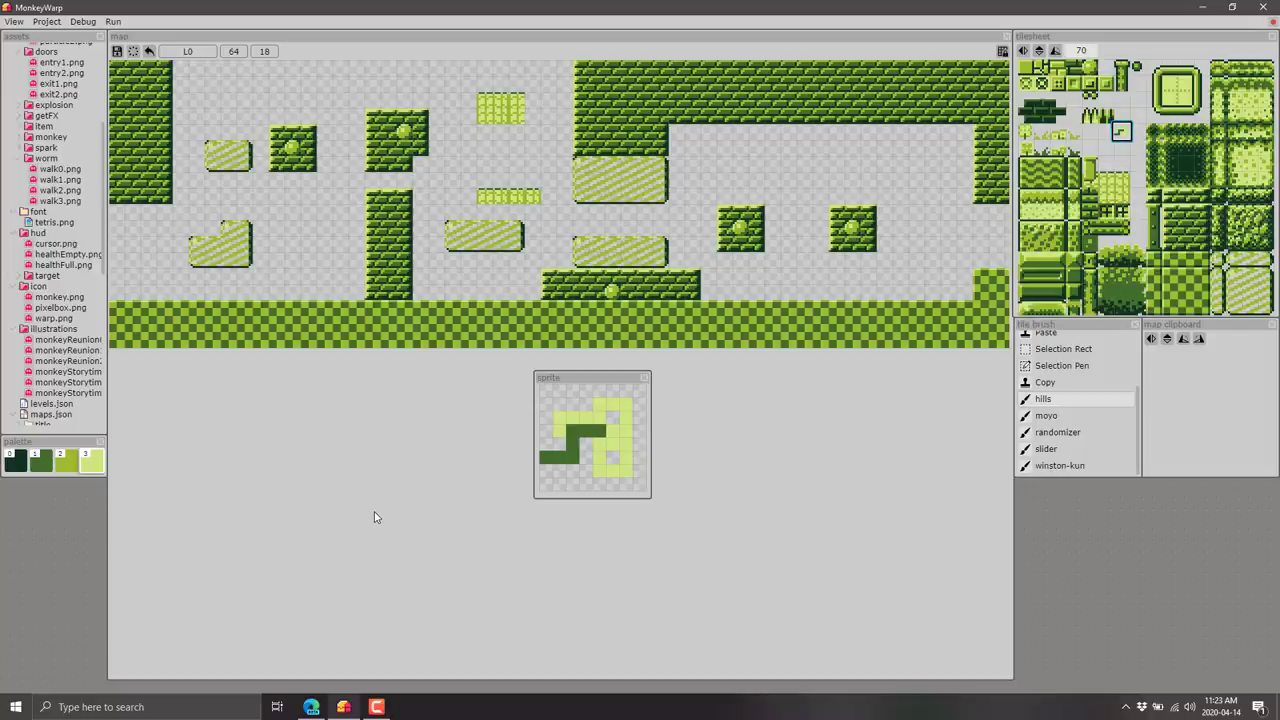
pyautogui.click(83, 21)
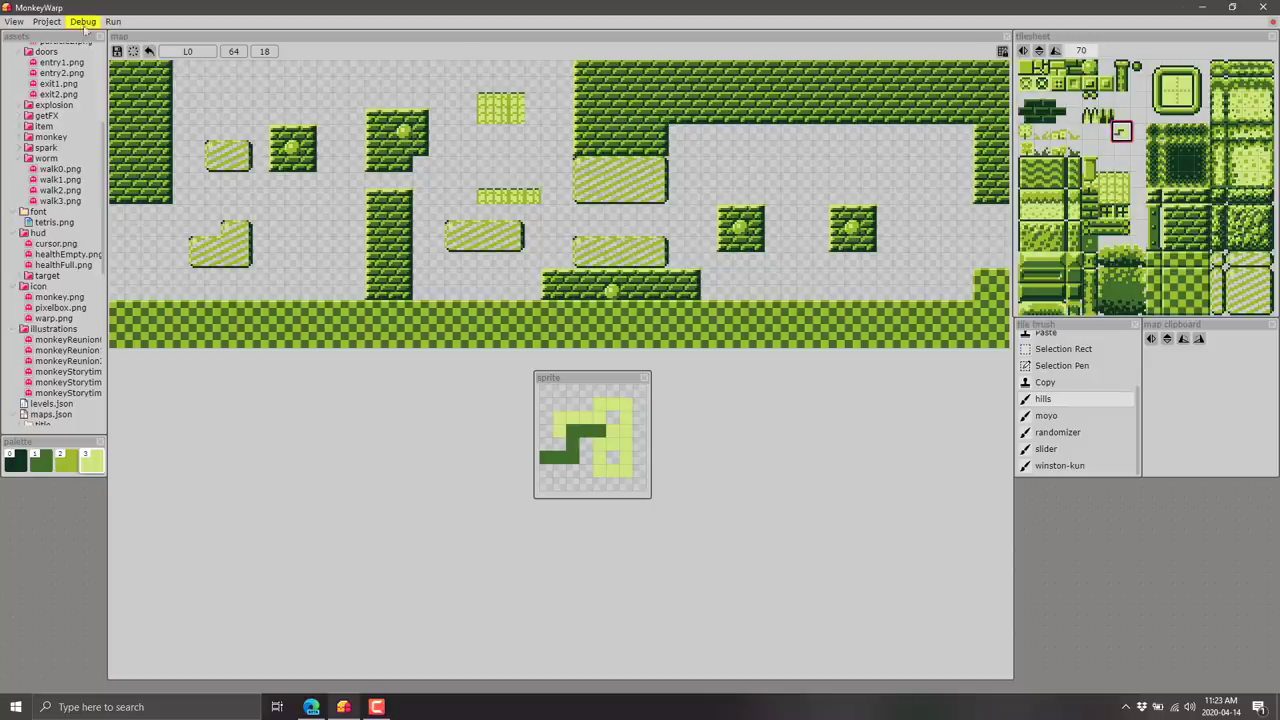
pyautogui.click(82, 21)
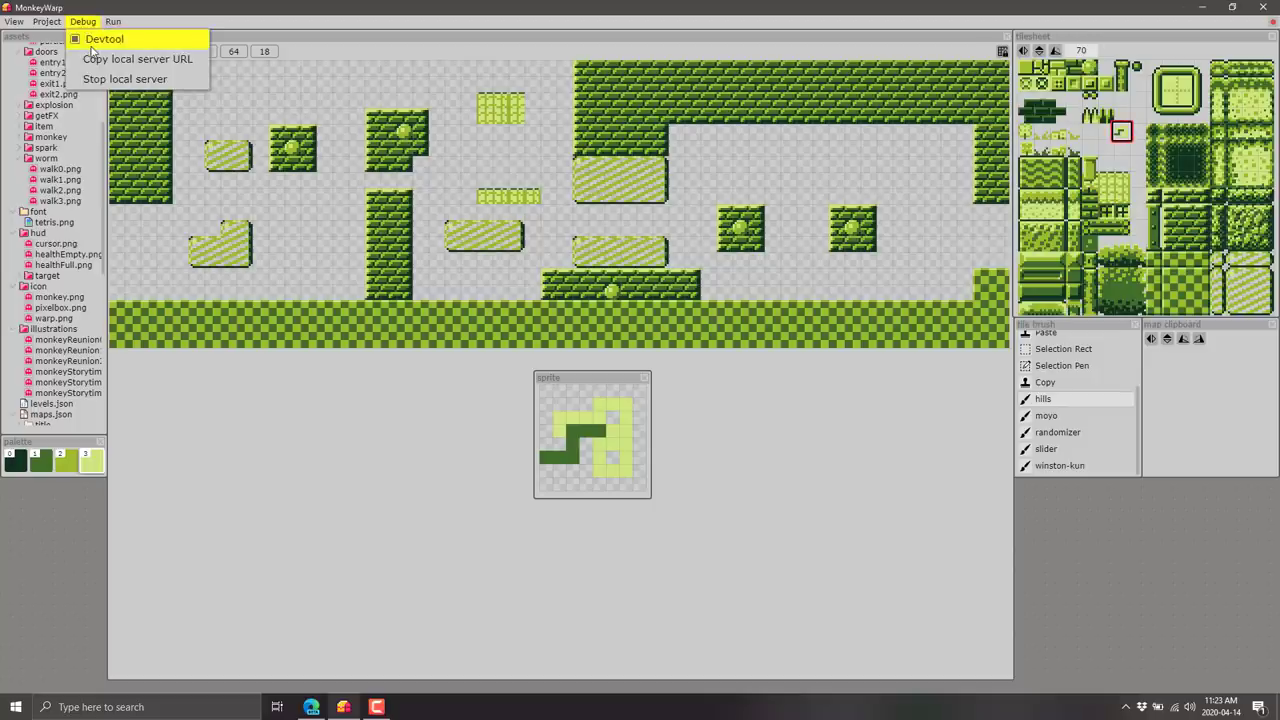
pyautogui.moveTo(124, 79)
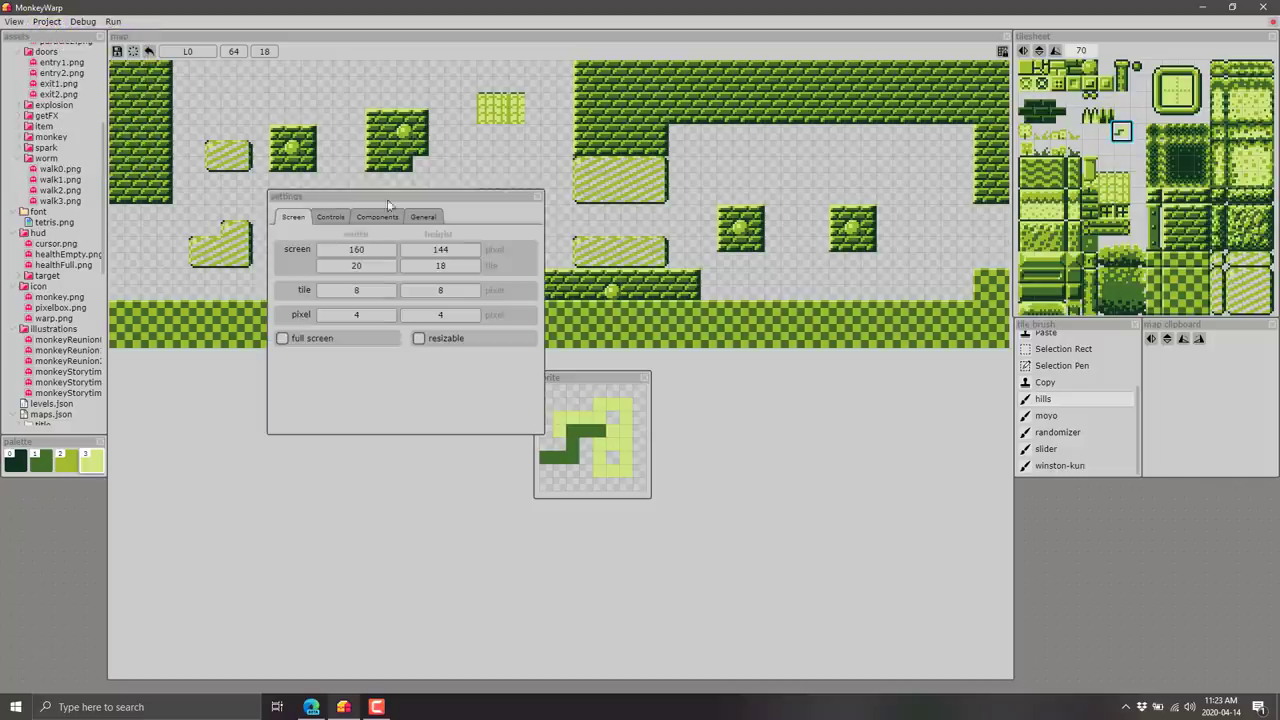
pyautogui.click(330, 217)
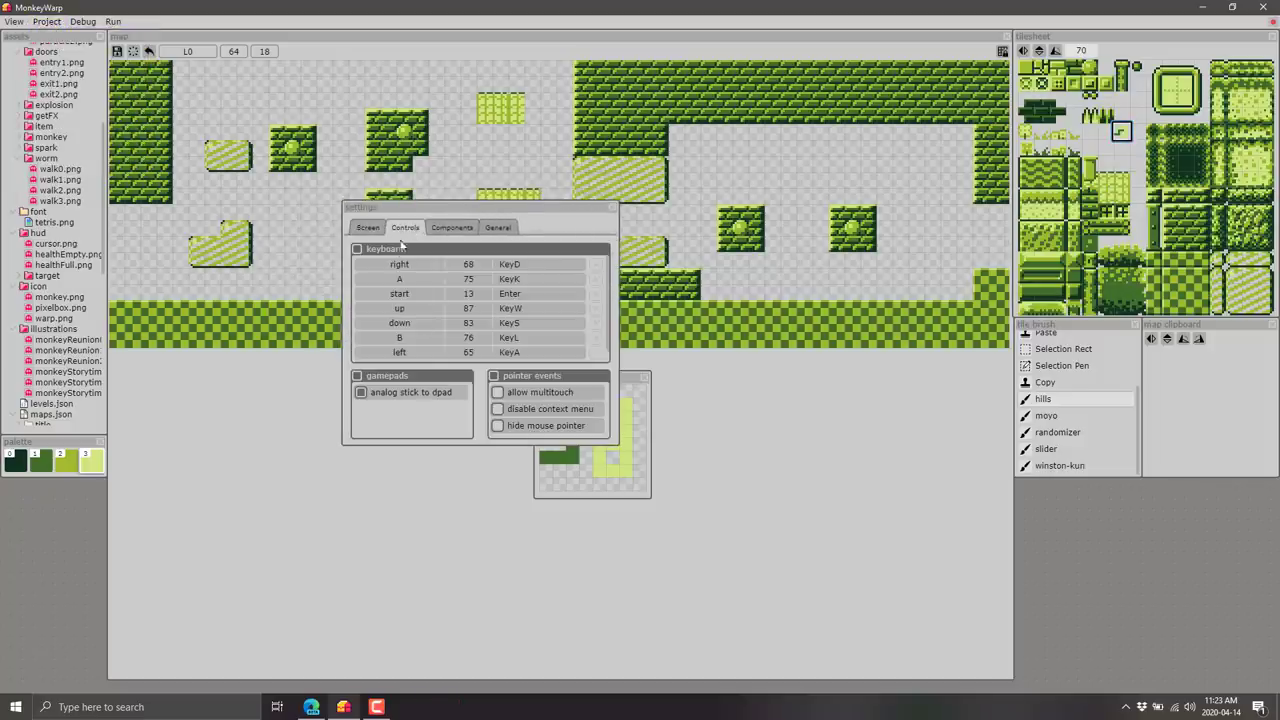
pyautogui.click(452, 227)
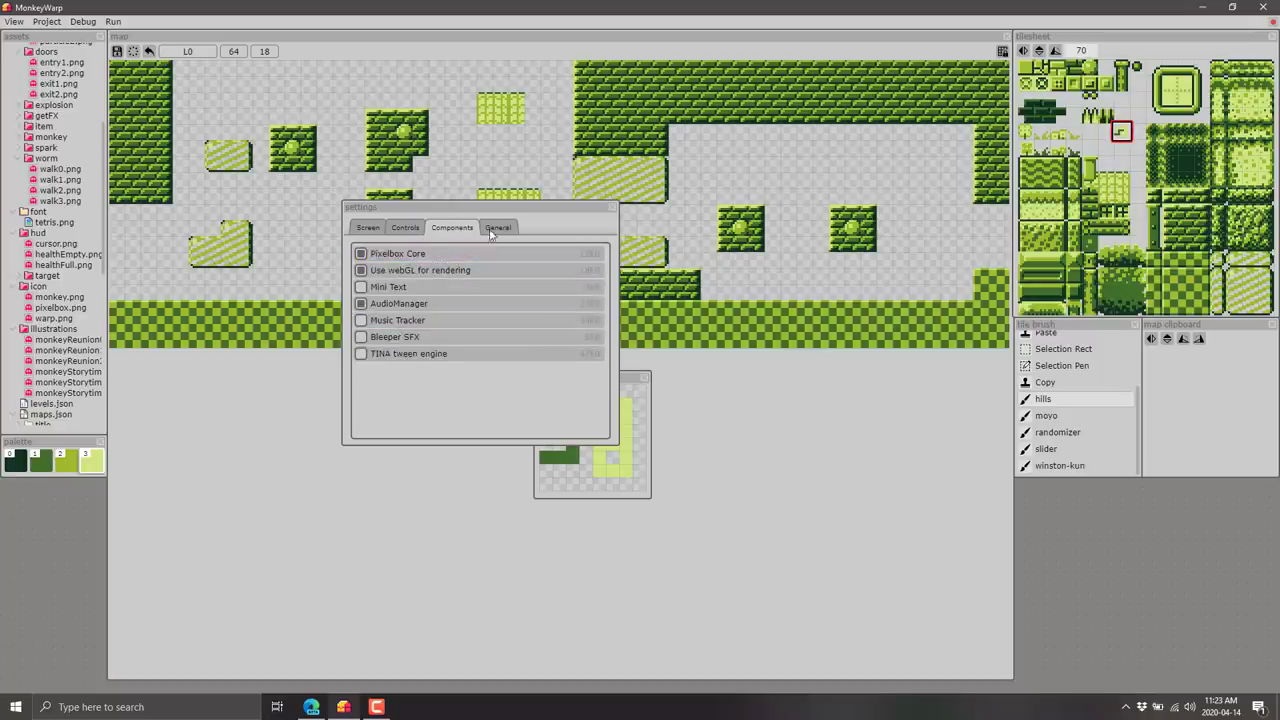
pyautogui.click(498, 227)
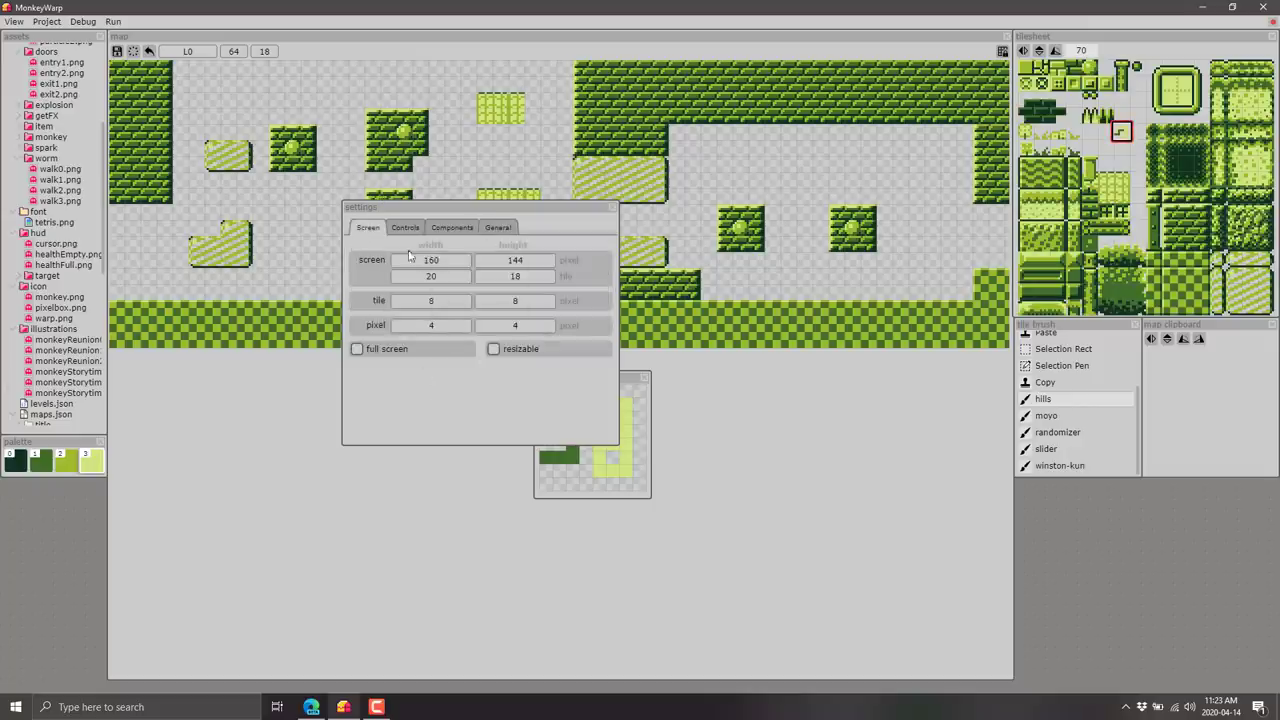
pyautogui.moveTo(490, 310)
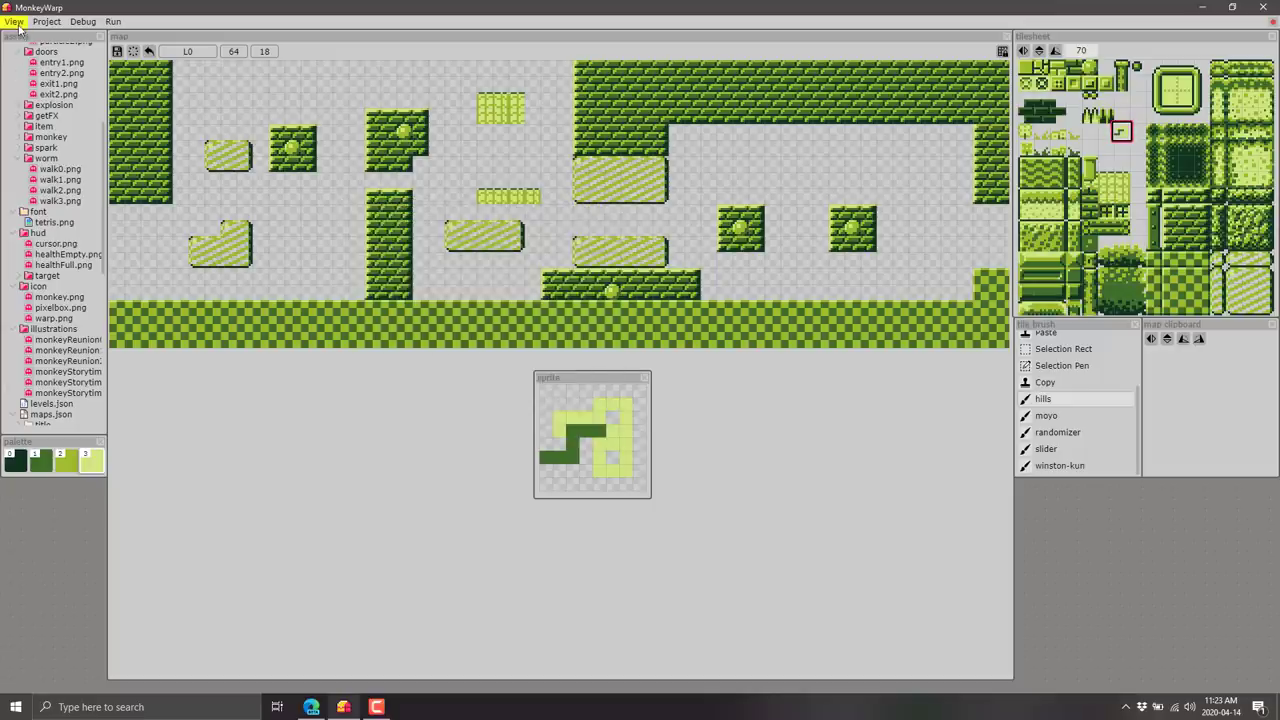
# Choose Bleeper SFX editor from the View panel list.
pyautogui.click(14, 21)
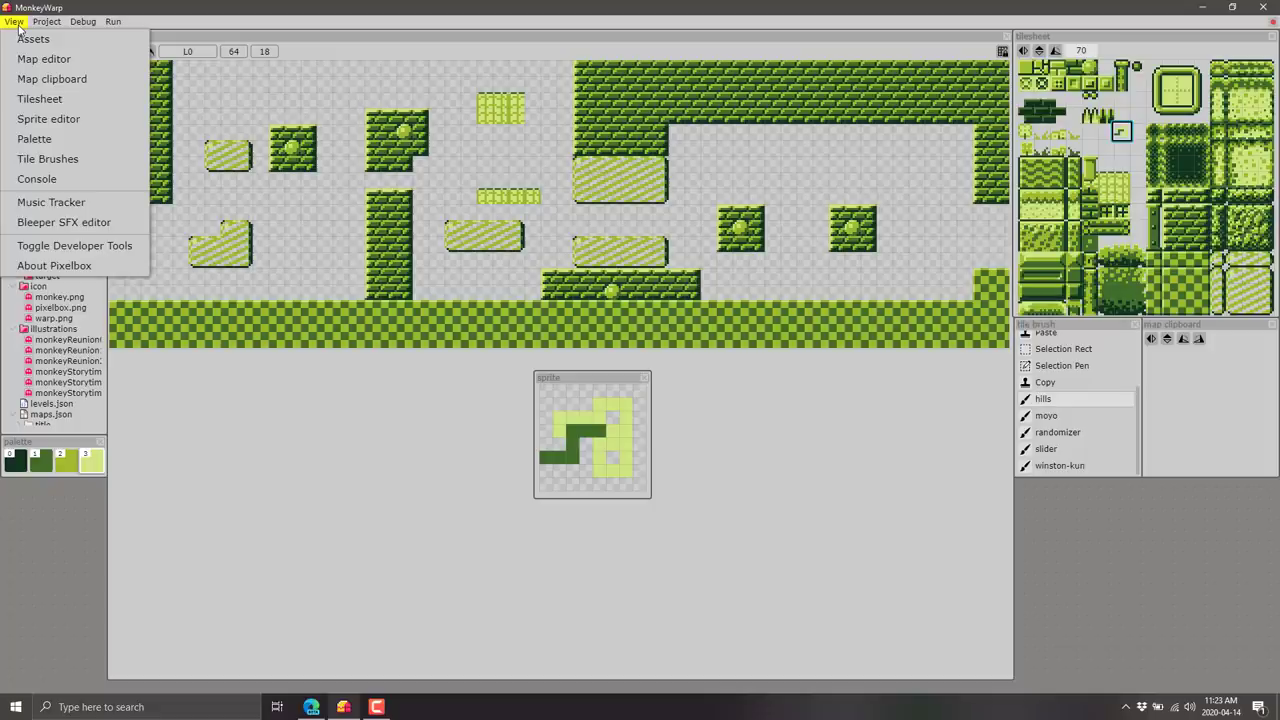
pyautogui.click(34, 38)
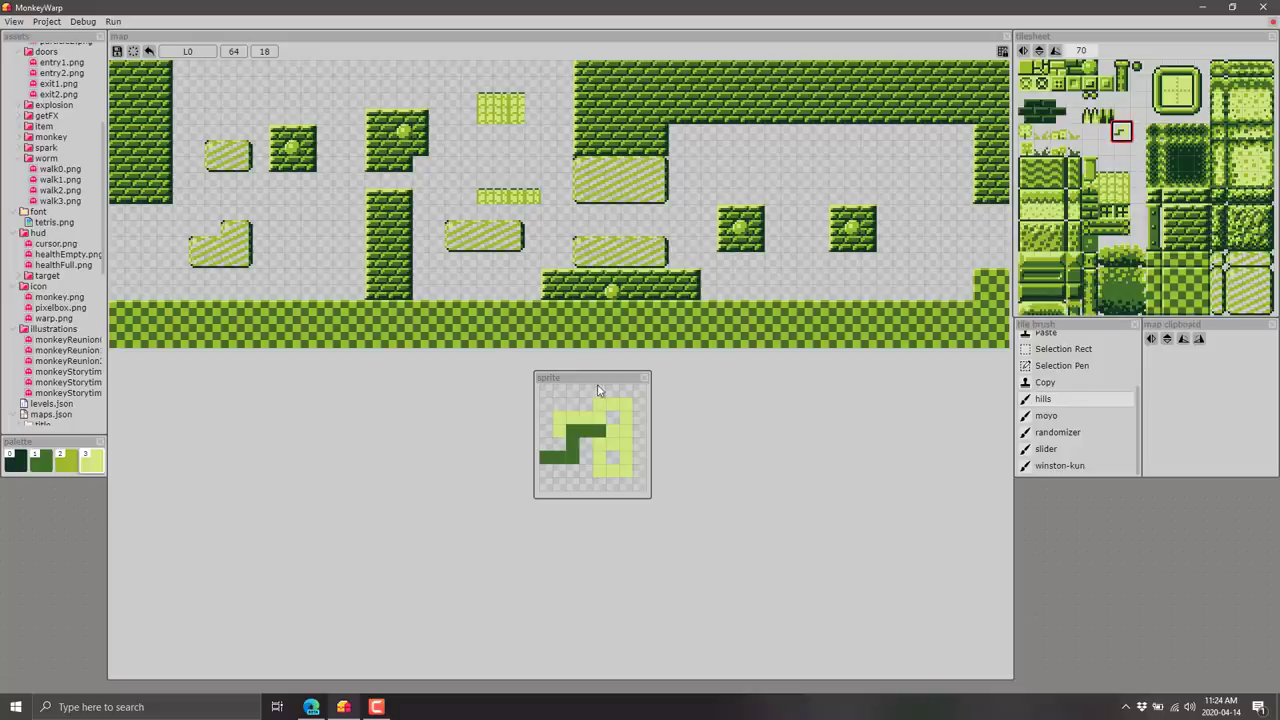
pyautogui.moveTo(42, 40)
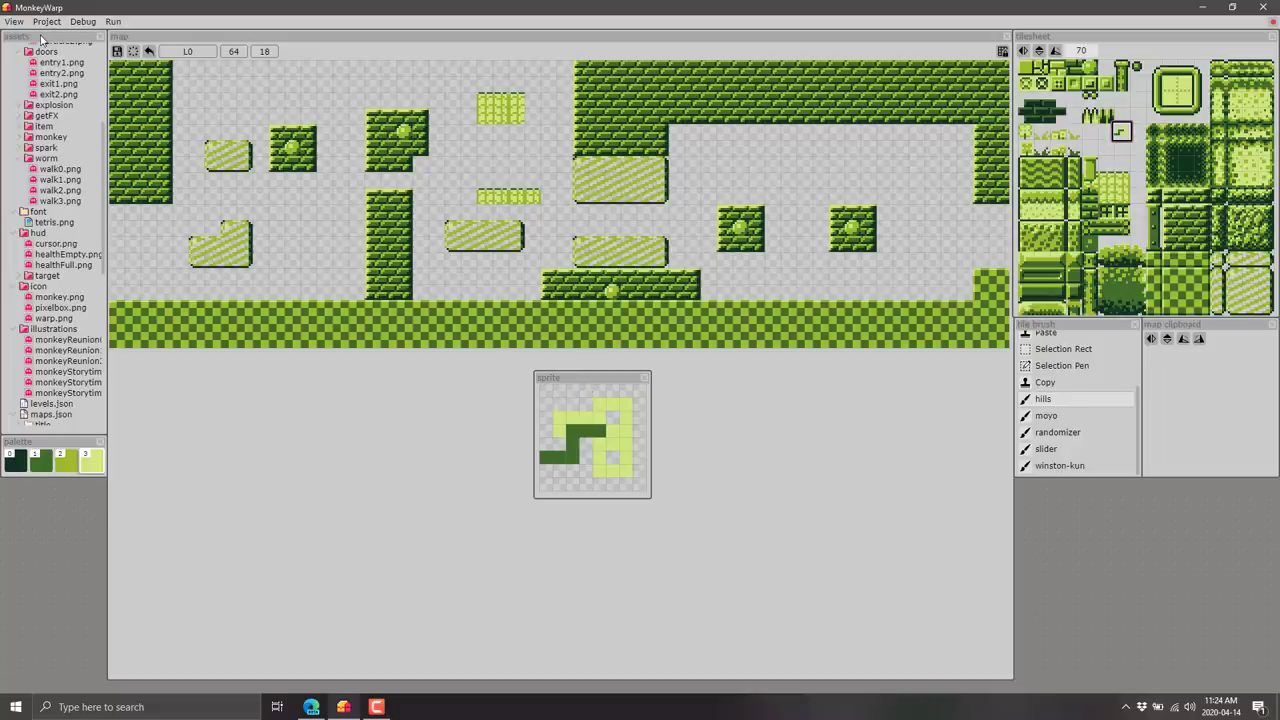
pyautogui.click(52, 414)
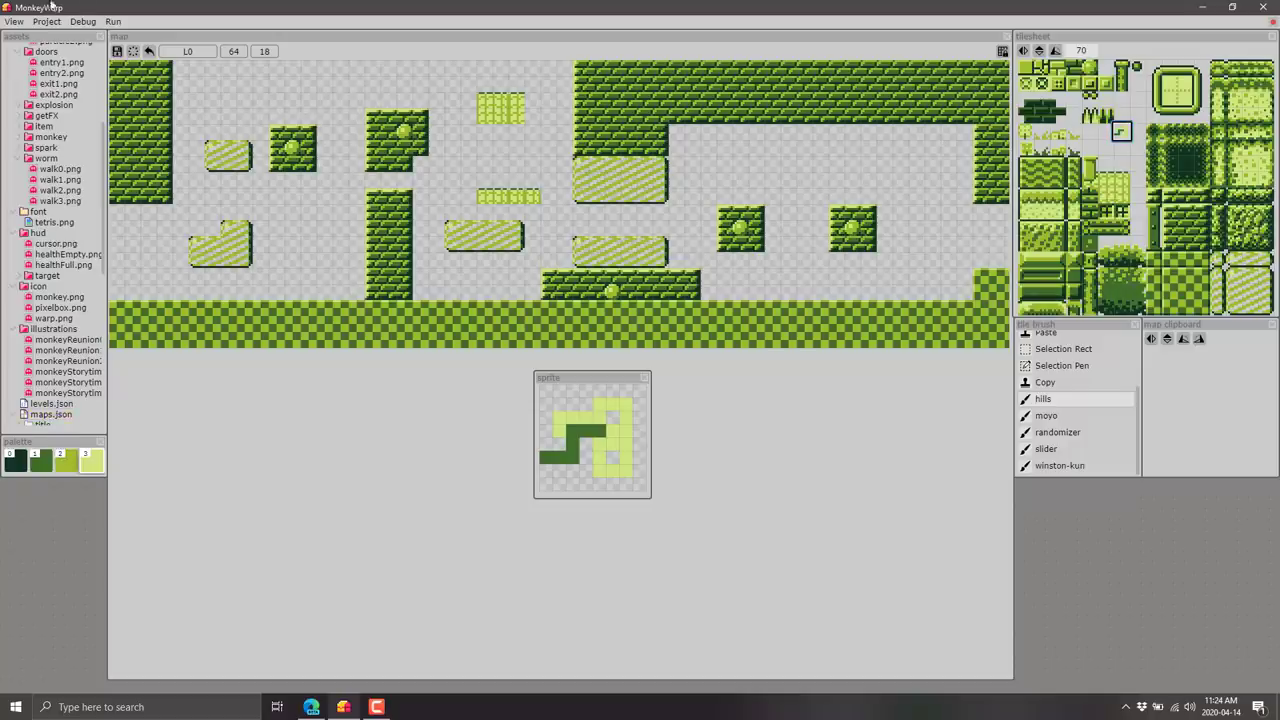
pyautogui.click(14, 21)
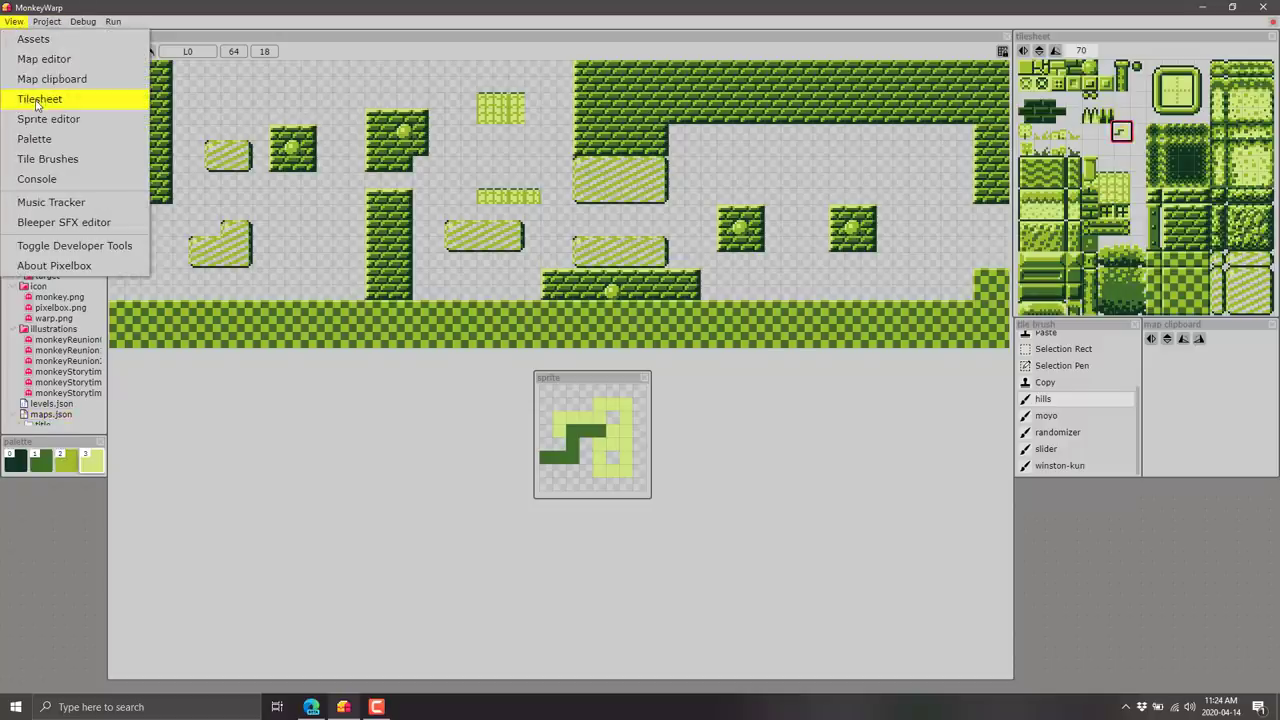
pyautogui.moveTo(51, 202)
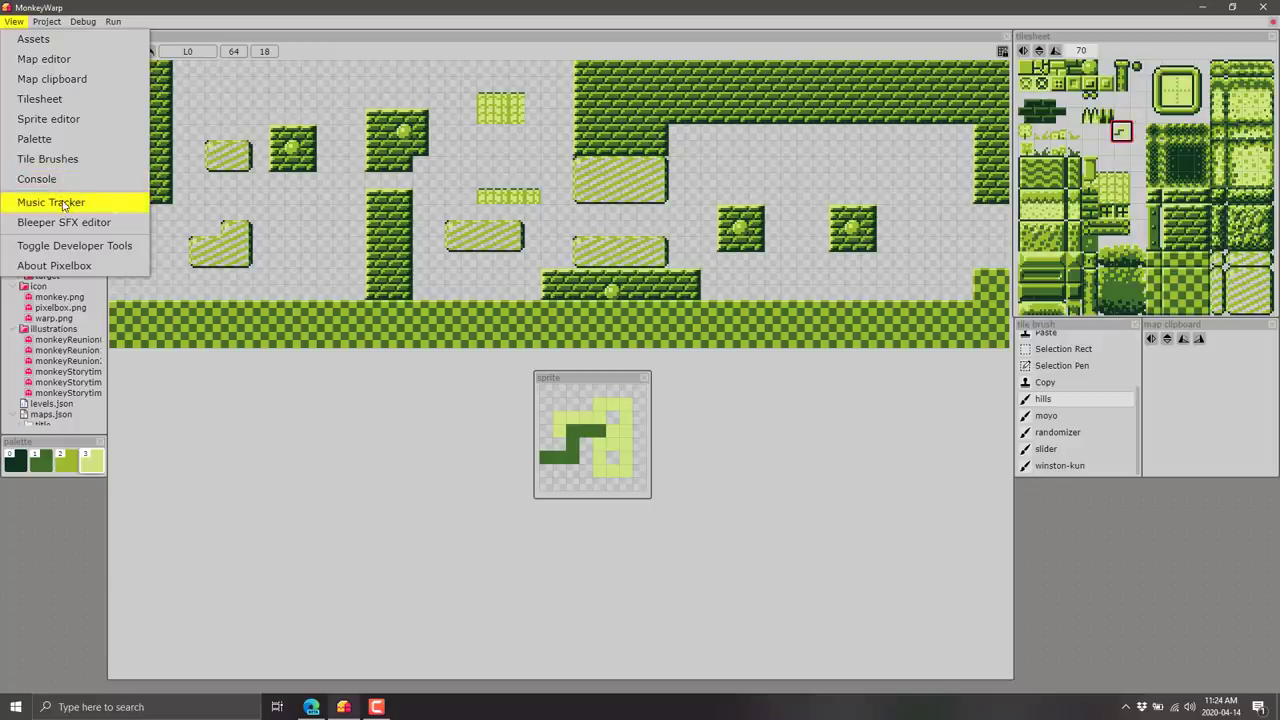
pyautogui.moveTo(64, 222)
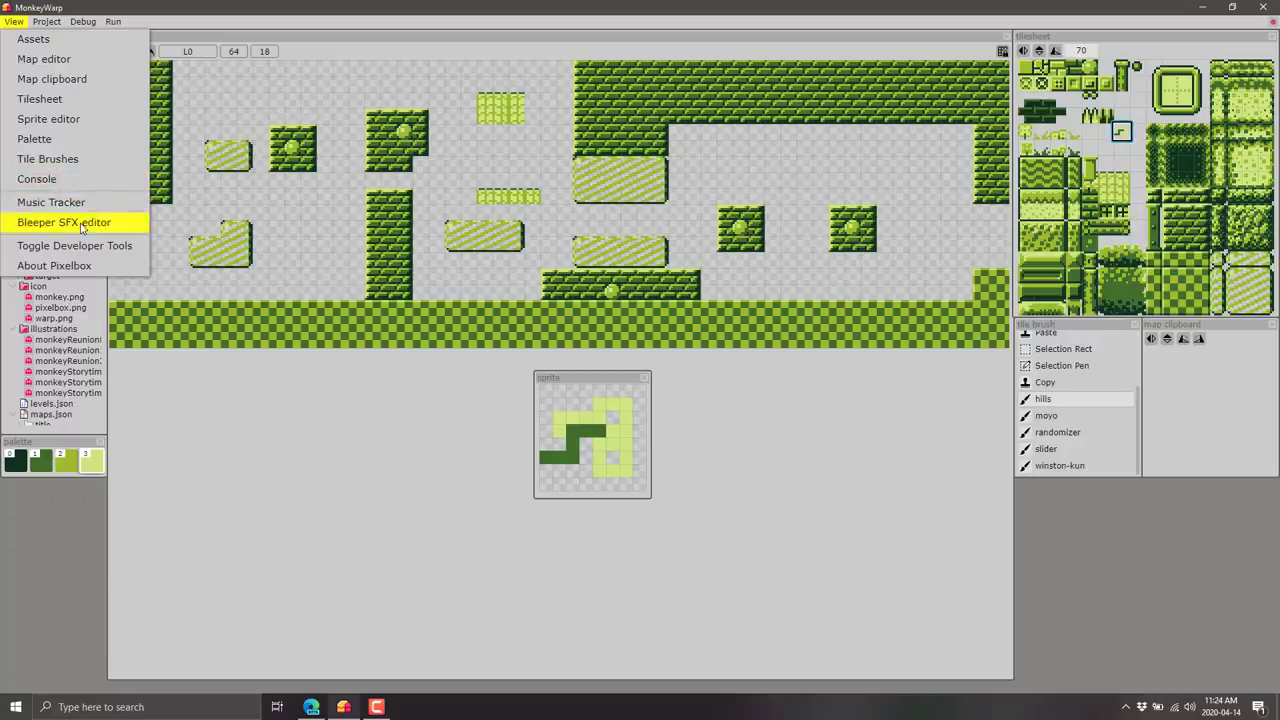
pyautogui.click(63, 222)
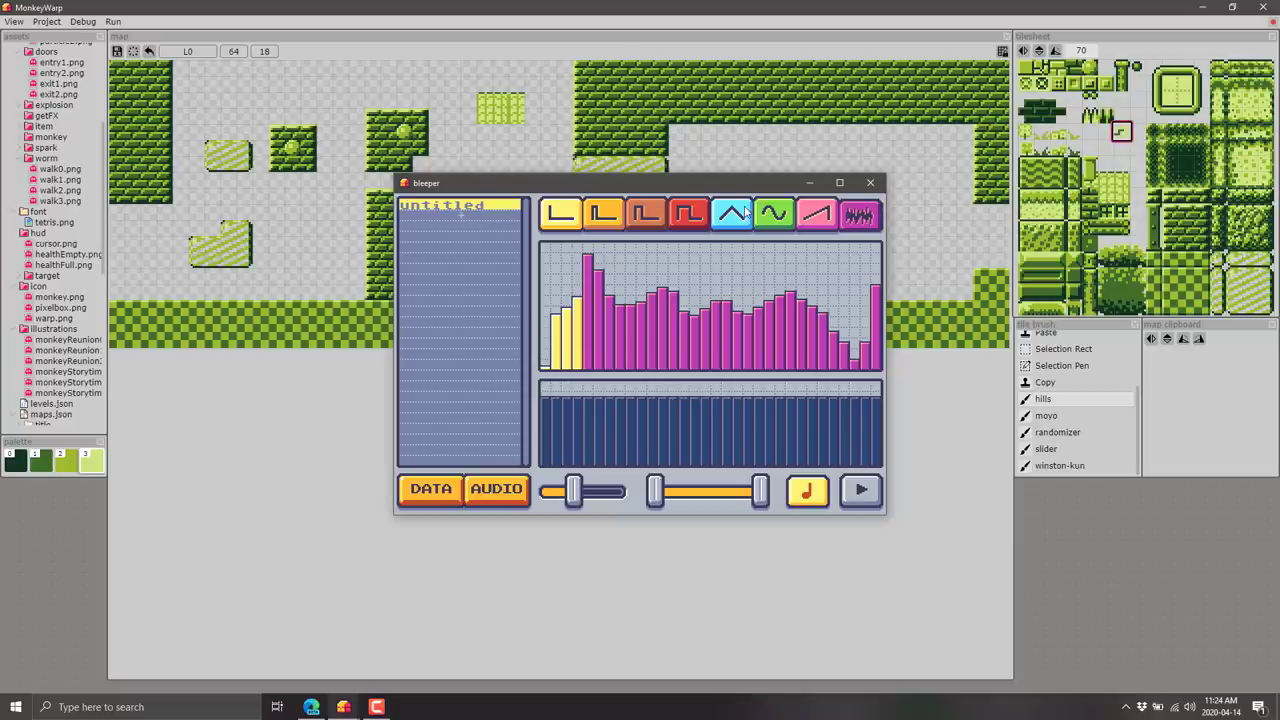
# Add an untitled sound with a red waveform and curved envelope, then close Bleeper.
pyautogui.click(1059, 465)
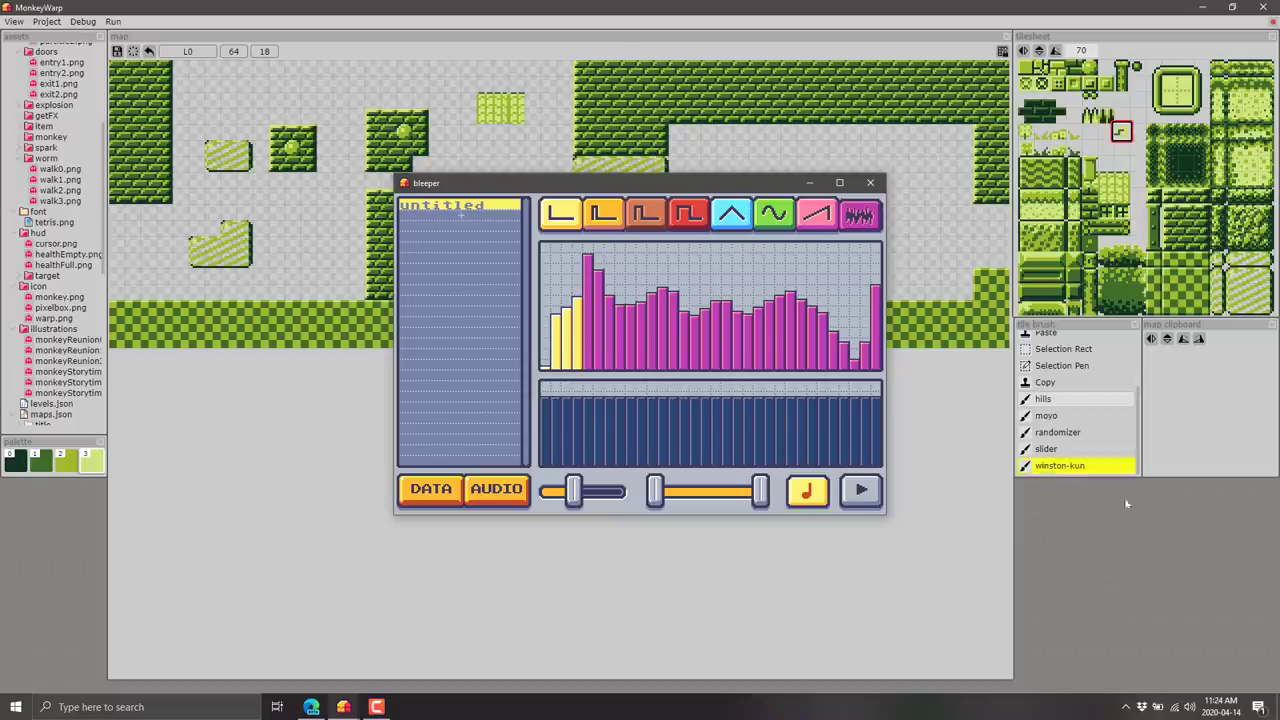
pyautogui.click(1171, 707)
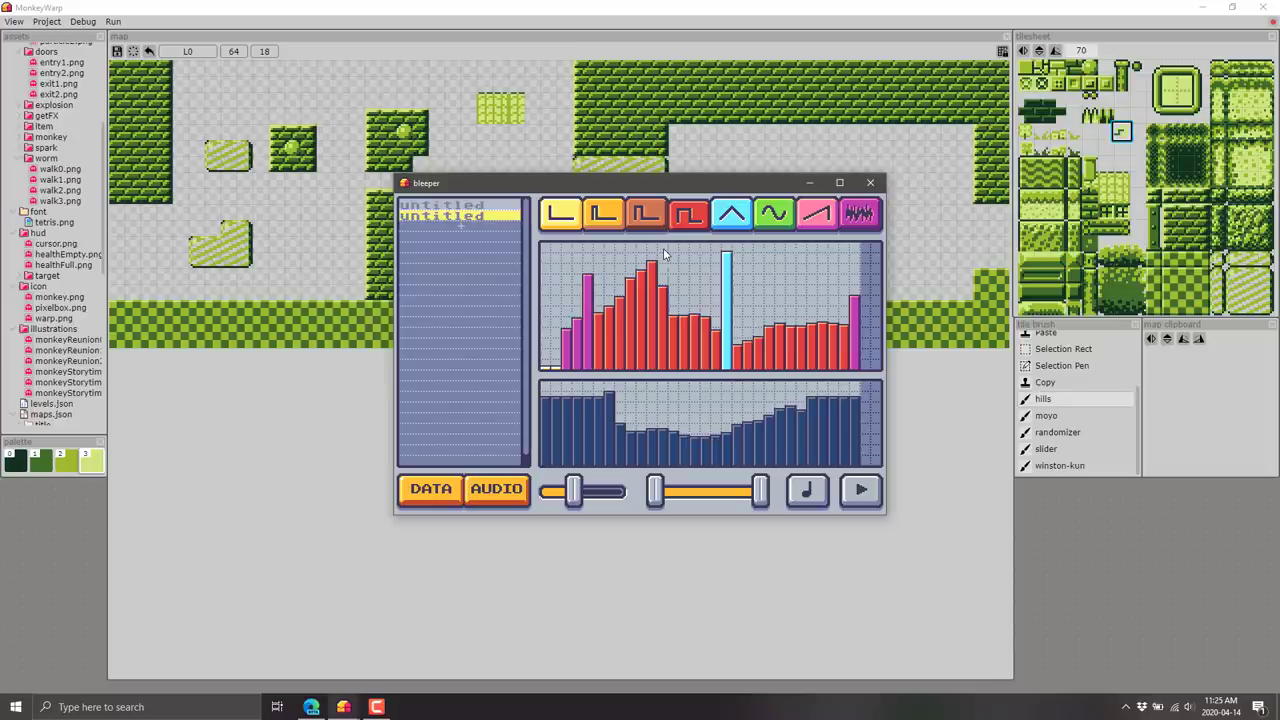
pyautogui.moveTo(872, 183)
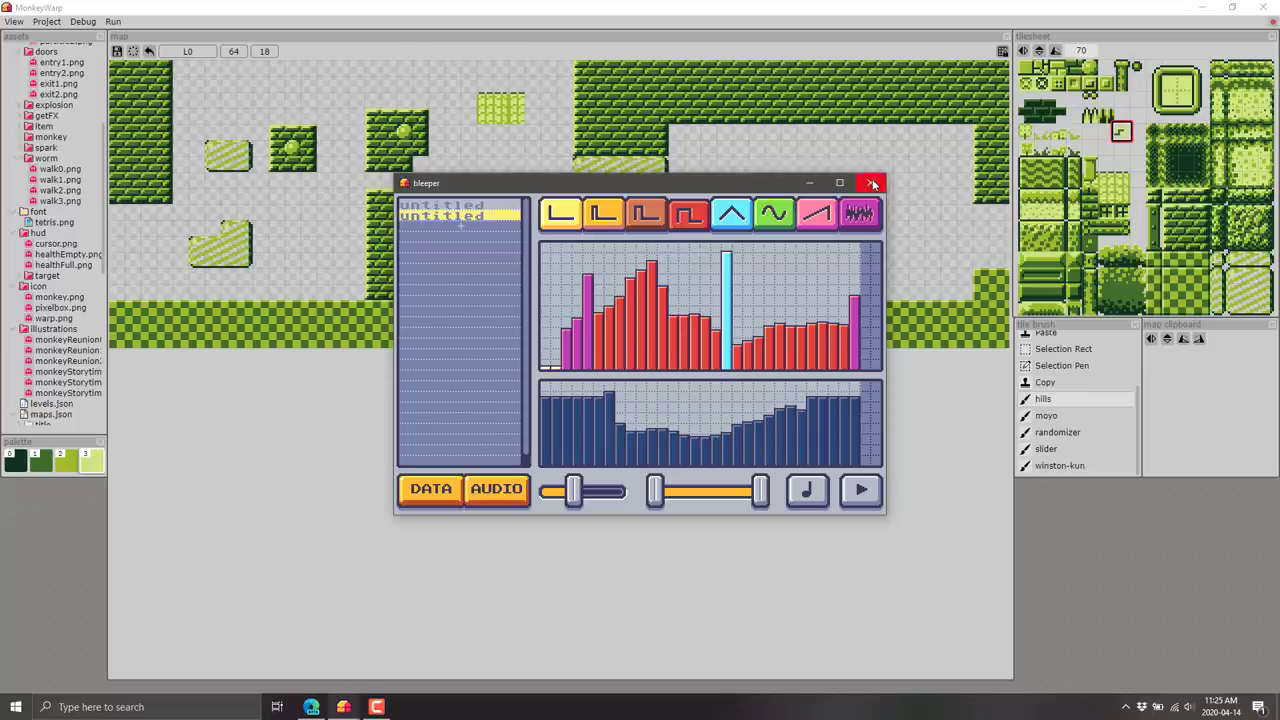
pyautogui.moveTo(872, 183)
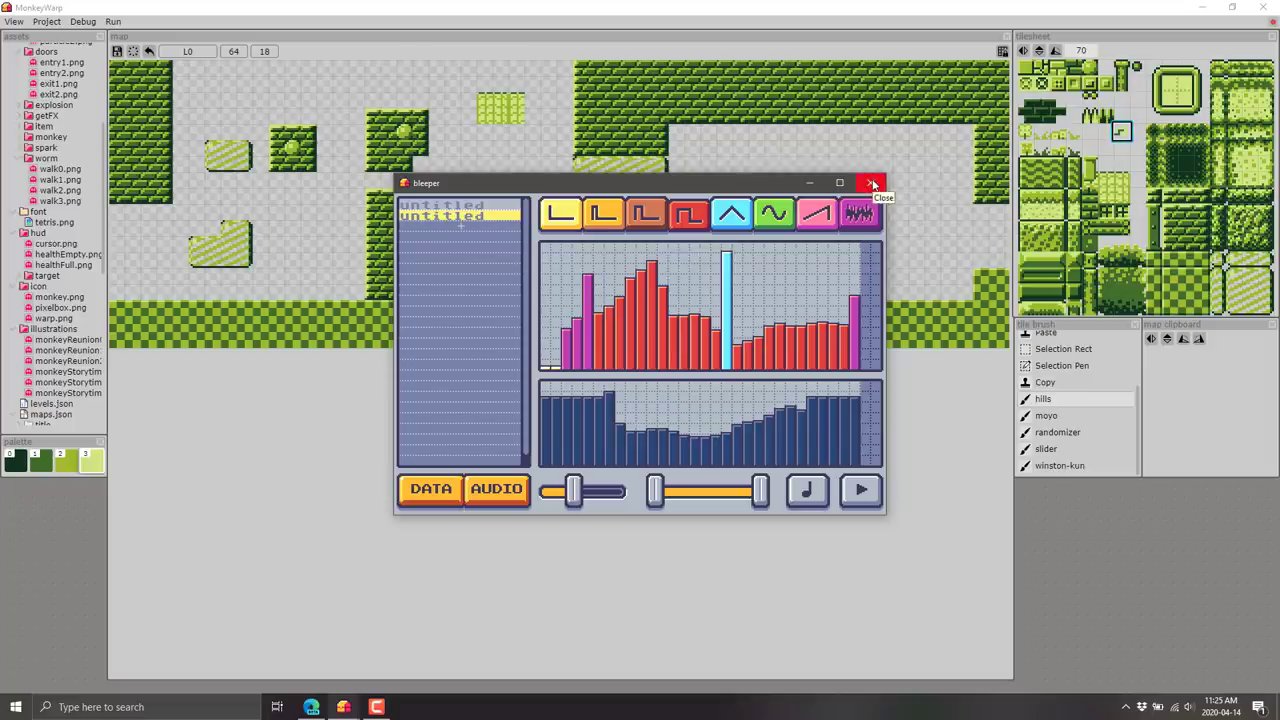
pyautogui.click(872, 183)
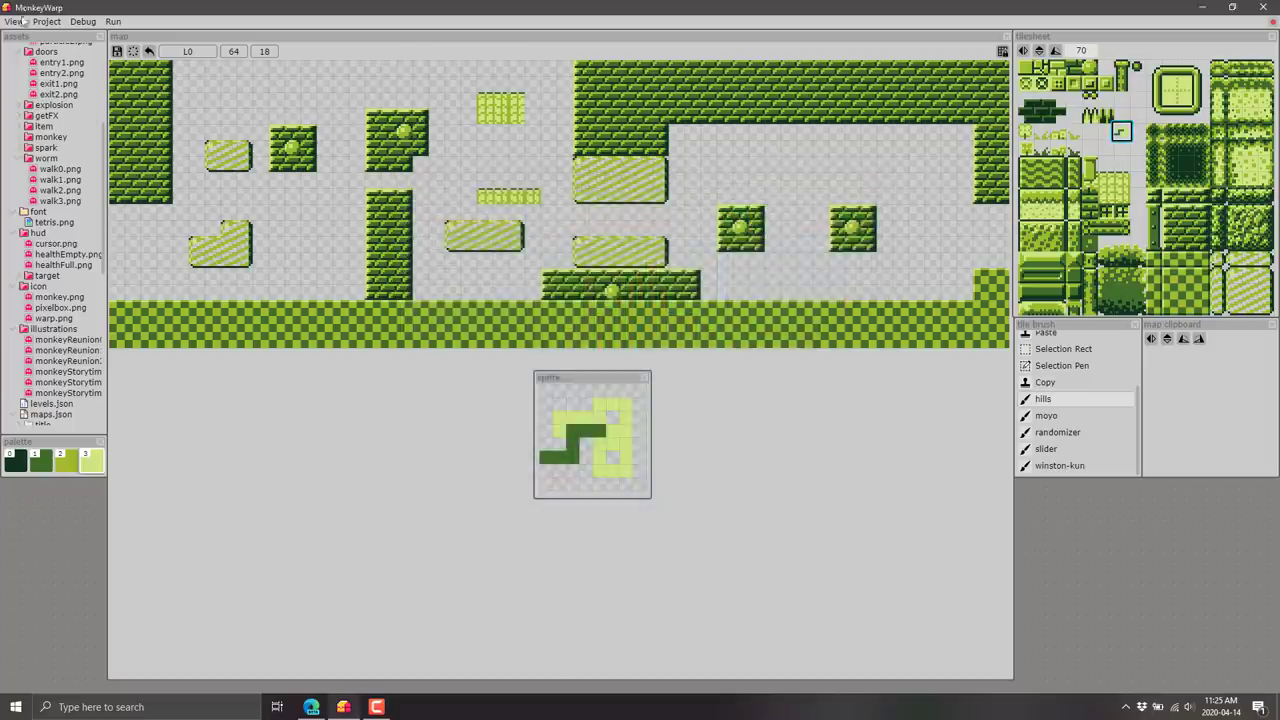
# Open View > Music Tracker to show Pata Tracker's fdd volume envelope.
pyautogui.click(13, 21)
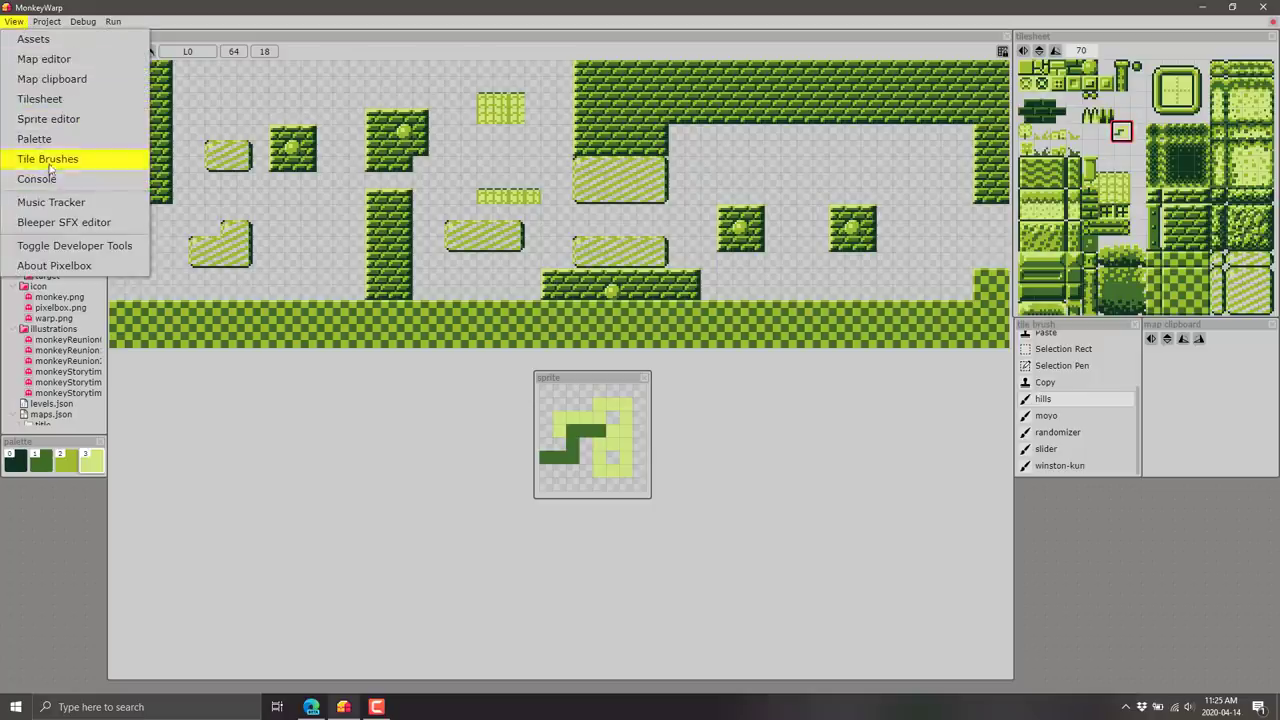
pyautogui.moveTo(51, 202)
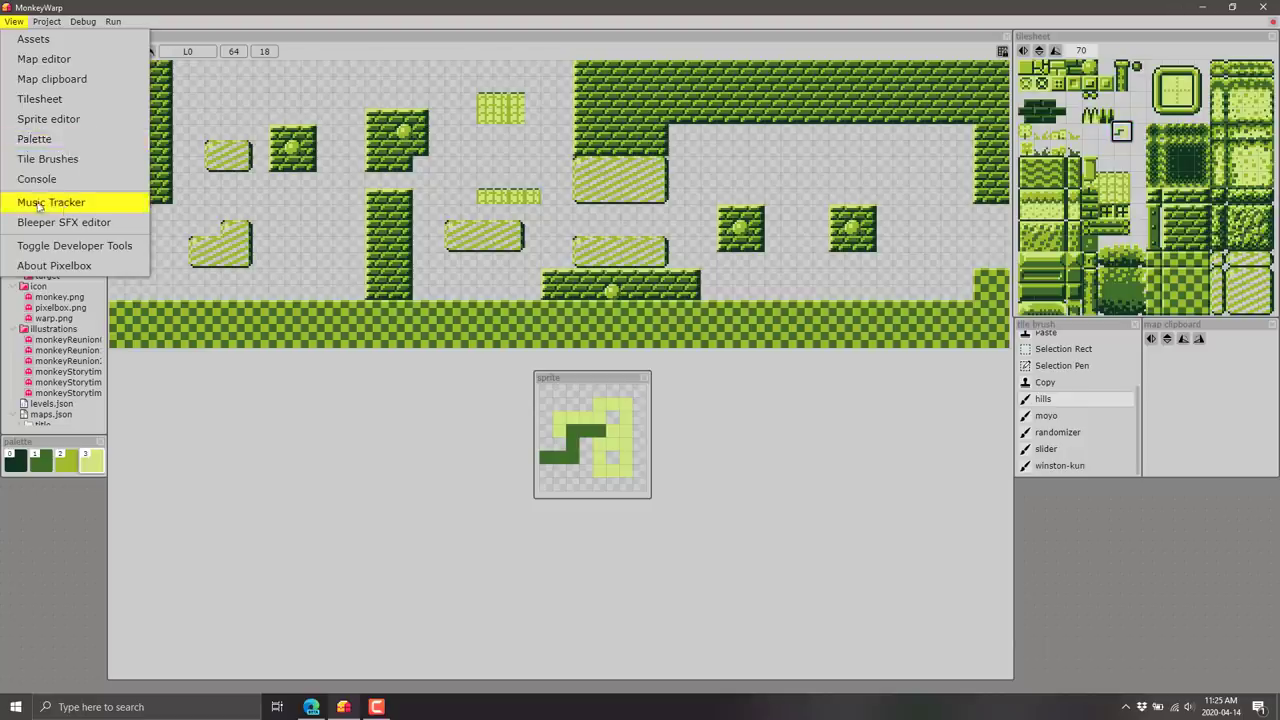
pyautogui.click(51, 202)
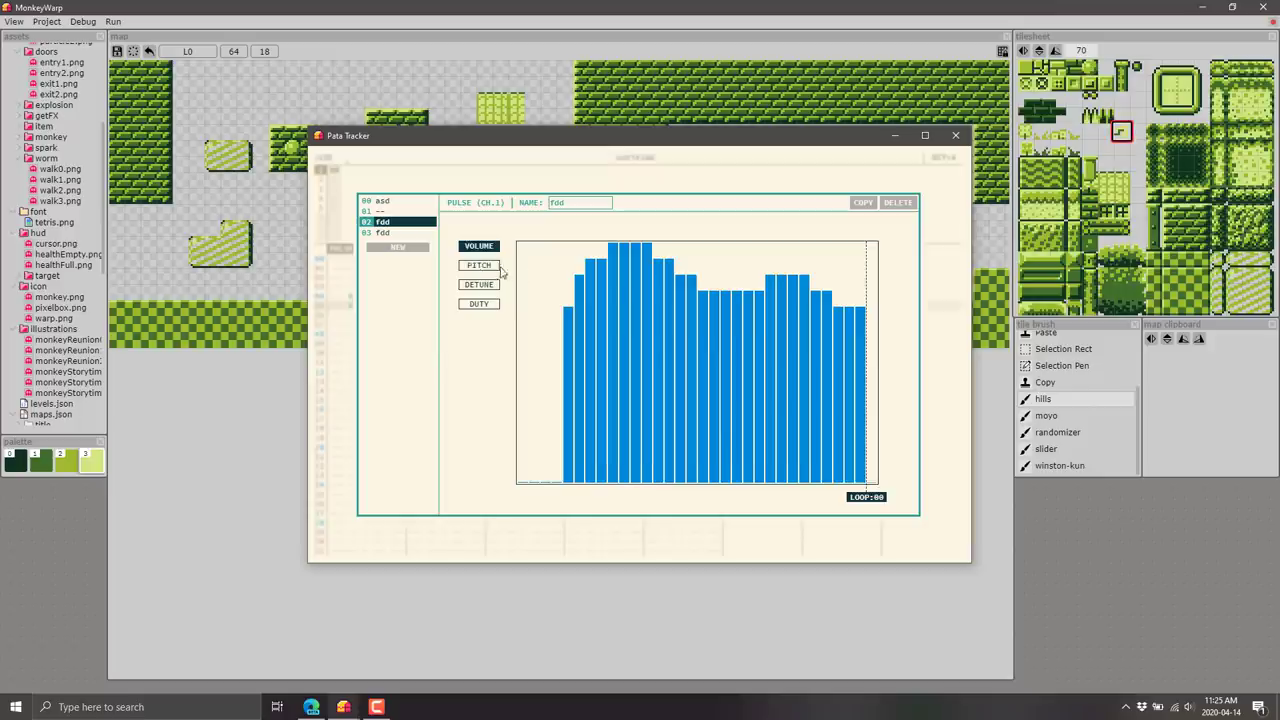
# View the fdd pitch envelope and set the song's first effect slot to reverb.
pyautogui.click(478, 246)
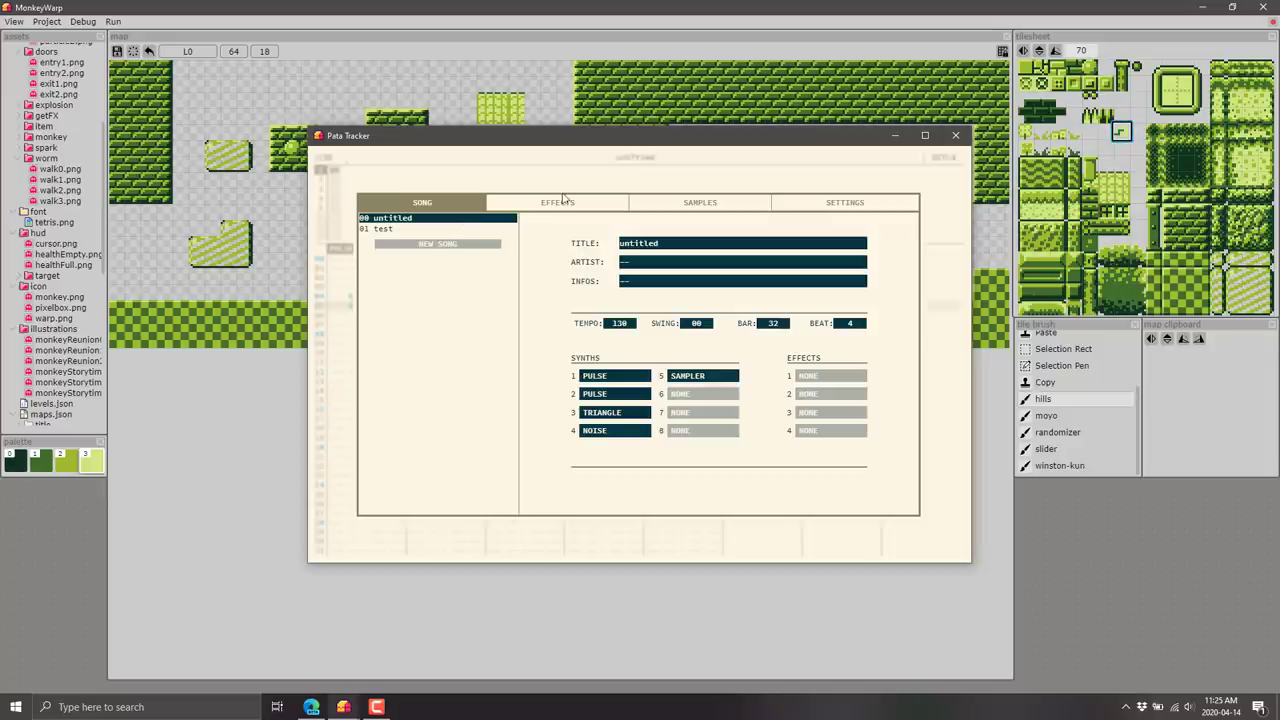
pyautogui.click(557, 202)
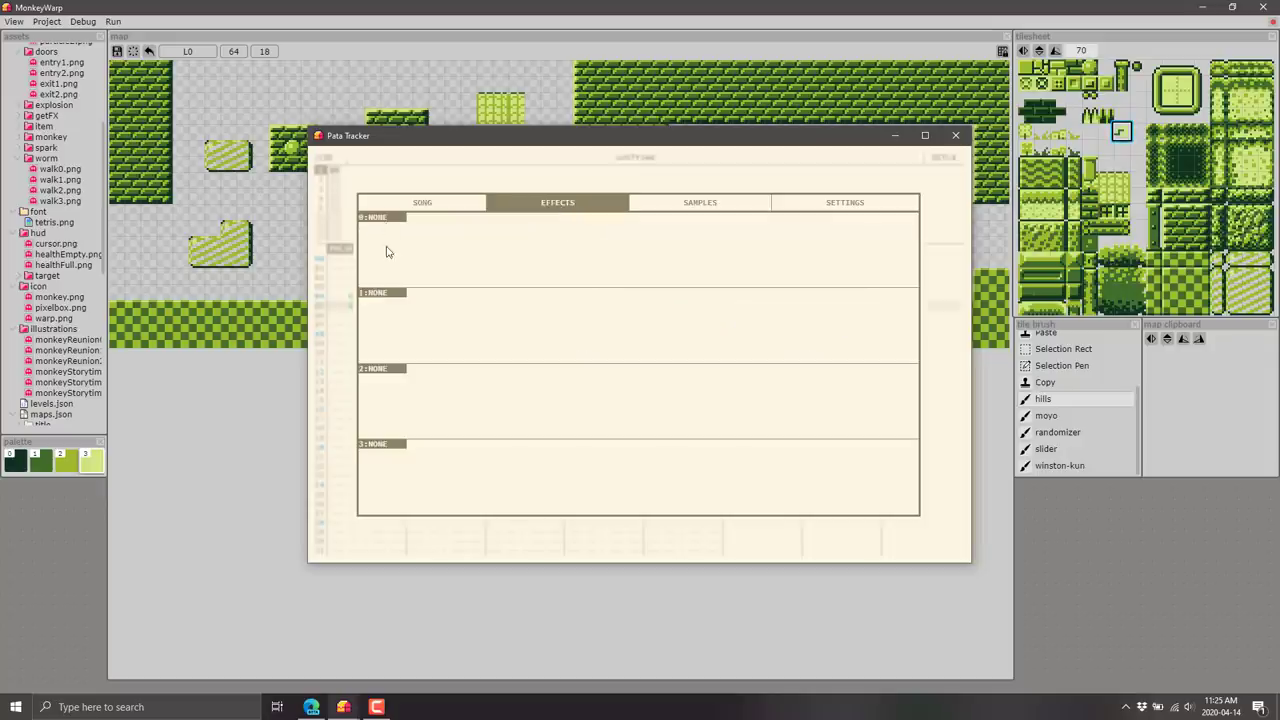
pyautogui.click(422, 202)
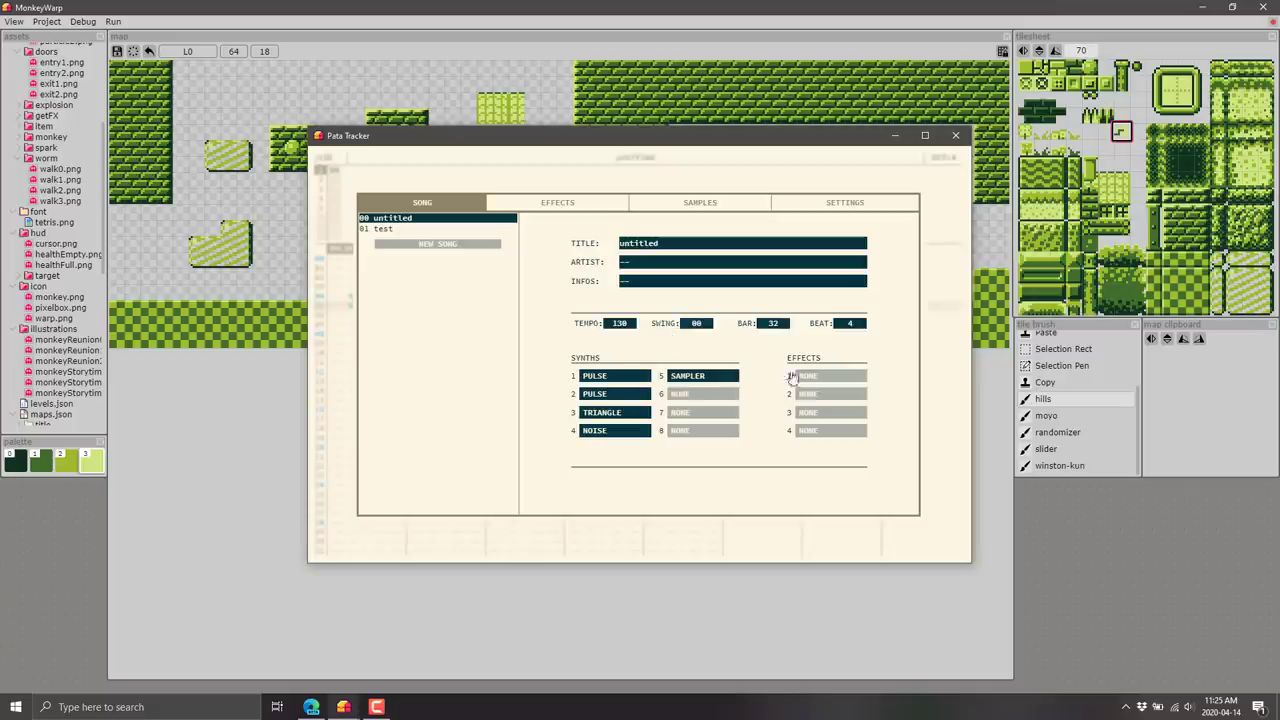
pyautogui.click(830, 375)
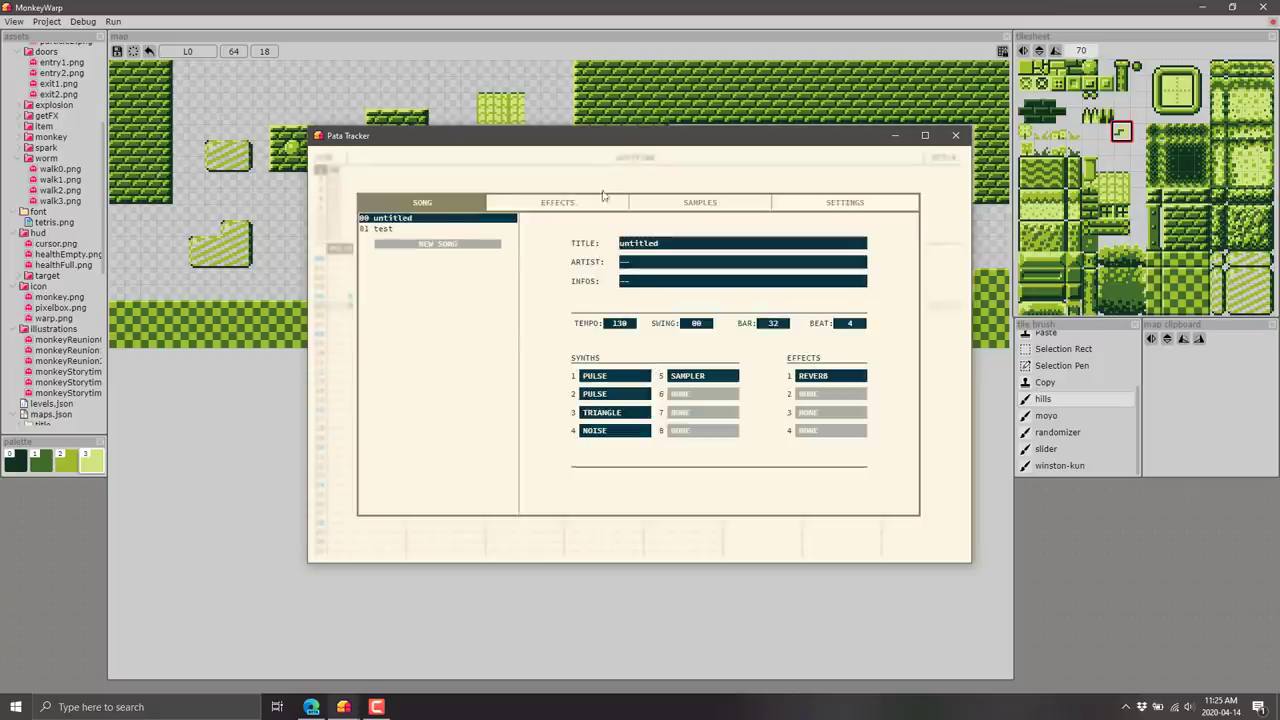
pyautogui.click(557, 202)
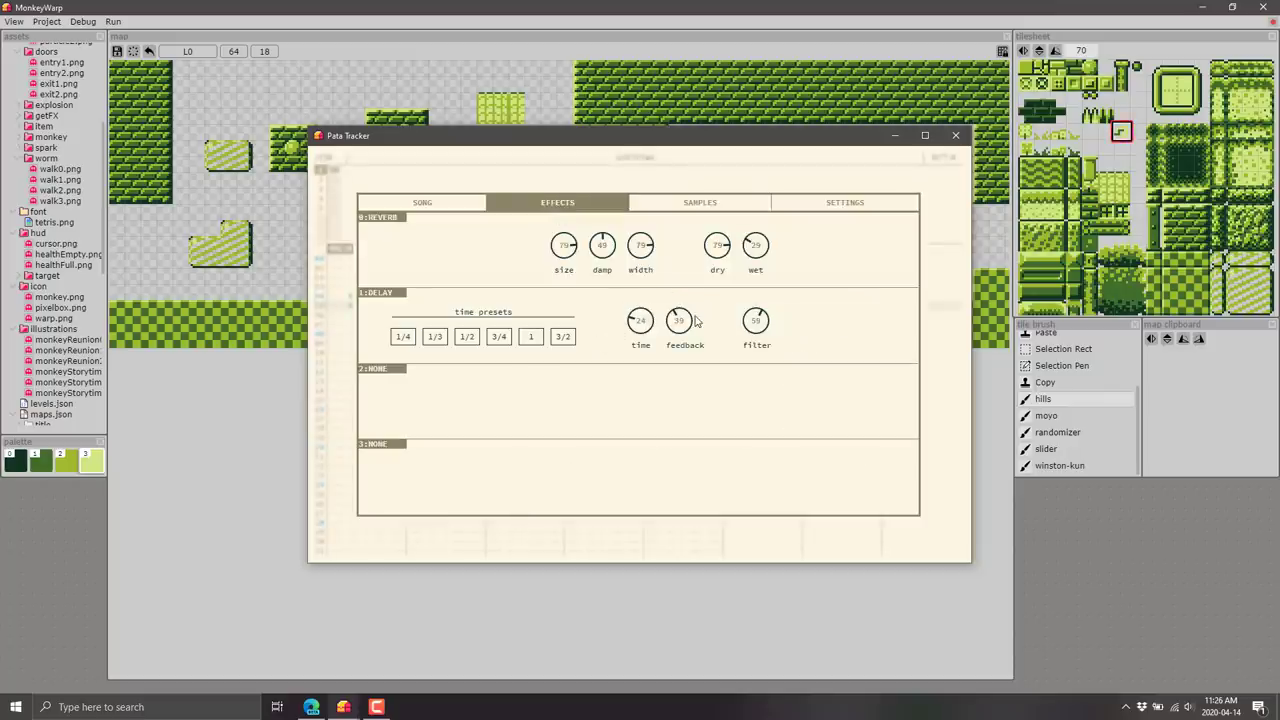
# Look through the audio samples list and return to the pattern editor.
pyautogui.click(700, 202)
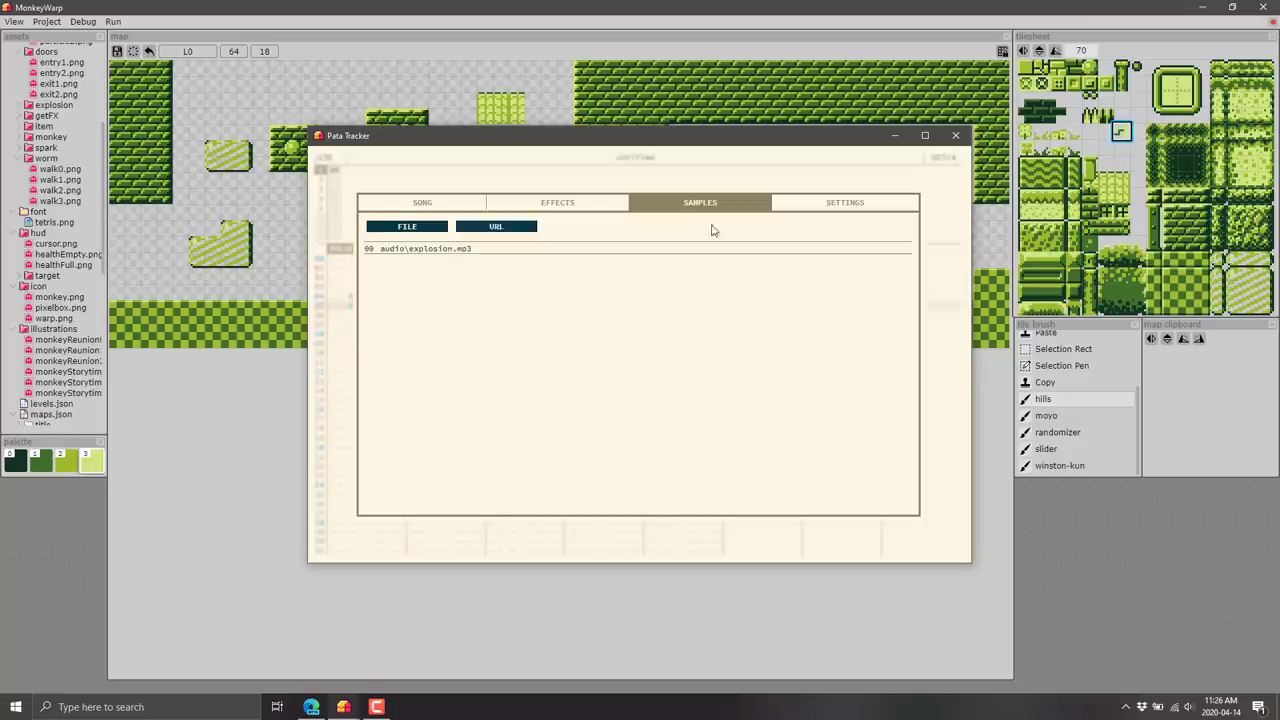
pyautogui.click(845, 202)
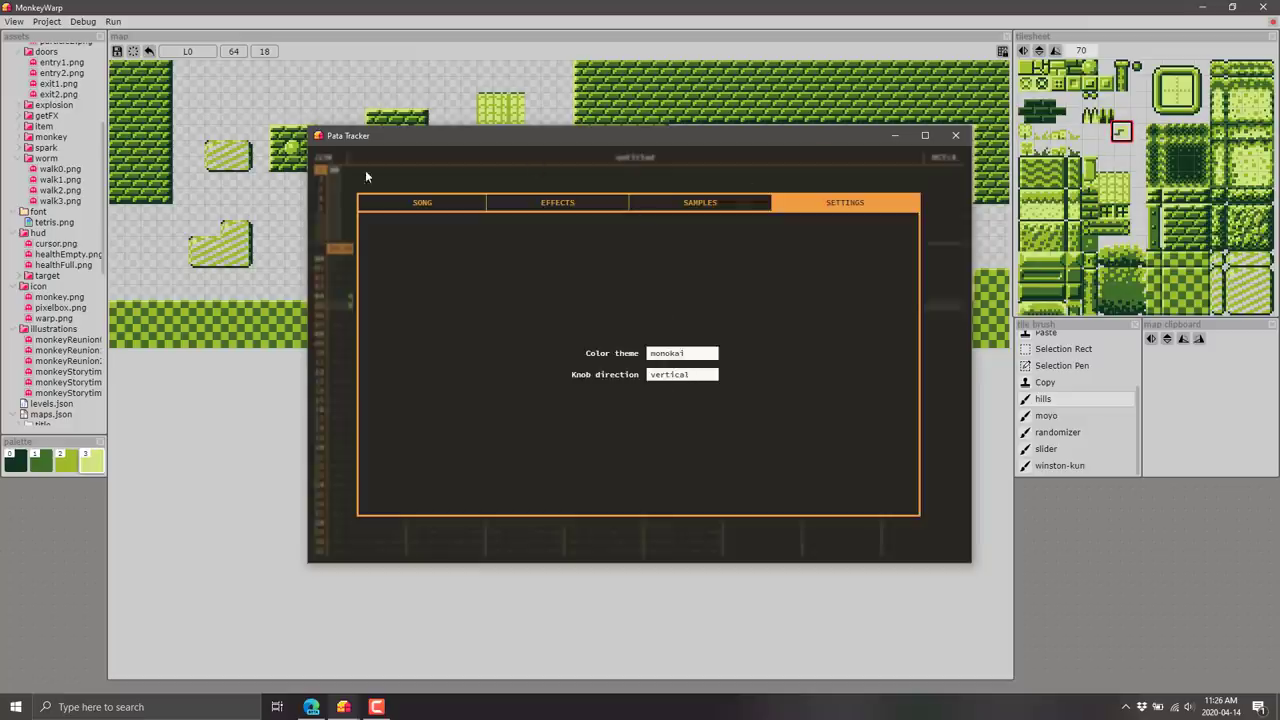
pyautogui.moveTo(528, 297)
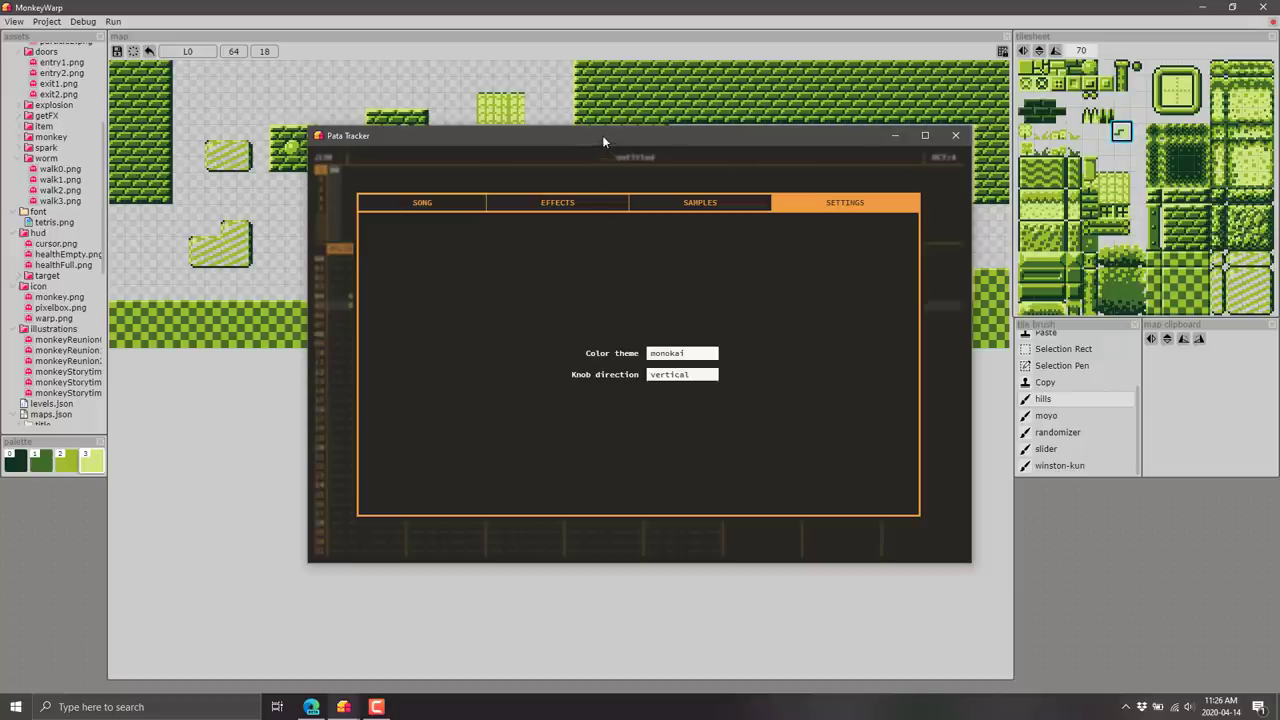
pyautogui.moveTo(398, 146)
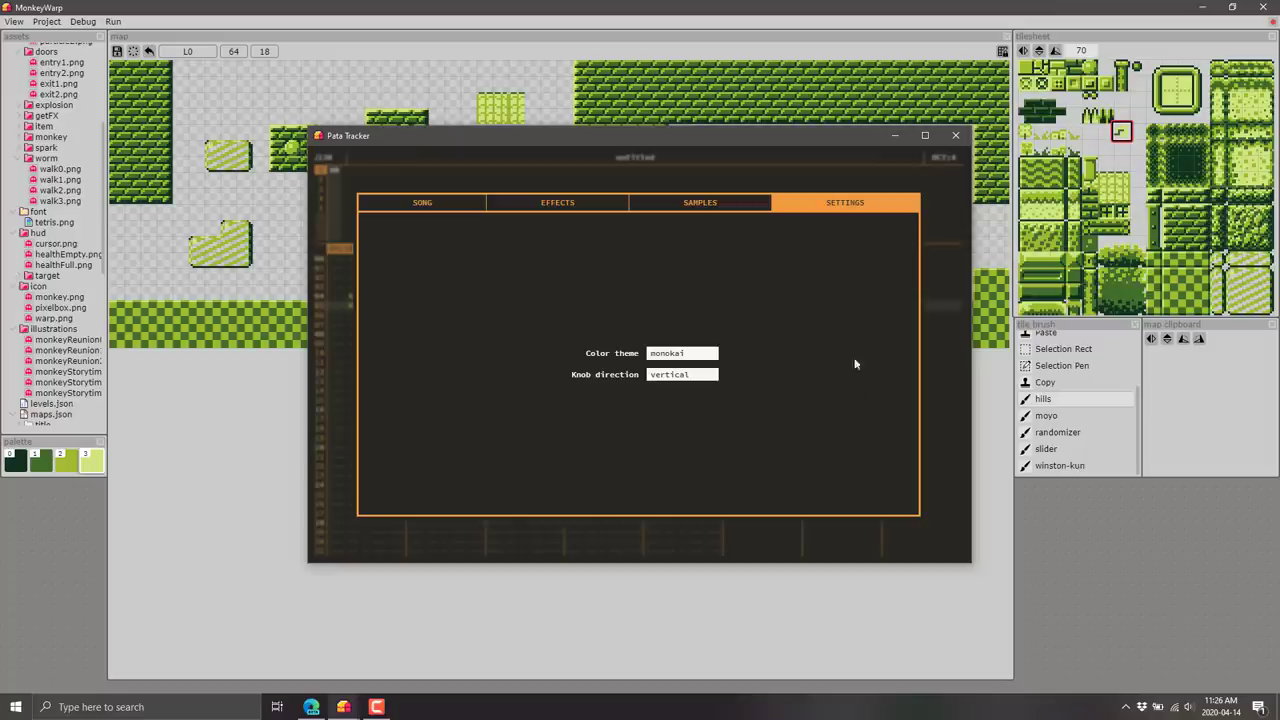
pyautogui.click(422, 202)
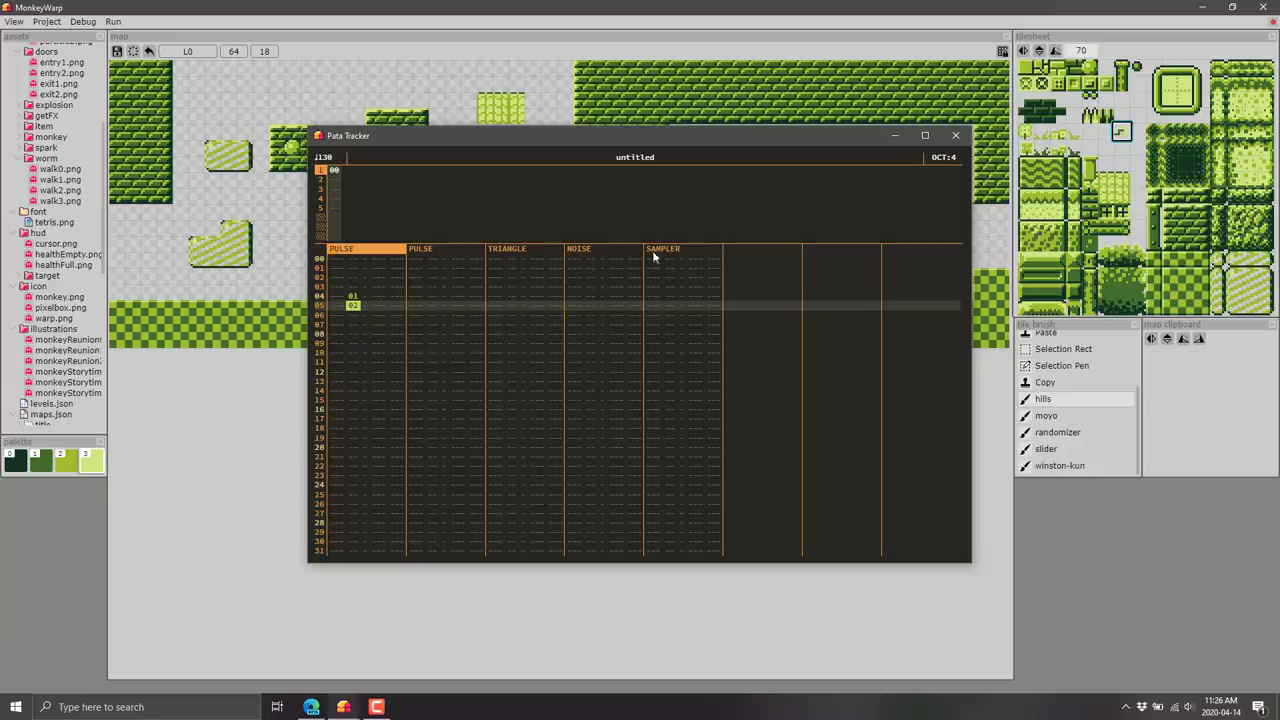
# Close the Pata Tracker window.
pyautogui.click(954, 135)
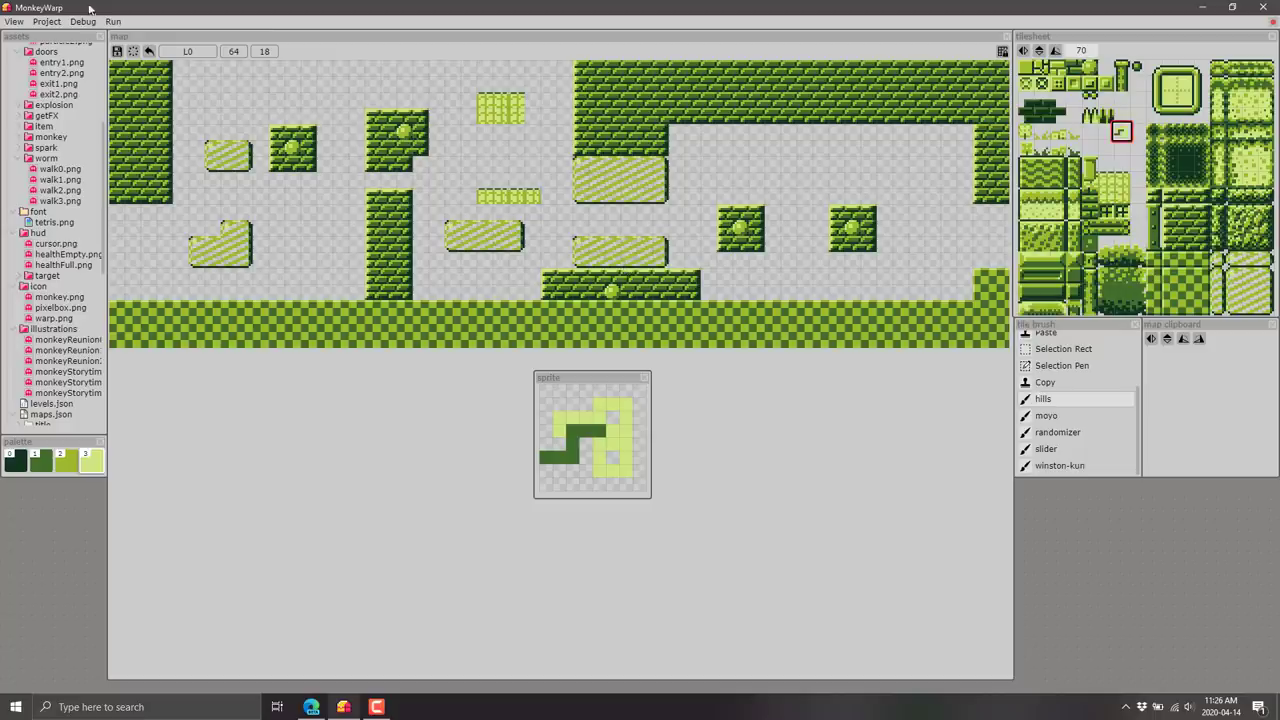
# Reveal MonkeyWarp's project files on disk and open the src folder with Code.
pyautogui.click(57, 83)
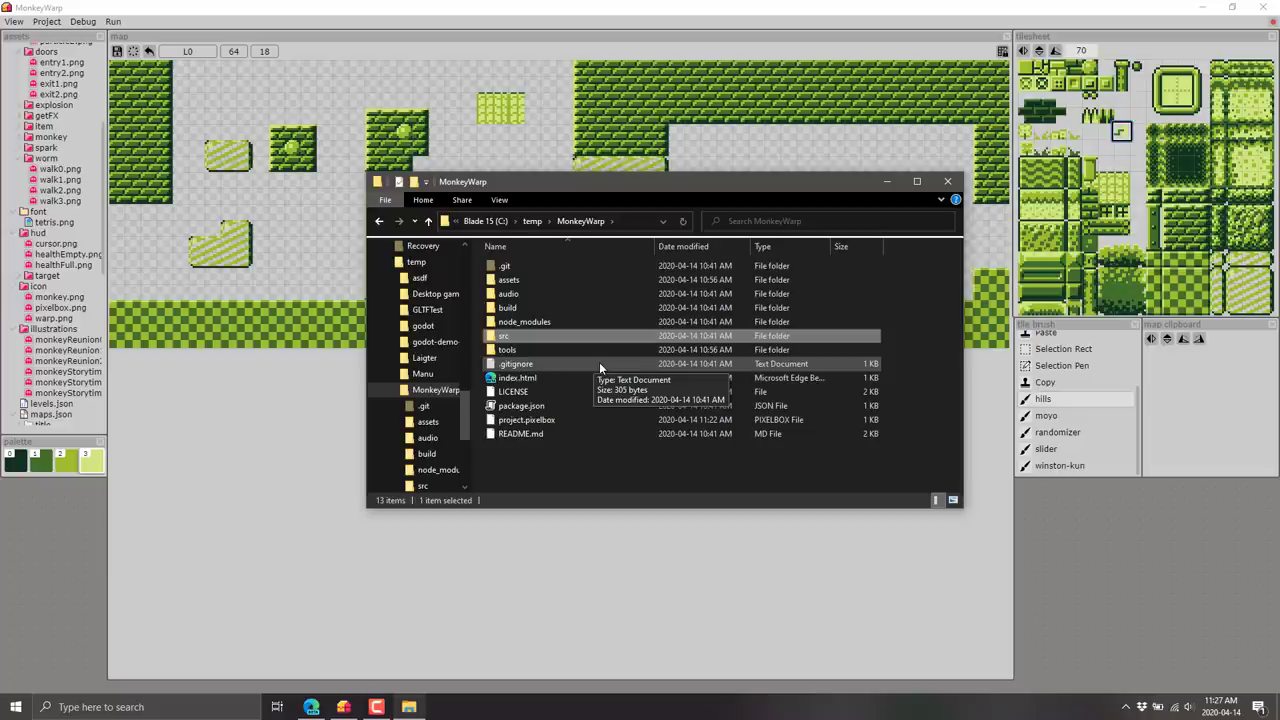
pyautogui.rightClick(507, 335)
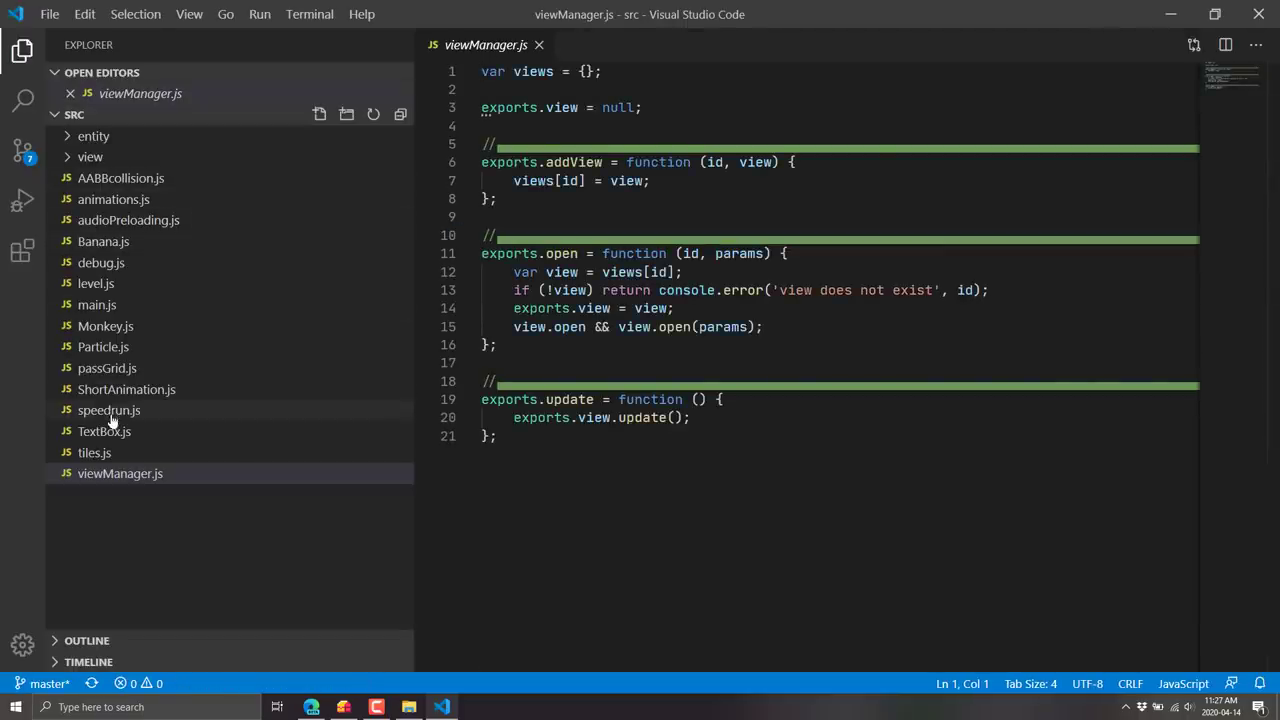
# Open main.js and viewManager.js, select their update functions, and expand the view folder.
pyautogui.click(96, 304)
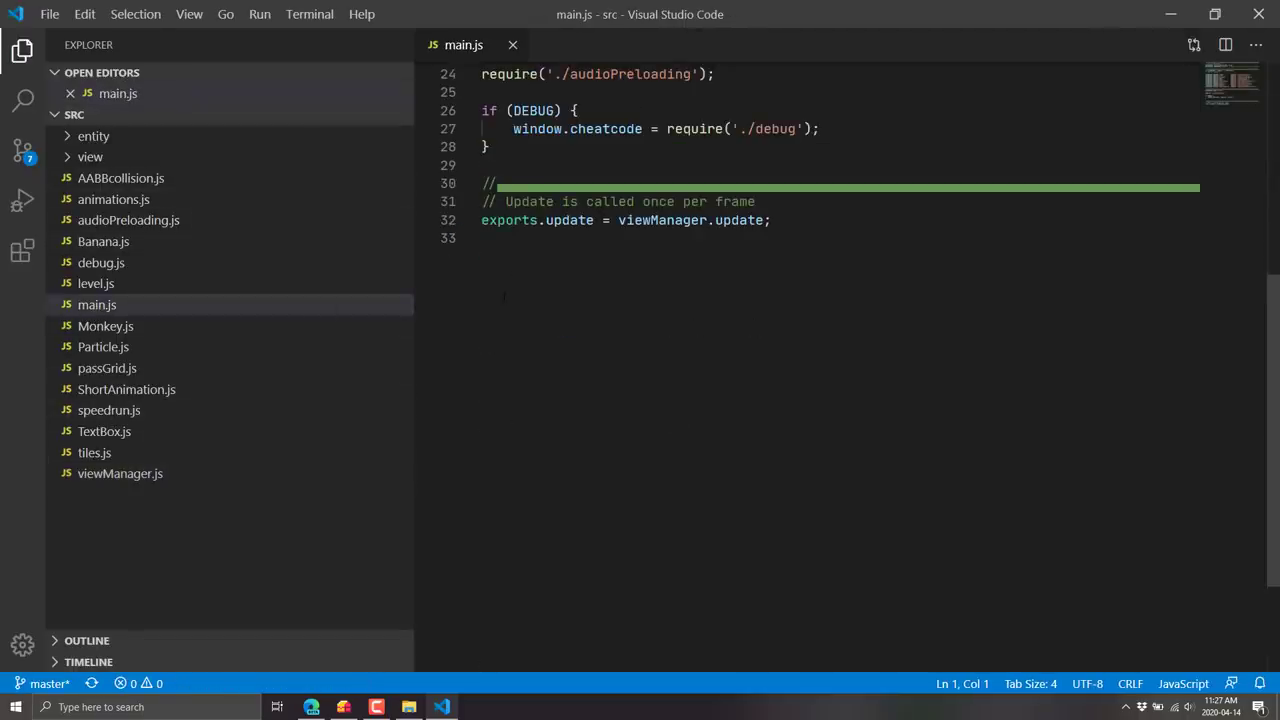
pyautogui.click(568, 220)
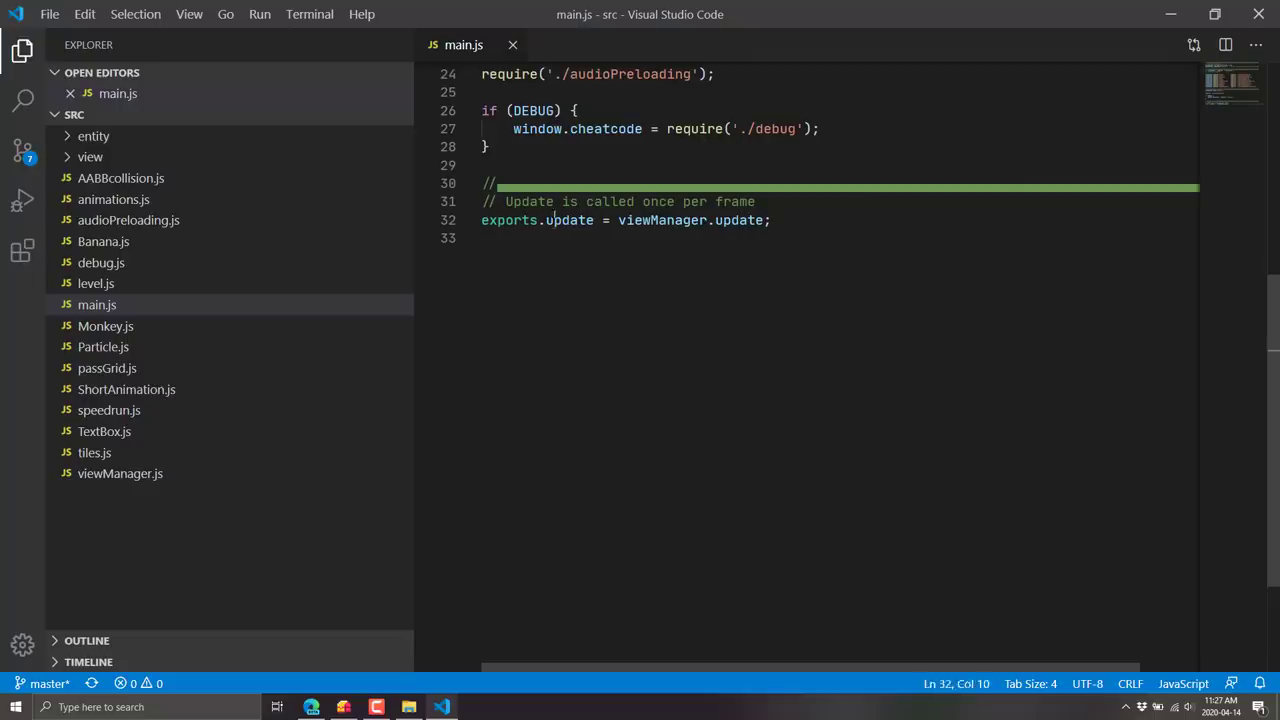
pyautogui.doubleClick(568, 220)
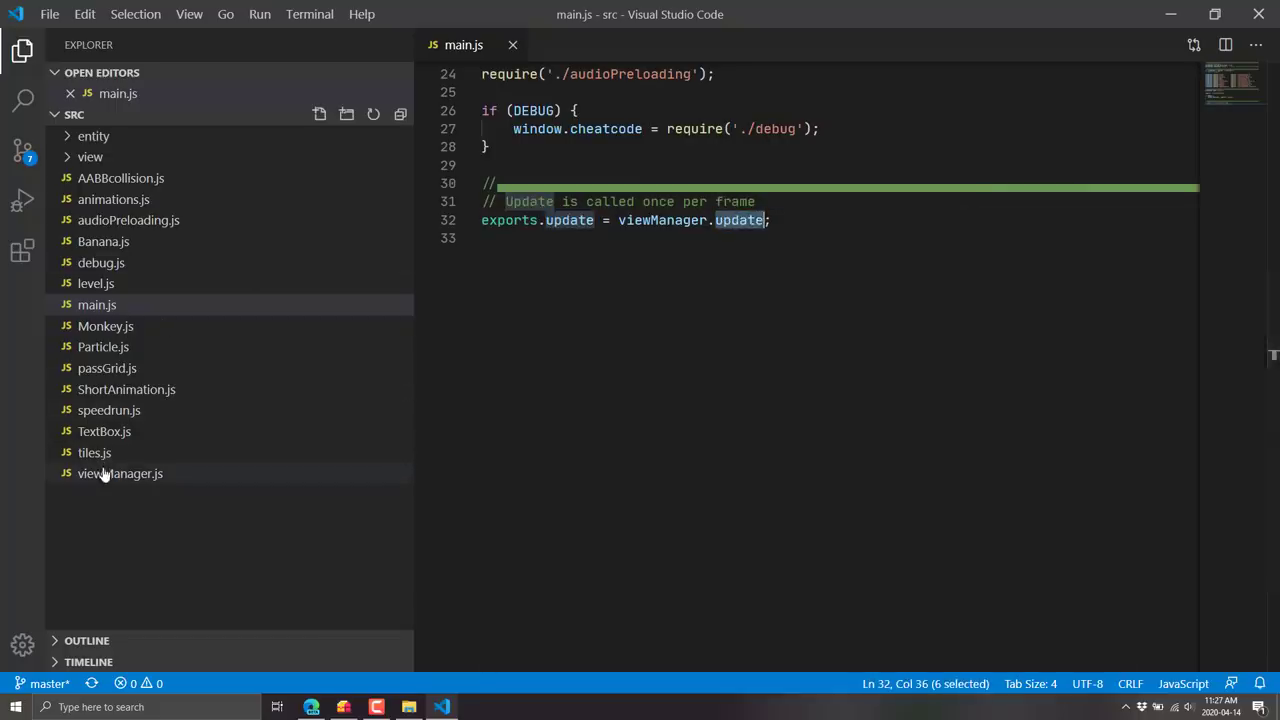
pyautogui.doubleClick(120, 473)
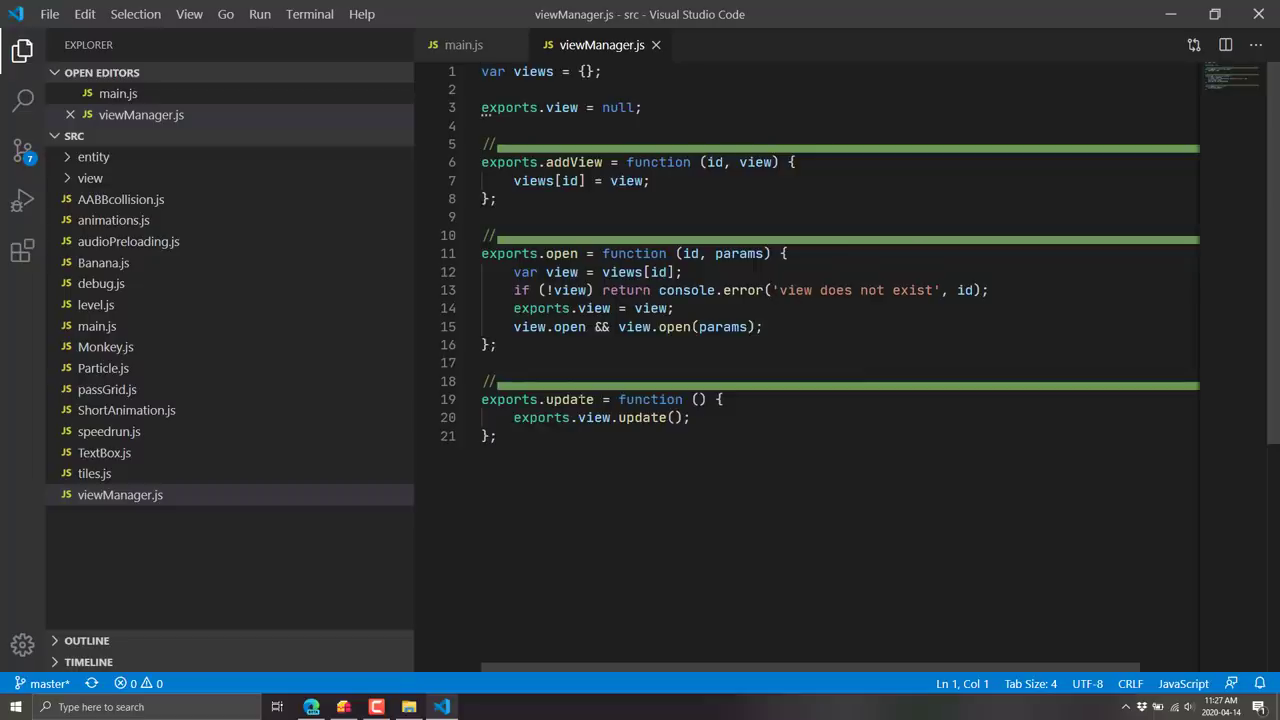
pyautogui.doubleClick(569, 399)
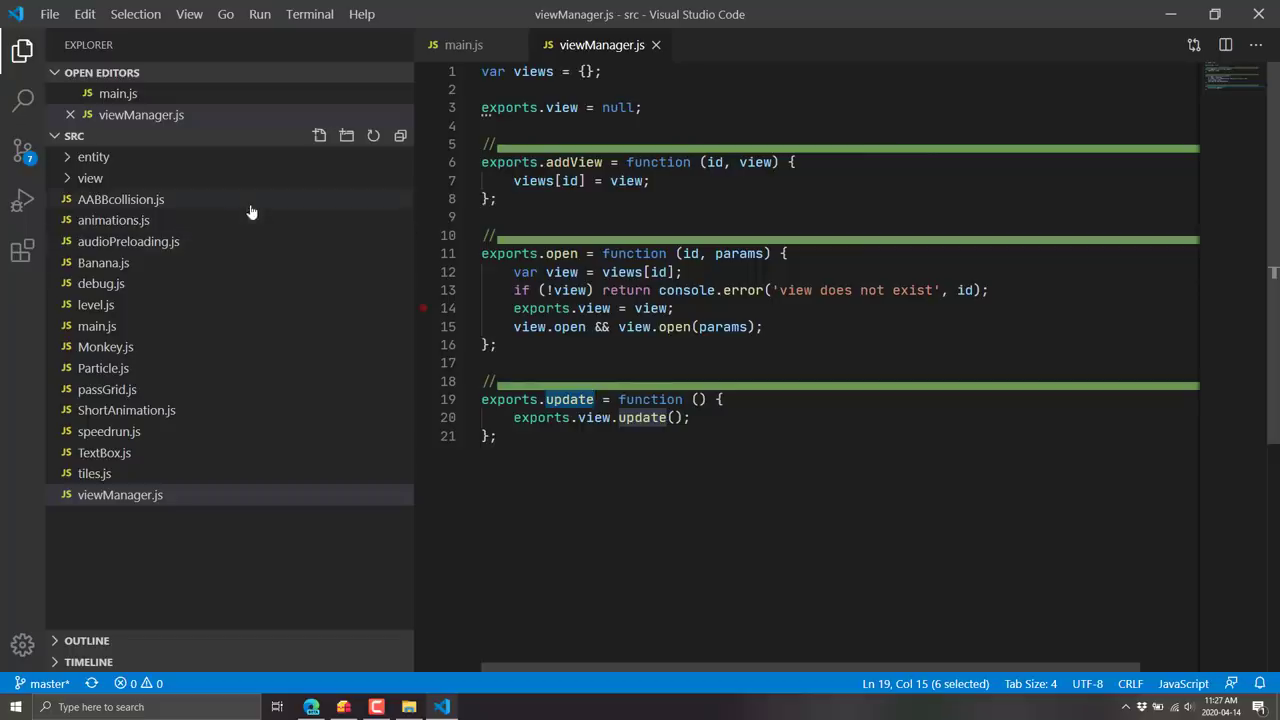
pyautogui.click(90, 178)
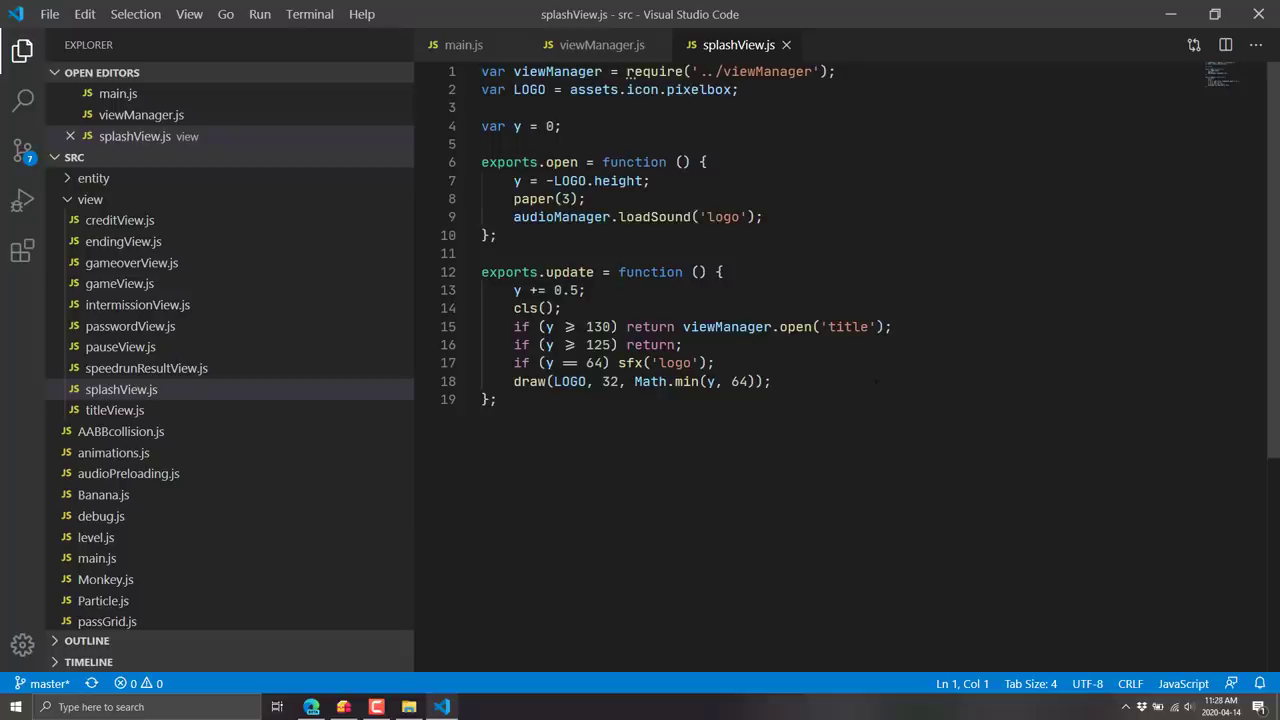
# Review splashView.js, selecting the cls and draw calls and typing paper(3);.
pyautogui.doubleClick(655, 217)
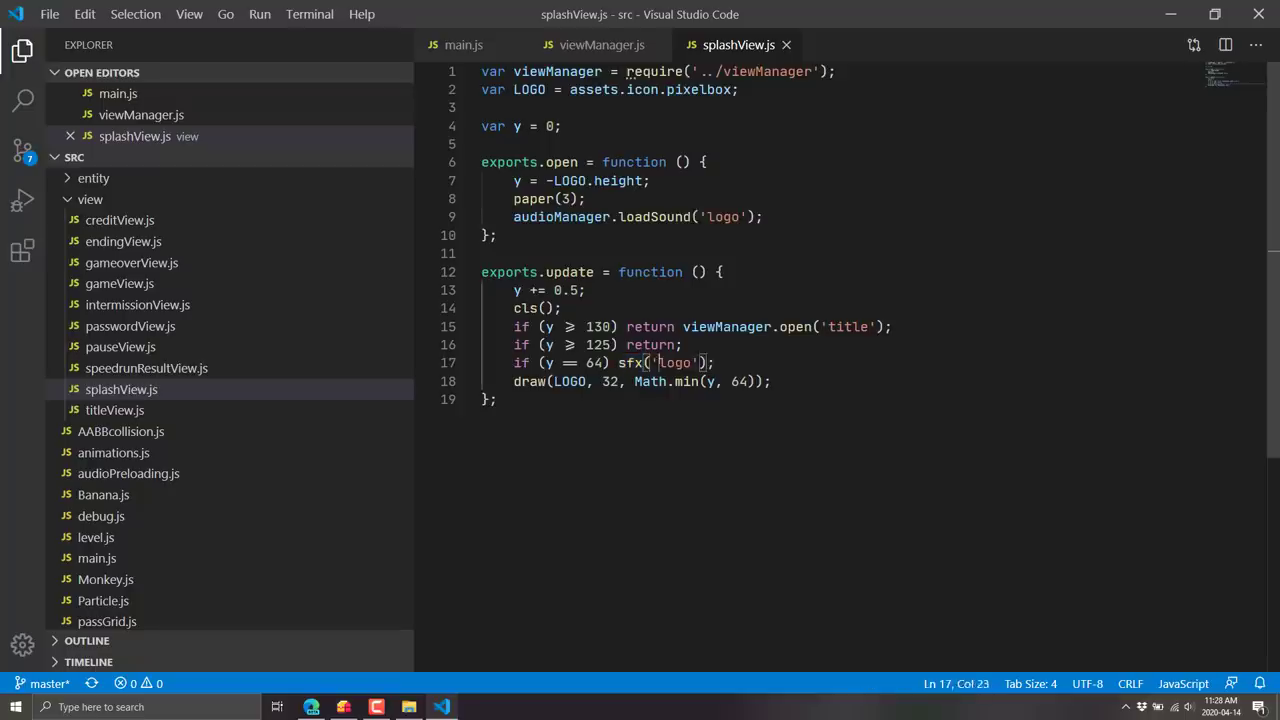
pyautogui.doubleClick(675, 362)
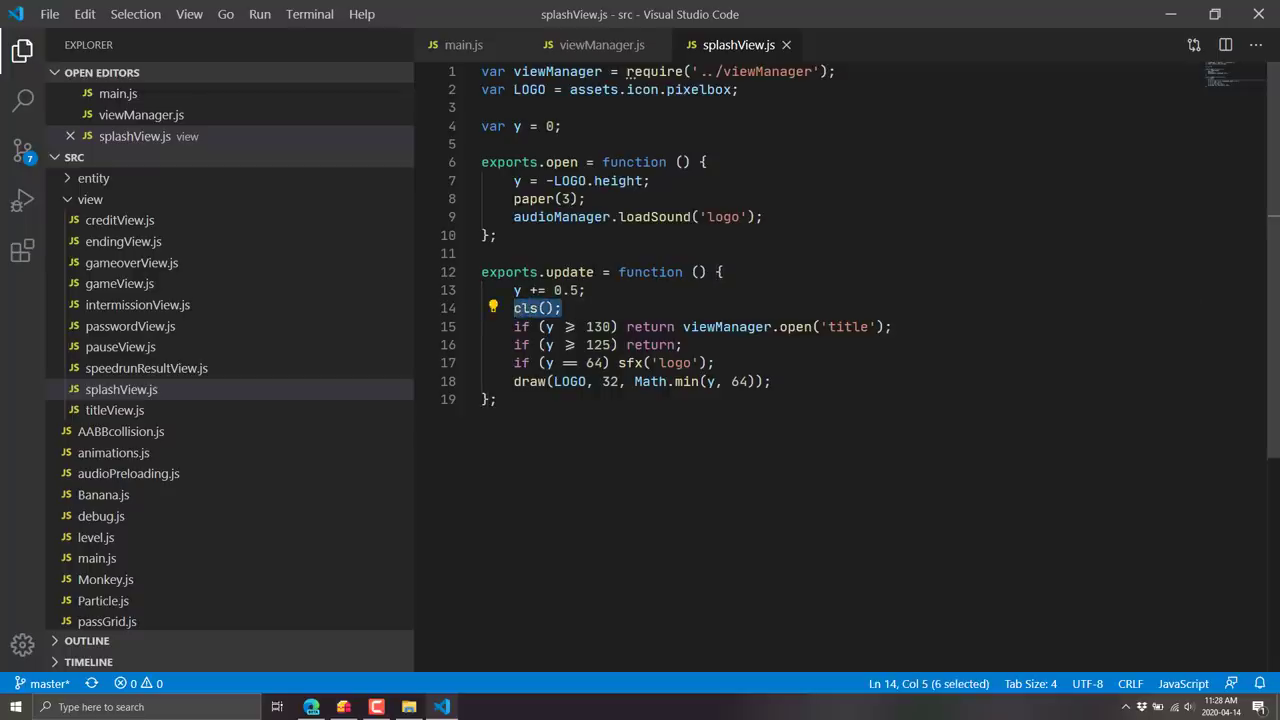
pyautogui.moveTo(556, 272)
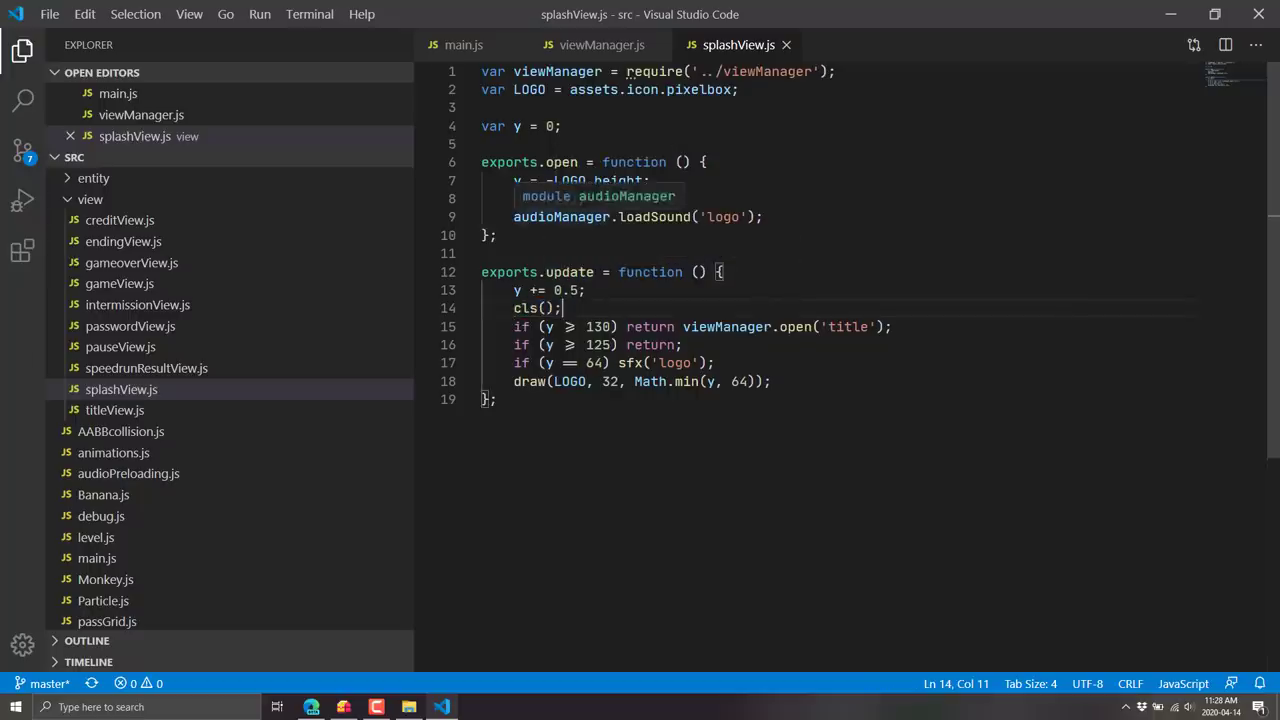
pyautogui.write('paper(3);')
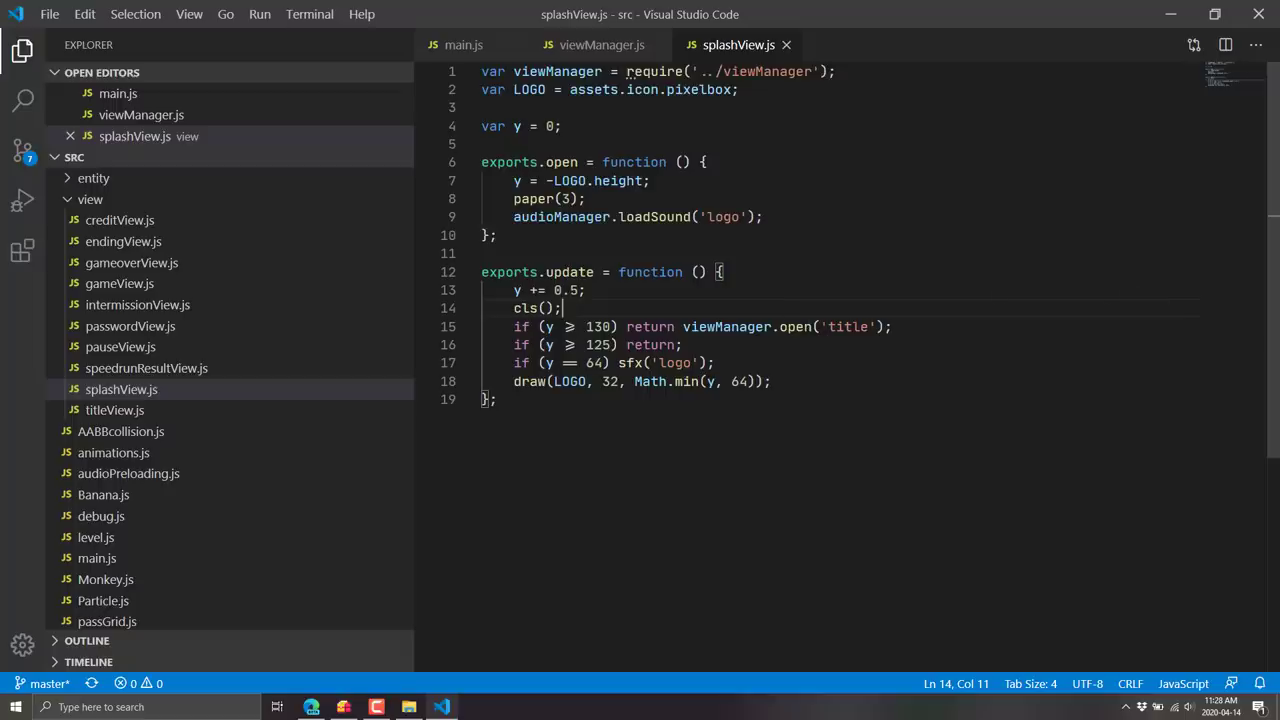
pyautogui.moveTo(115, 410)
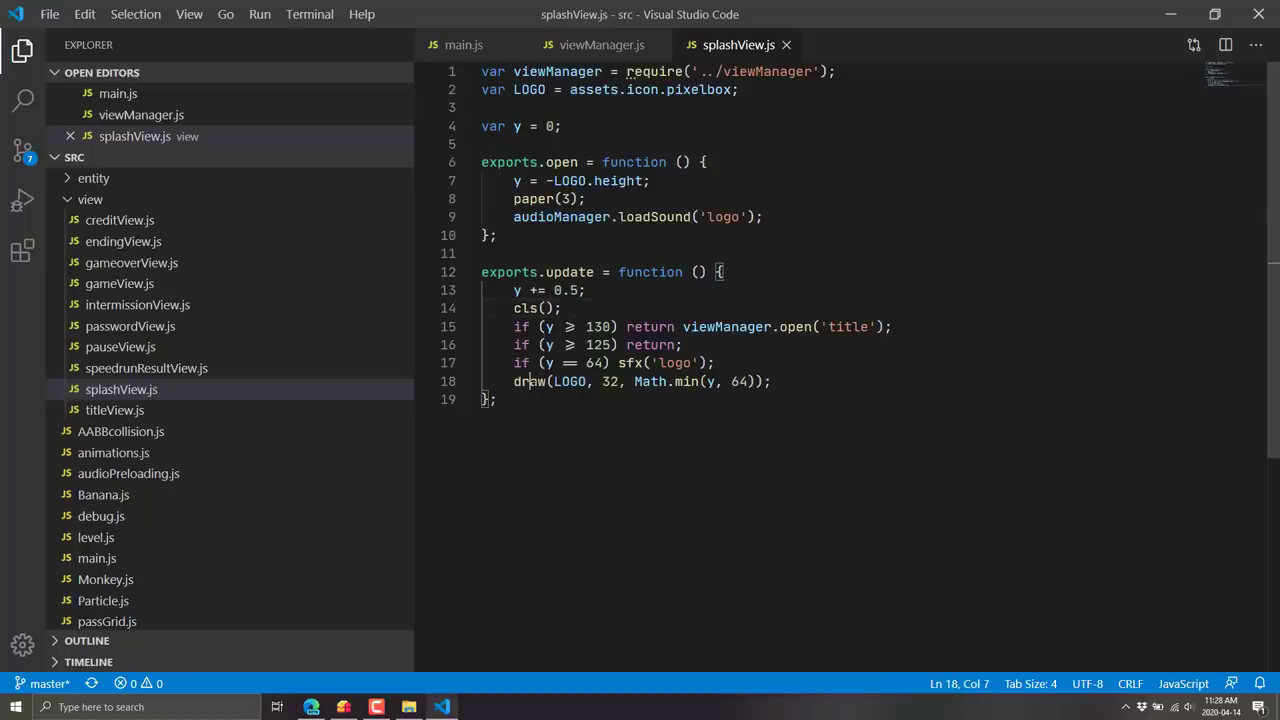
pyautogui.doubleClick(528, 381)
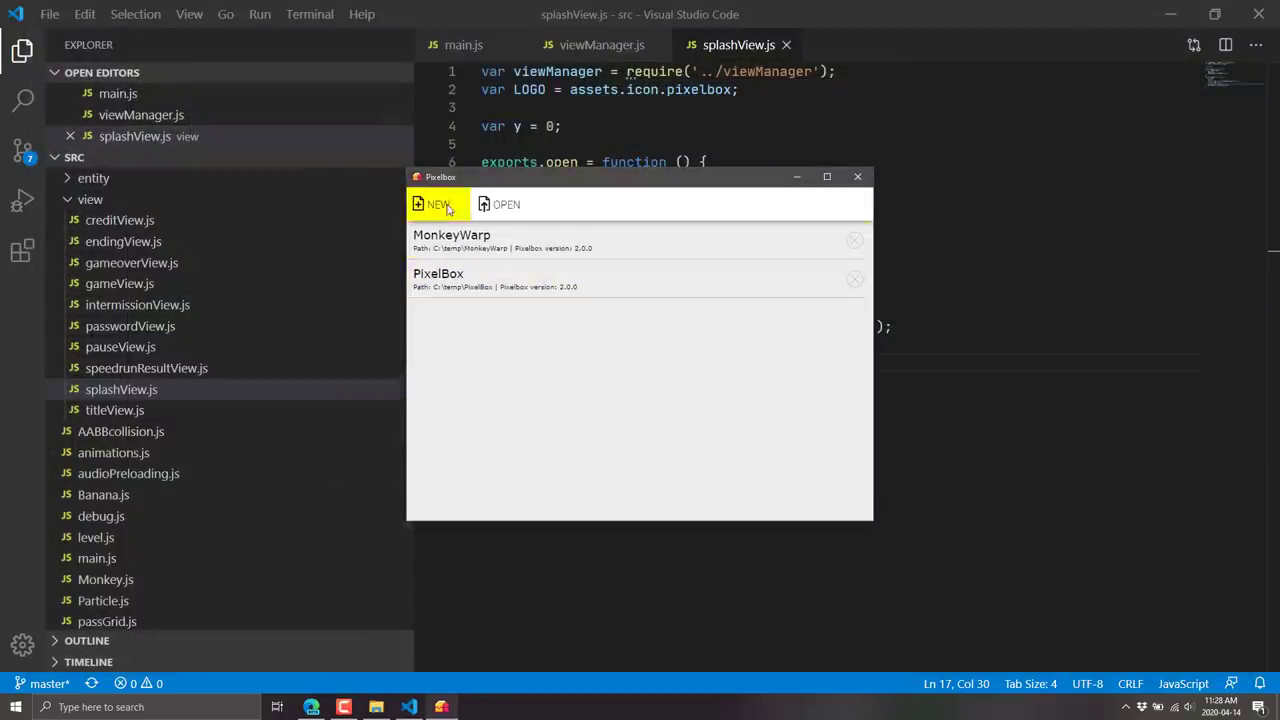
# Start a new project and confirm creating PixelboxProject2 in C:\temp.
pyautogui.click(433, 204)
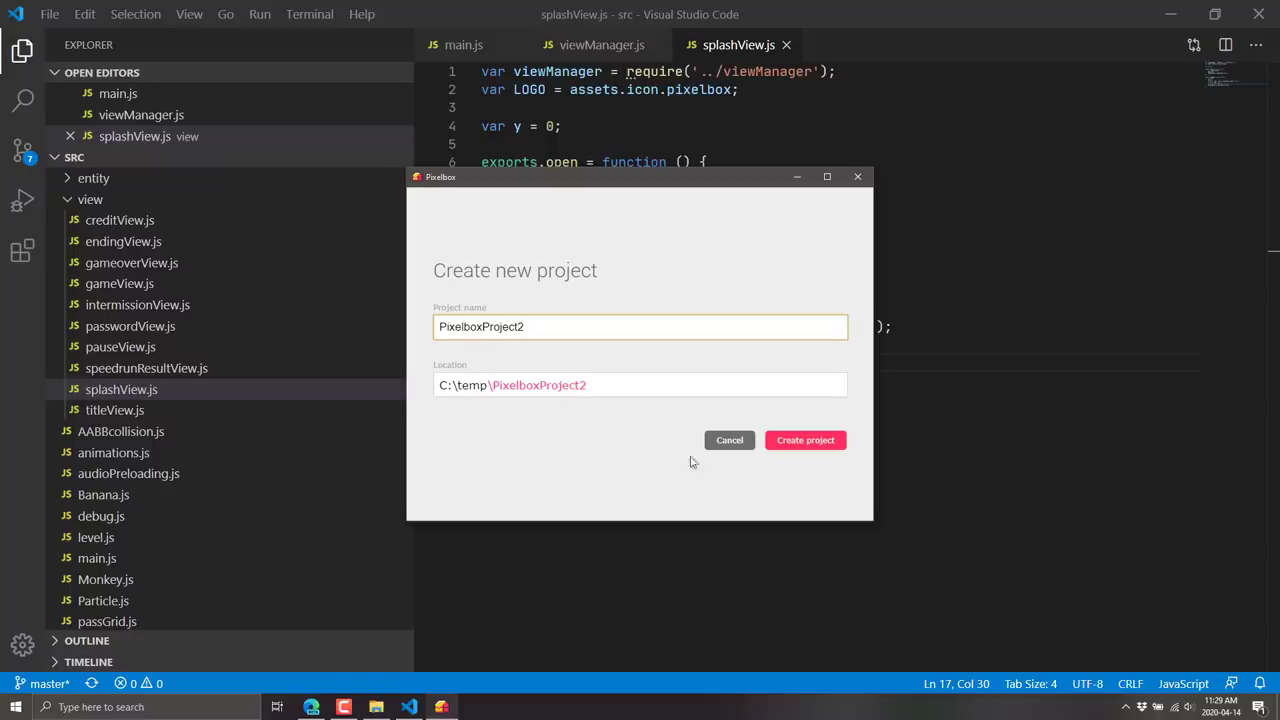
pyautogui.click(805, 440)
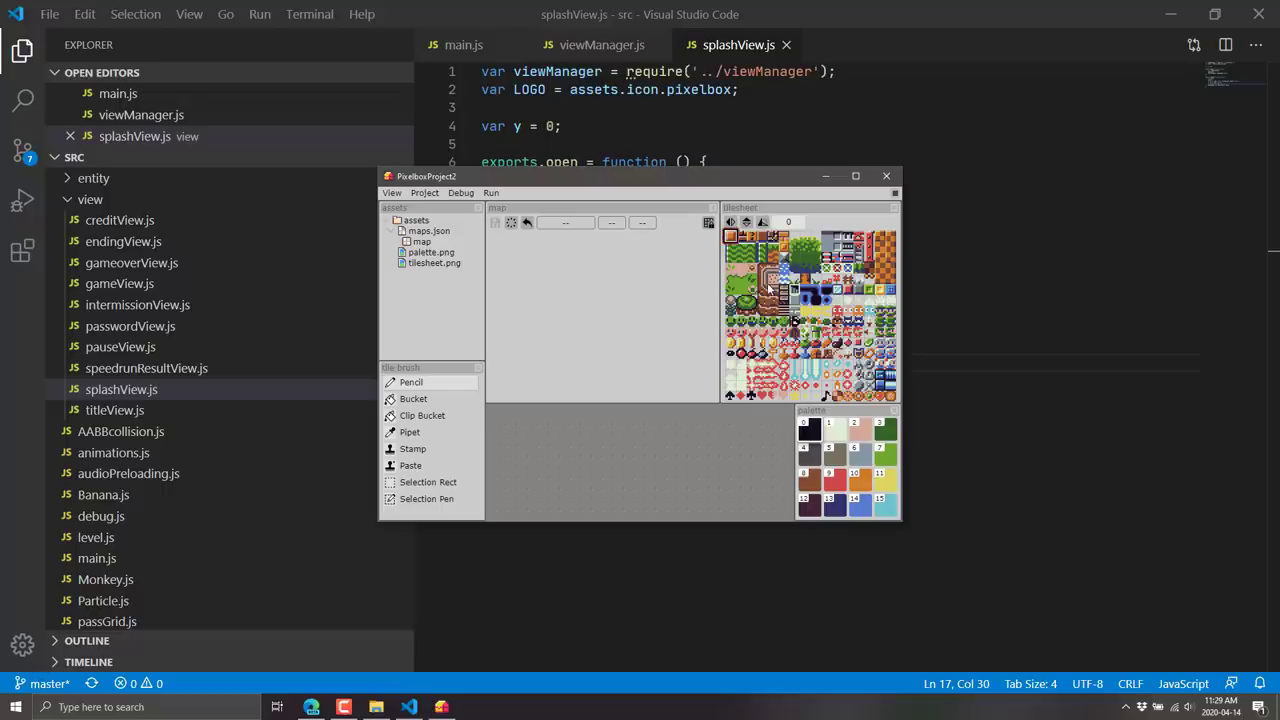
# Paint tree tiles from the tilesheet onto the project's map.
pyautogui.click(434, 263)
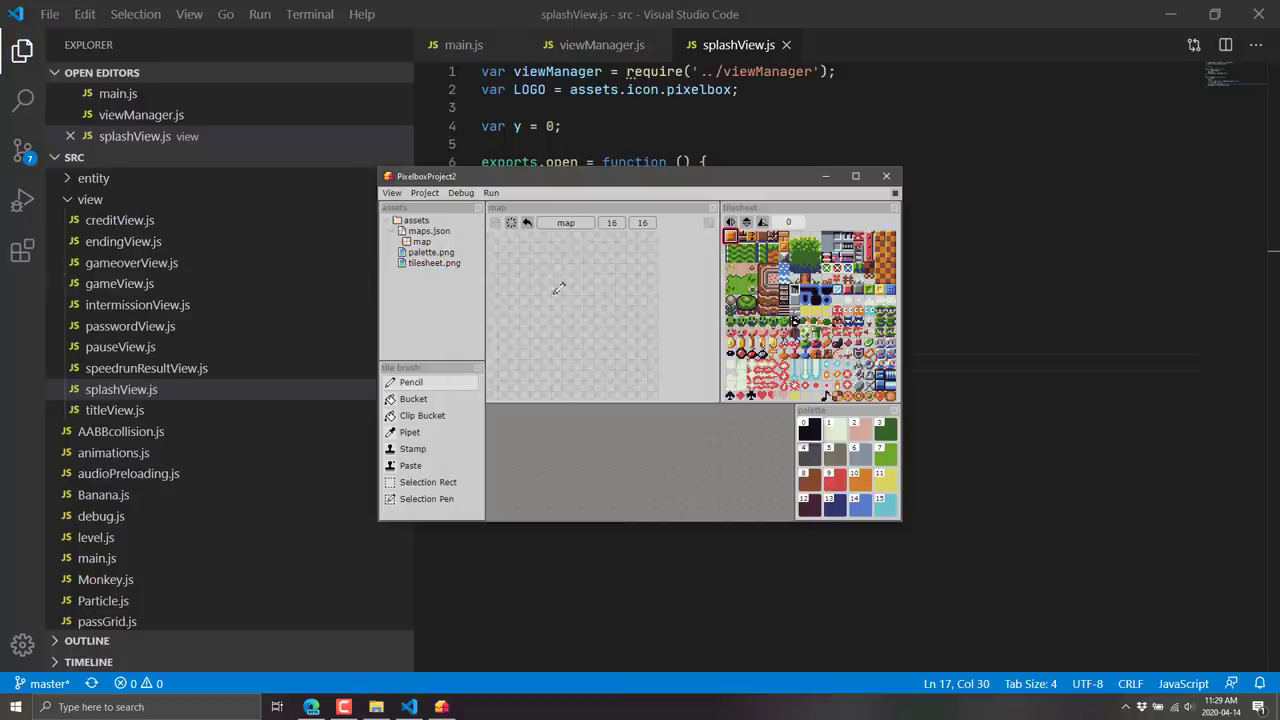
pyautogui.click(803, 240)
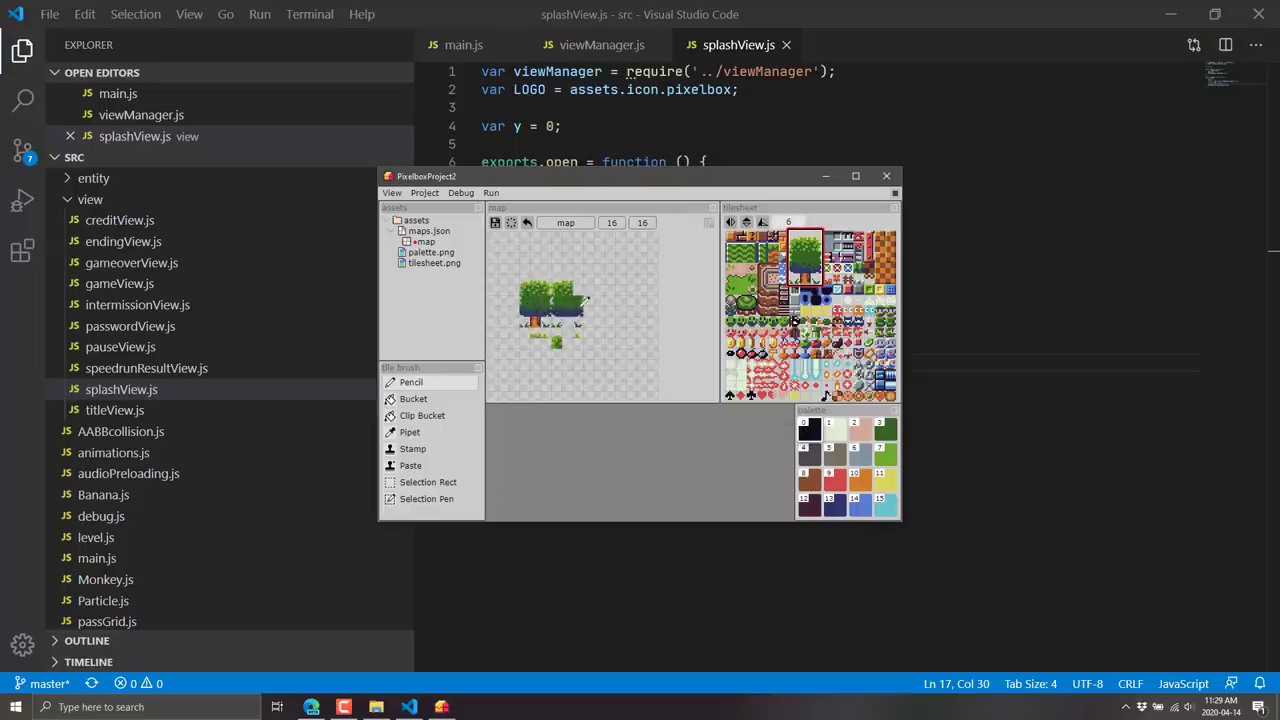
pyautogui.click(570, 310)
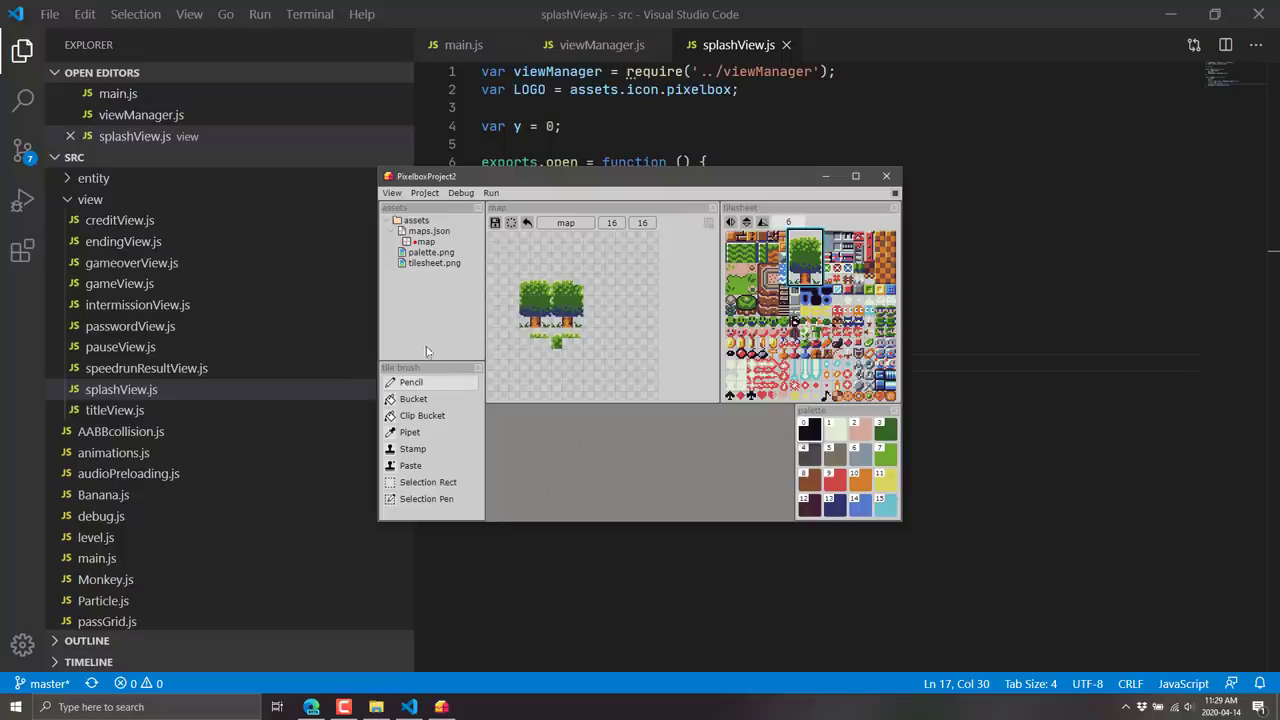
pyautogui.moveTo(410, 465)
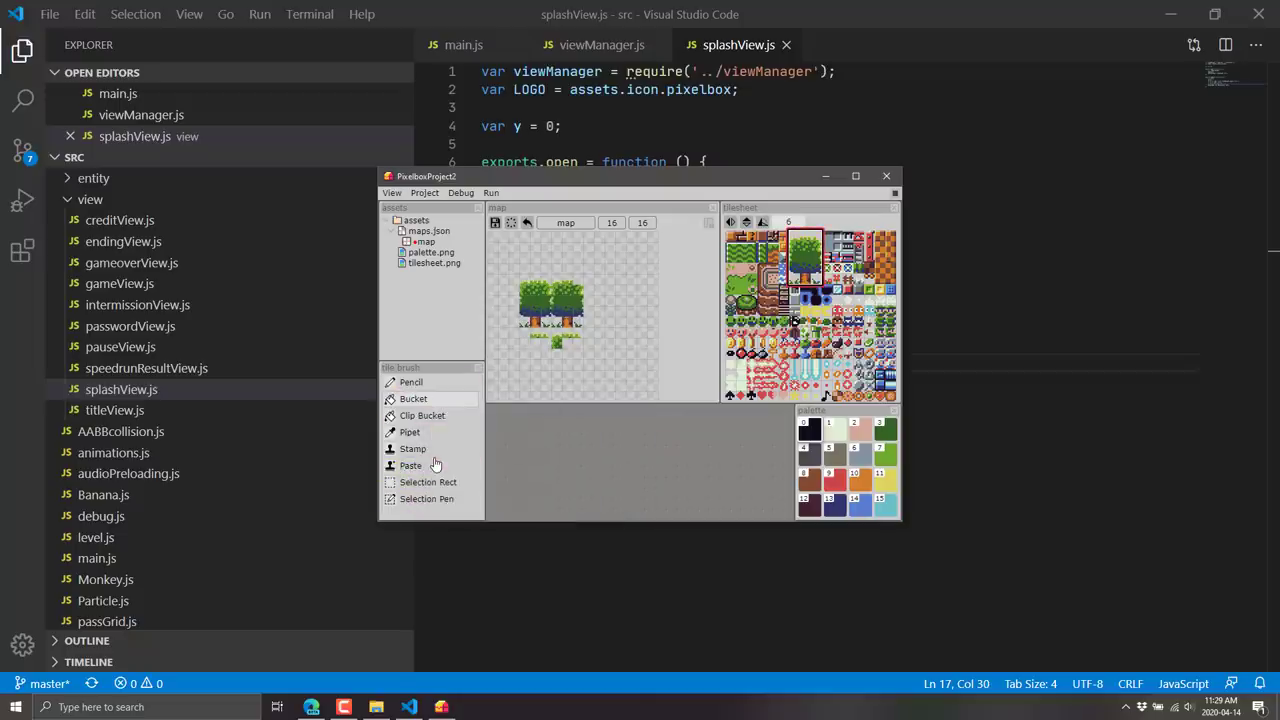
pyautogui.click(805, 255)
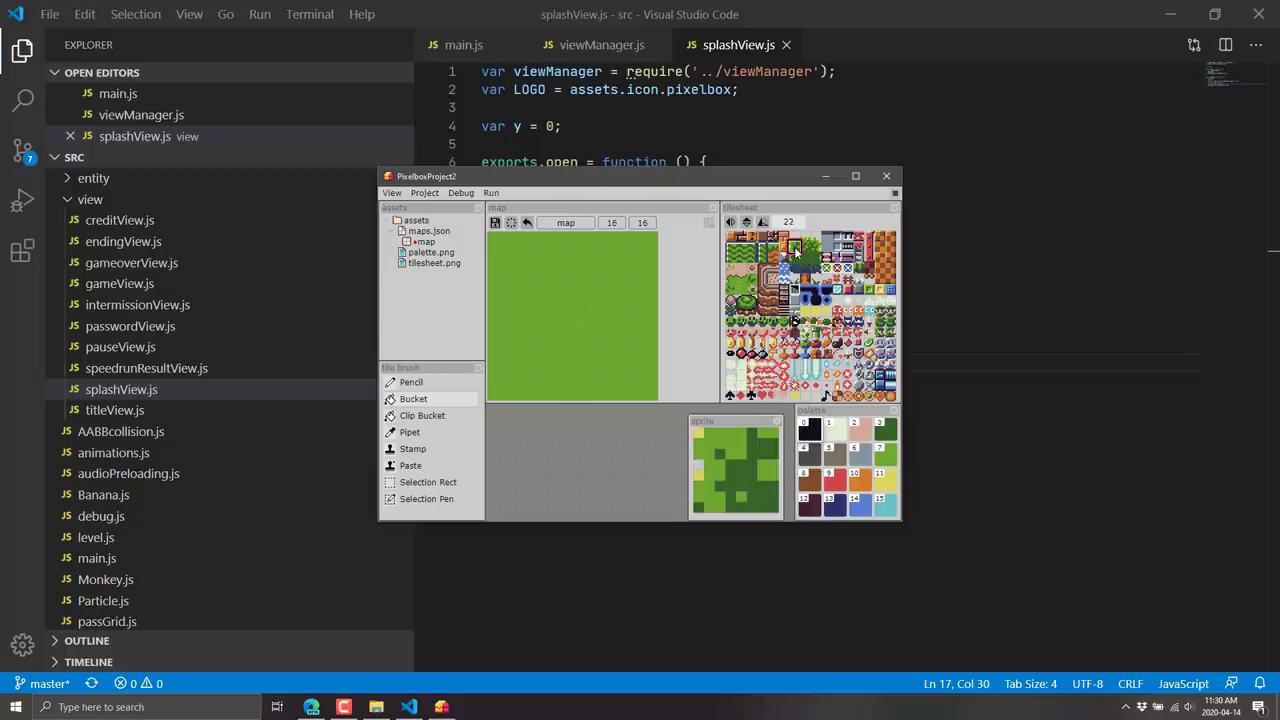
pyautogui.click(805, 255)
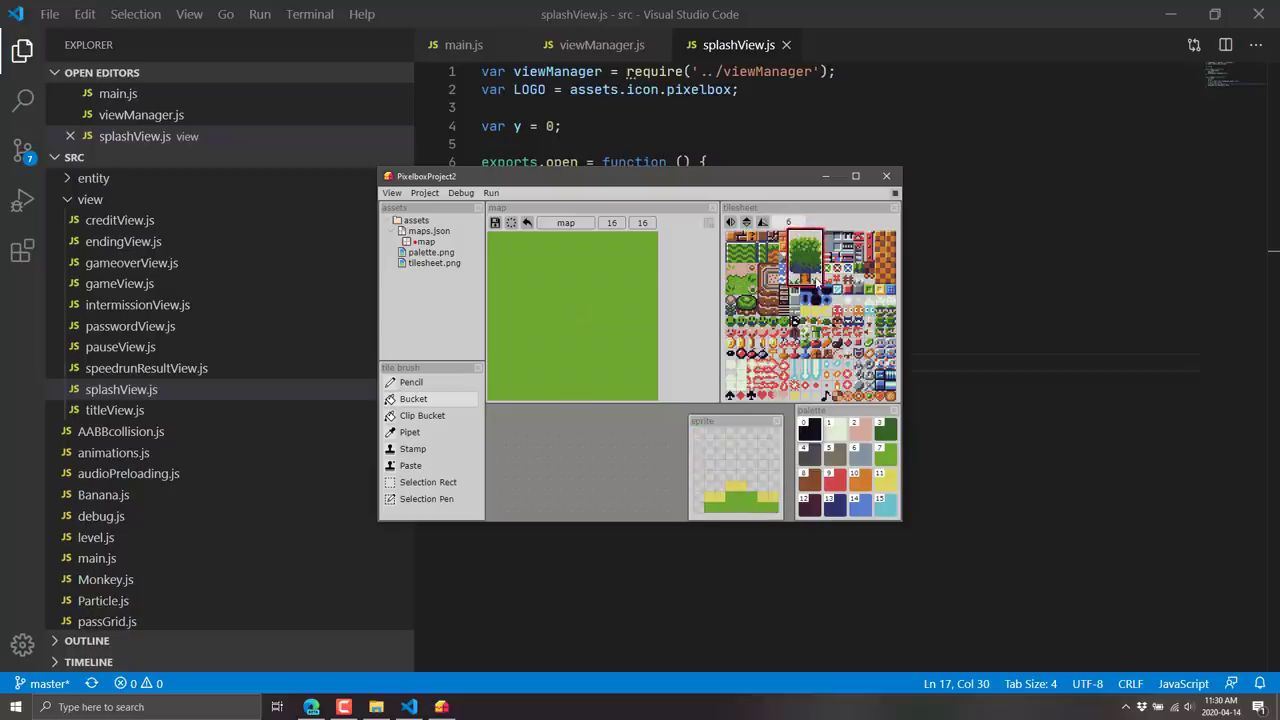
pyautogui.click(411, 382)
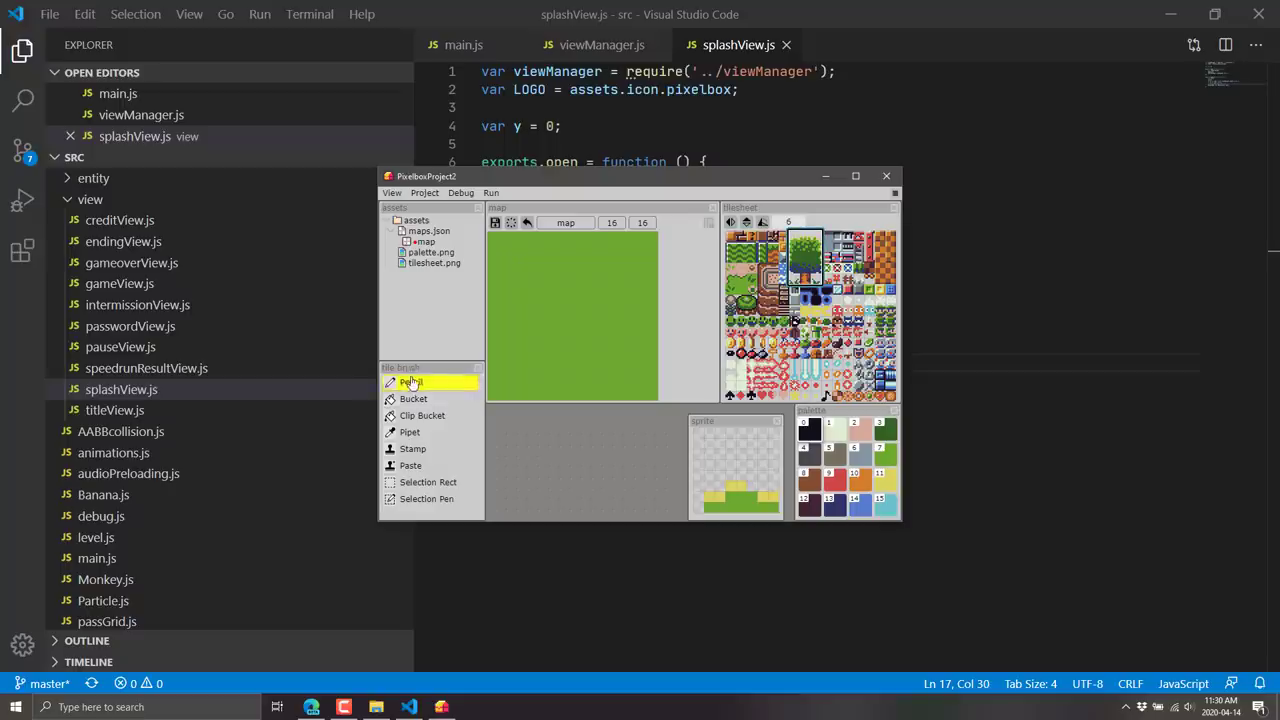
pyautogui.click(545, 300)
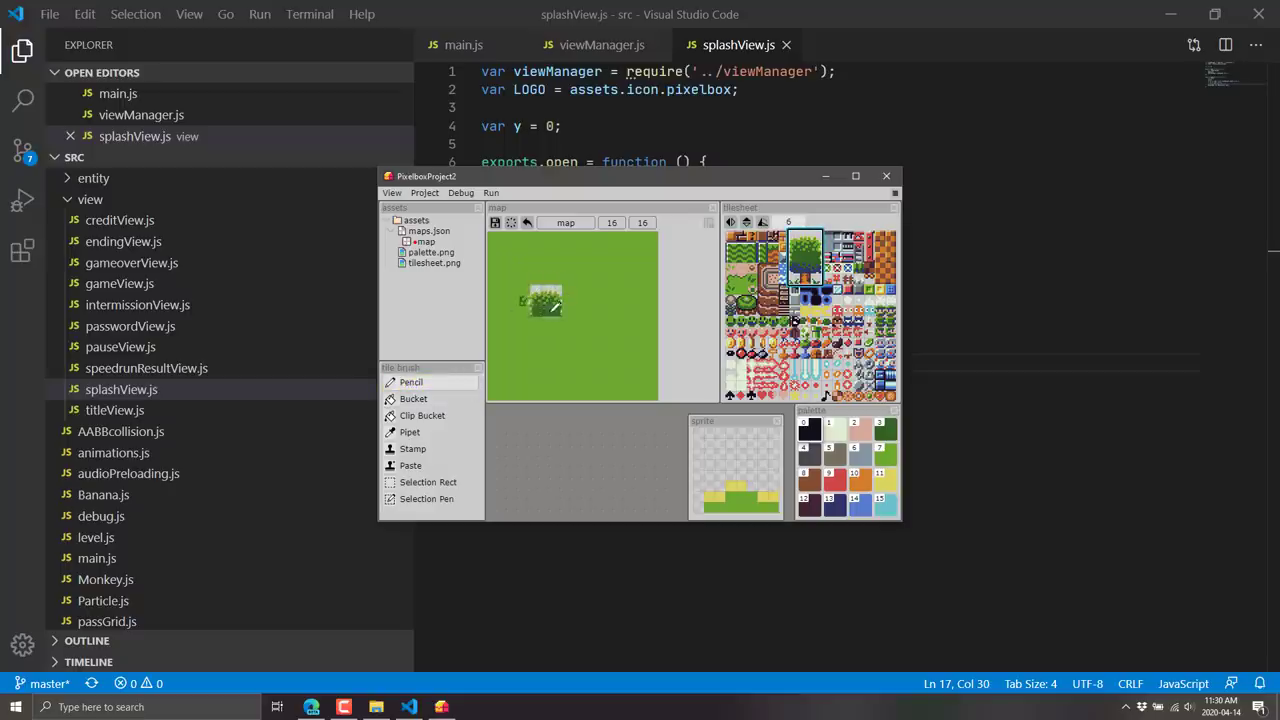
pyautogui.click(545, 320)
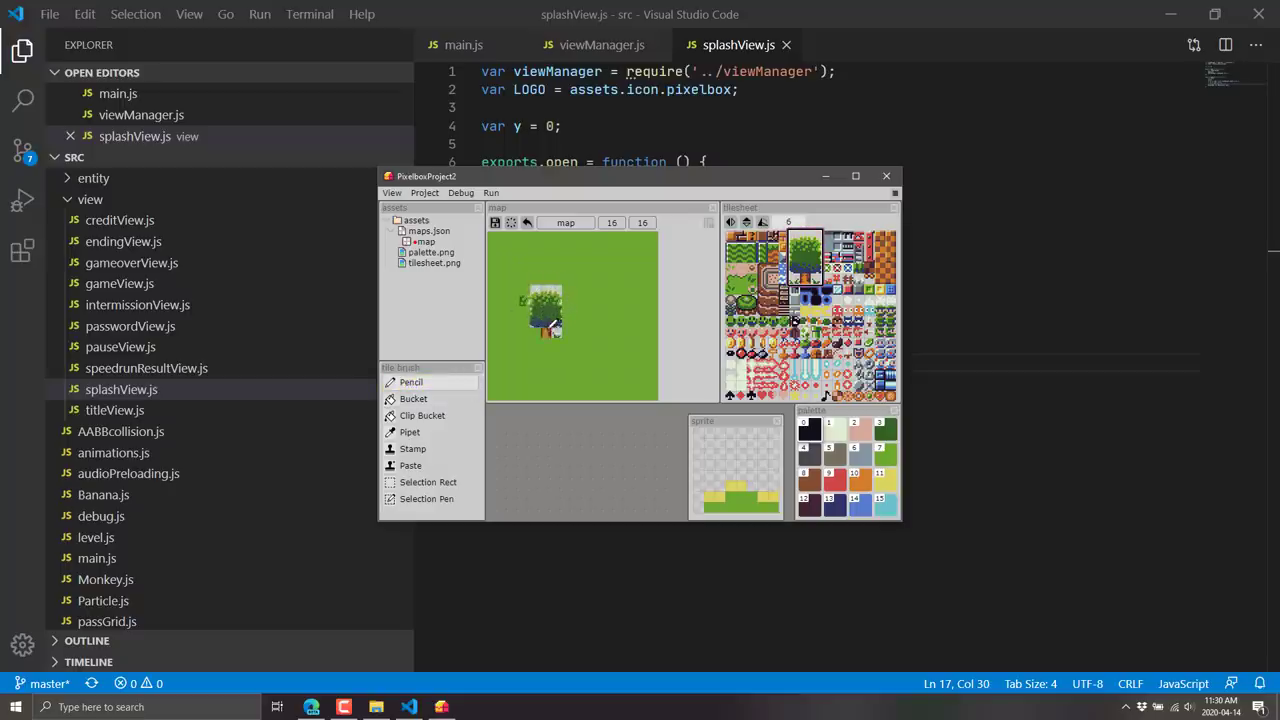
# Check the palette image, rename the map to 'mnyname', and close the project.
pyautogui.click(430, 252)
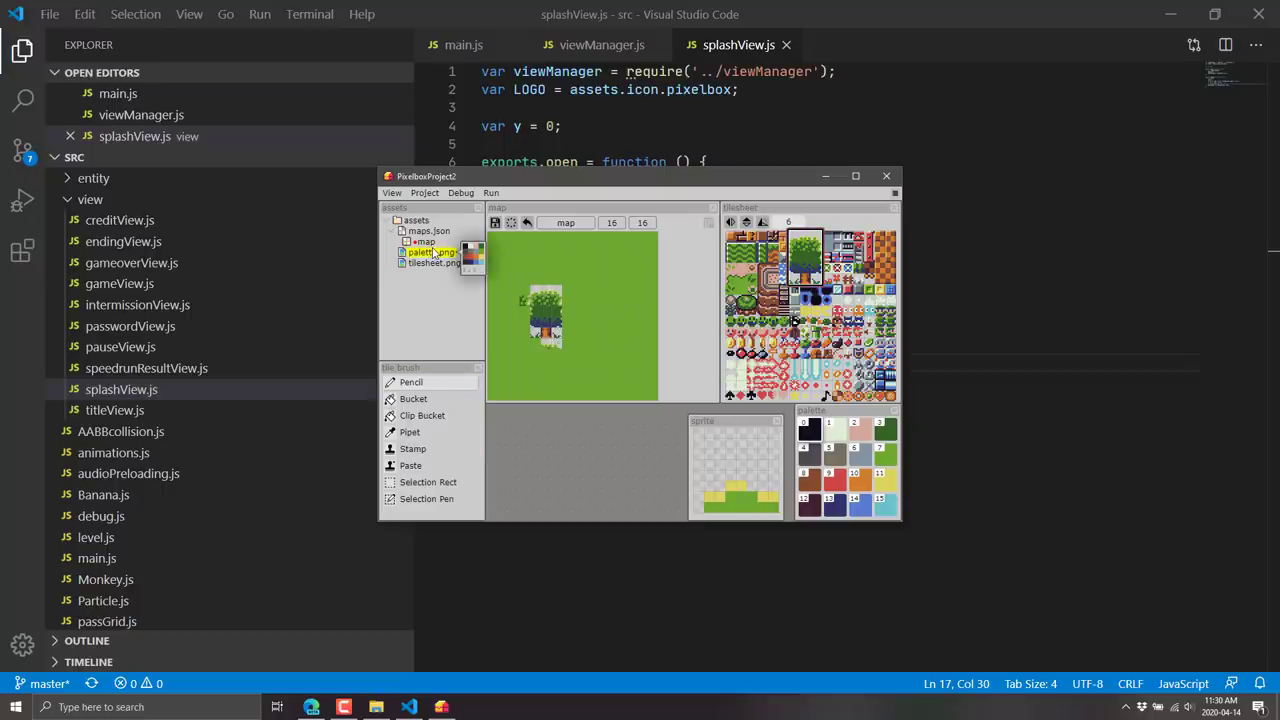
pyautogui.click(805, 265)
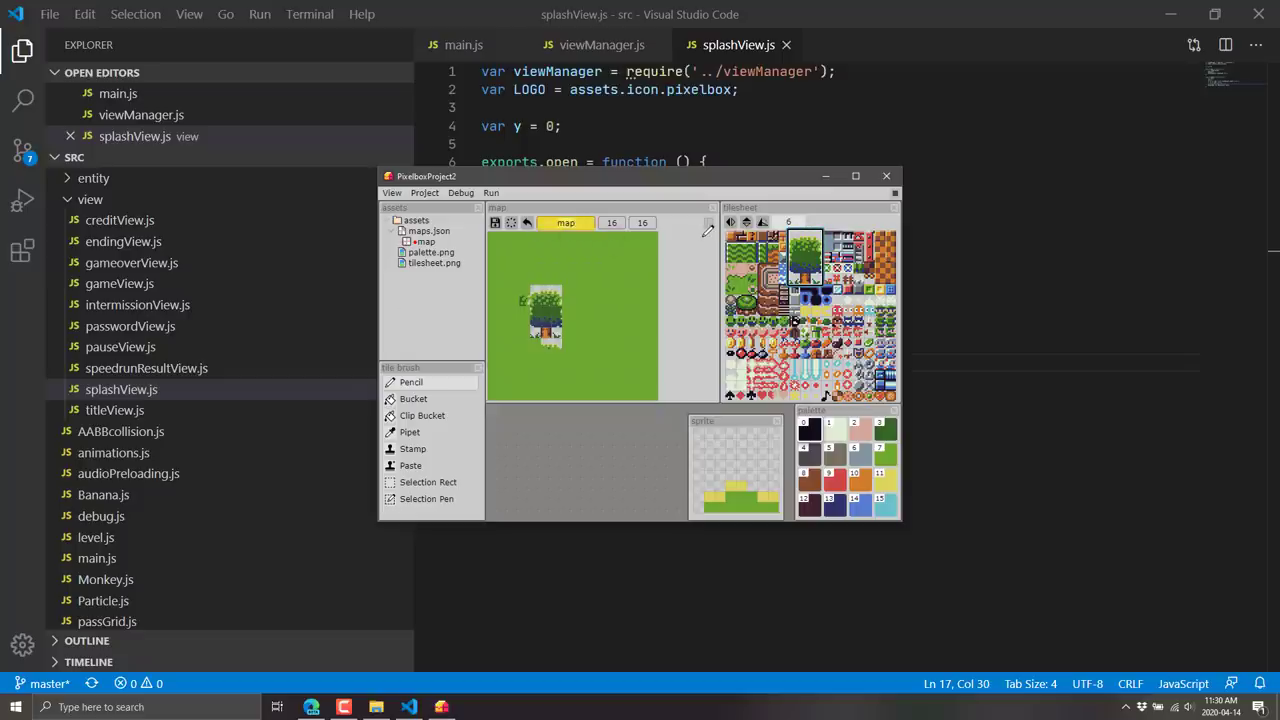
pyautogui.write('mnyname')
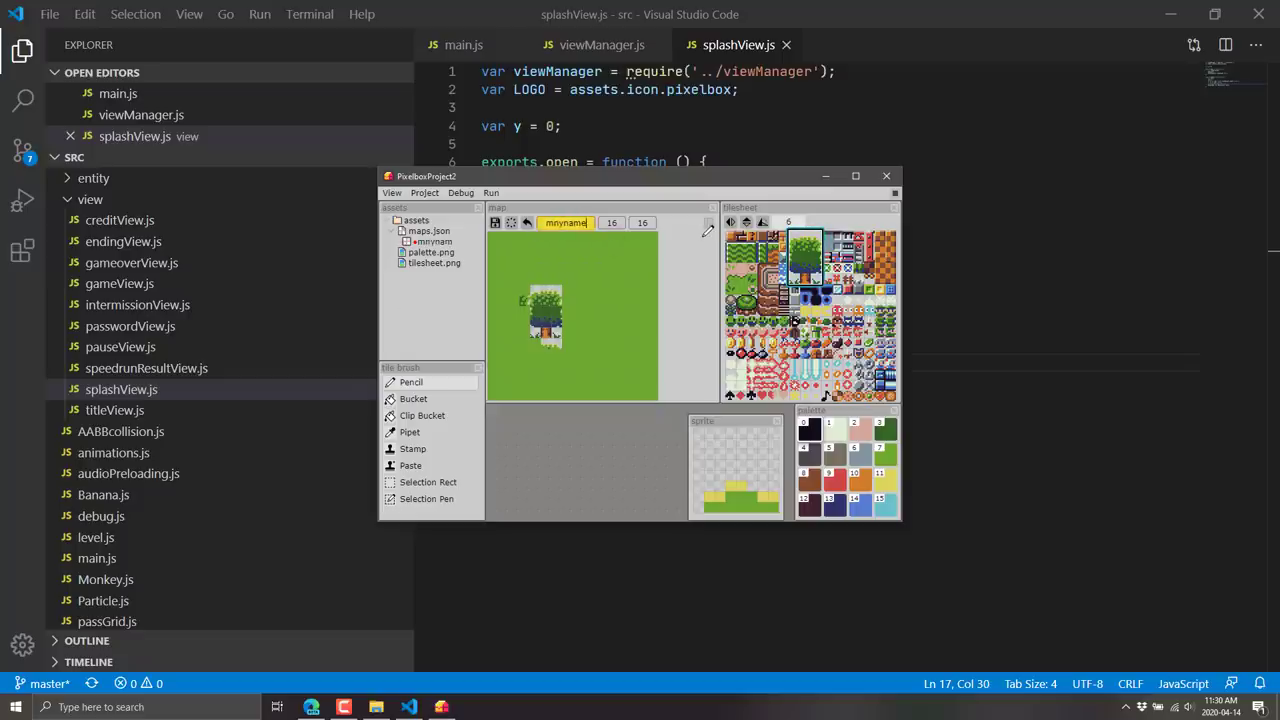
pyautogui.click(805, 255)
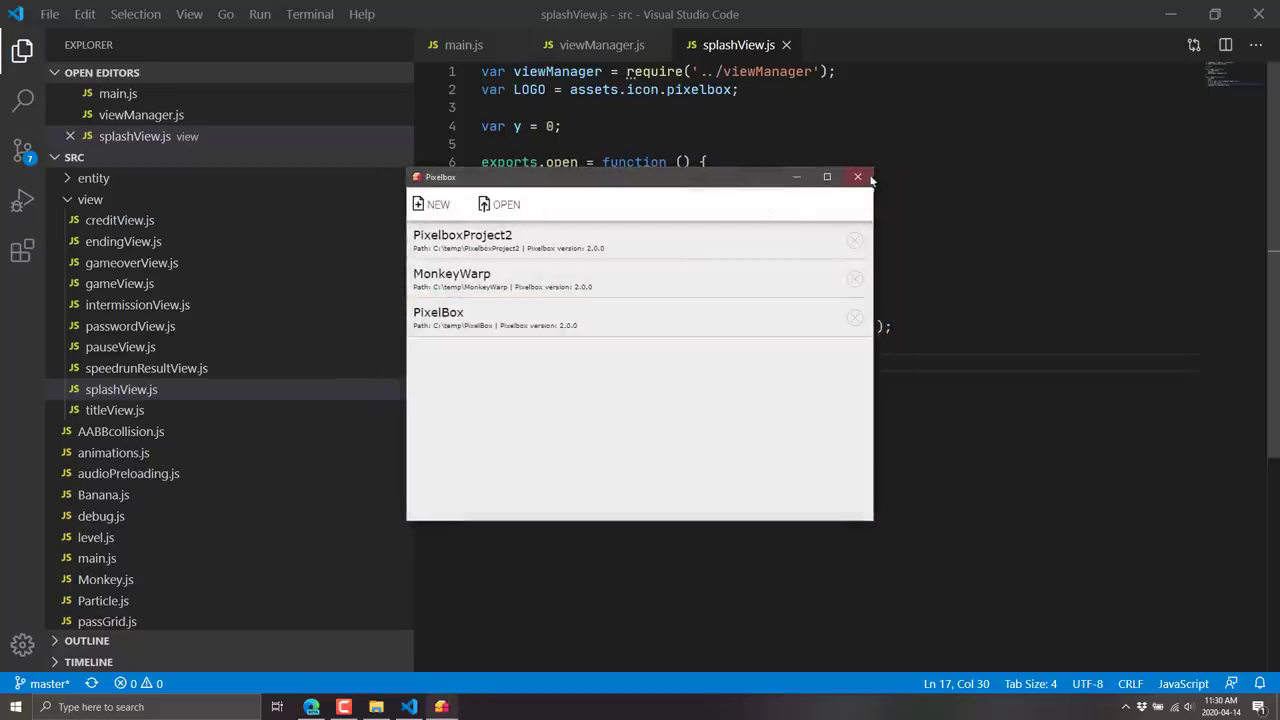
pyautogui.moveTo(640, 278)
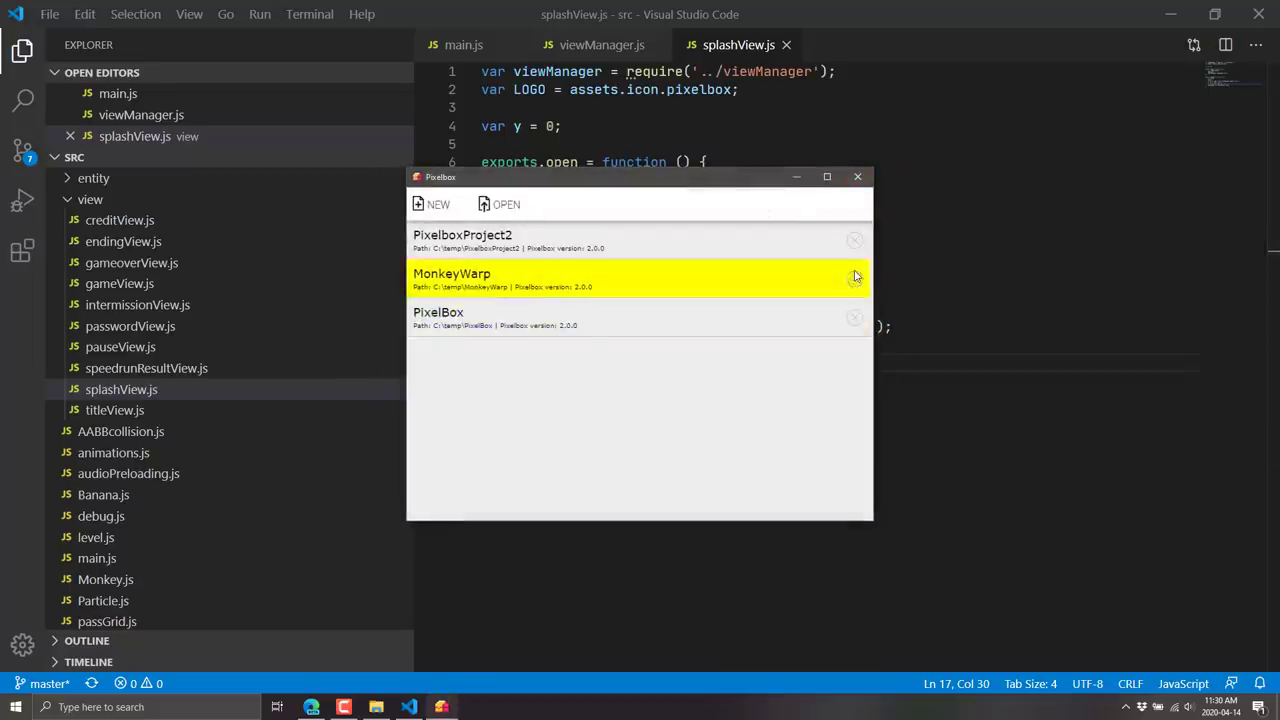
# Remove PixelboxProject2 from the launcher and switch back to the itch.io page.
pyautogui.click(854, 240)
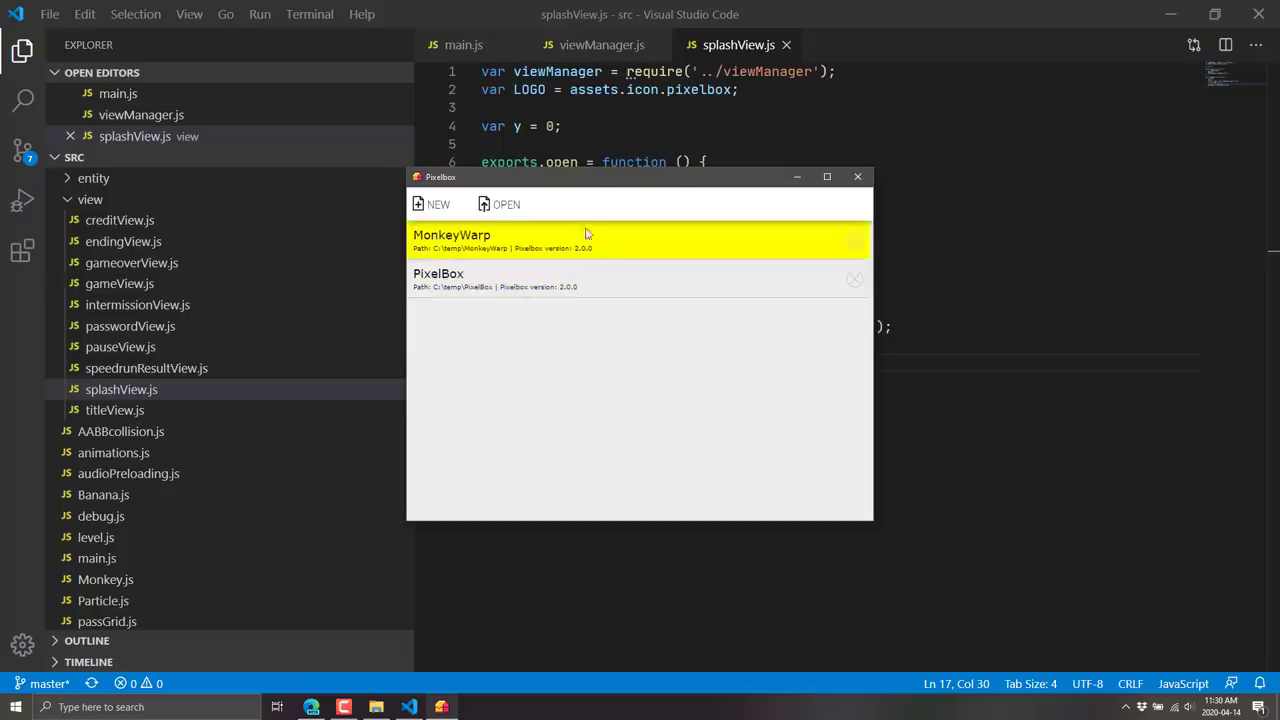
pyautogui.click(506, 204)
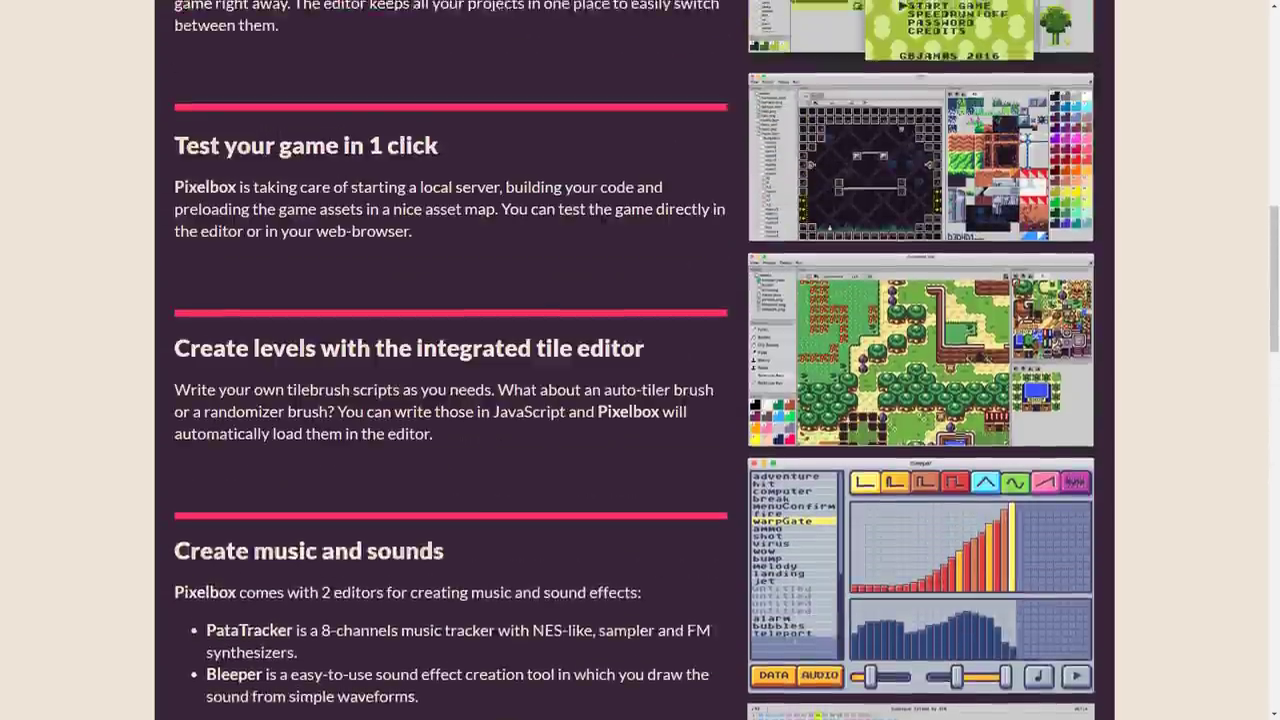
pyautogui.scroll(3)
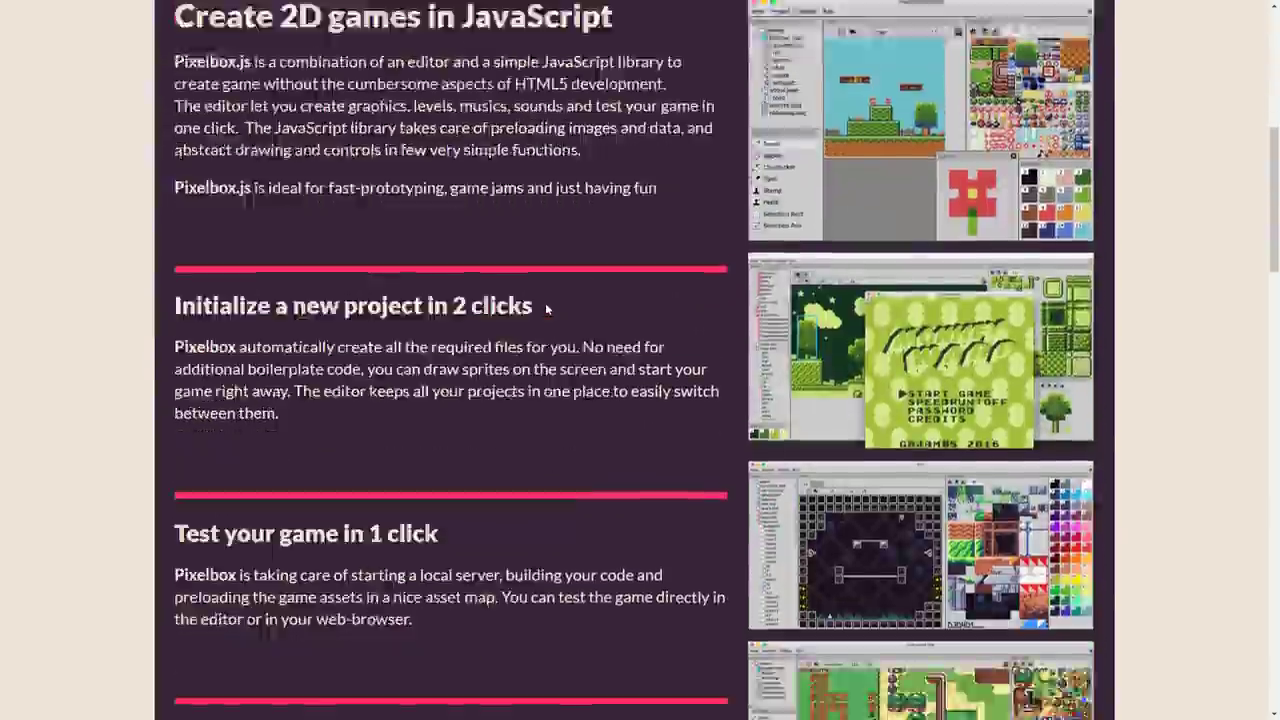
pyautogui.scroll(-3)
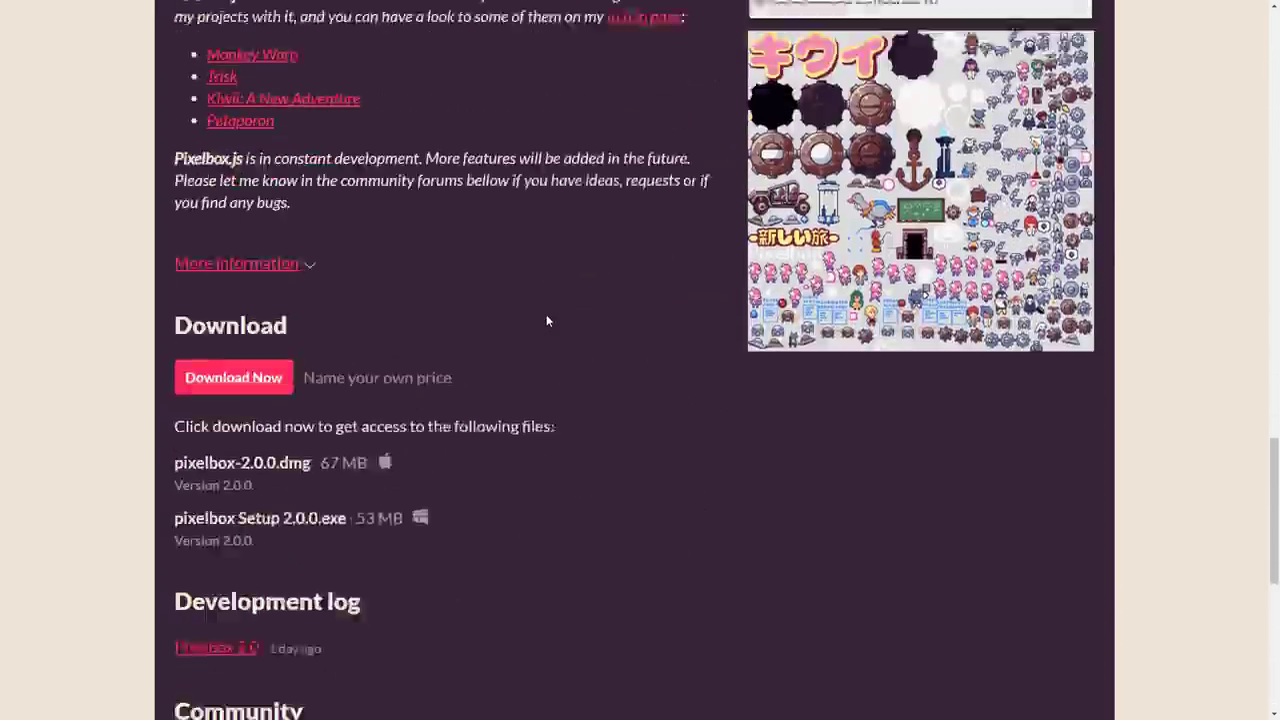
pyautogui.scroll(-3)
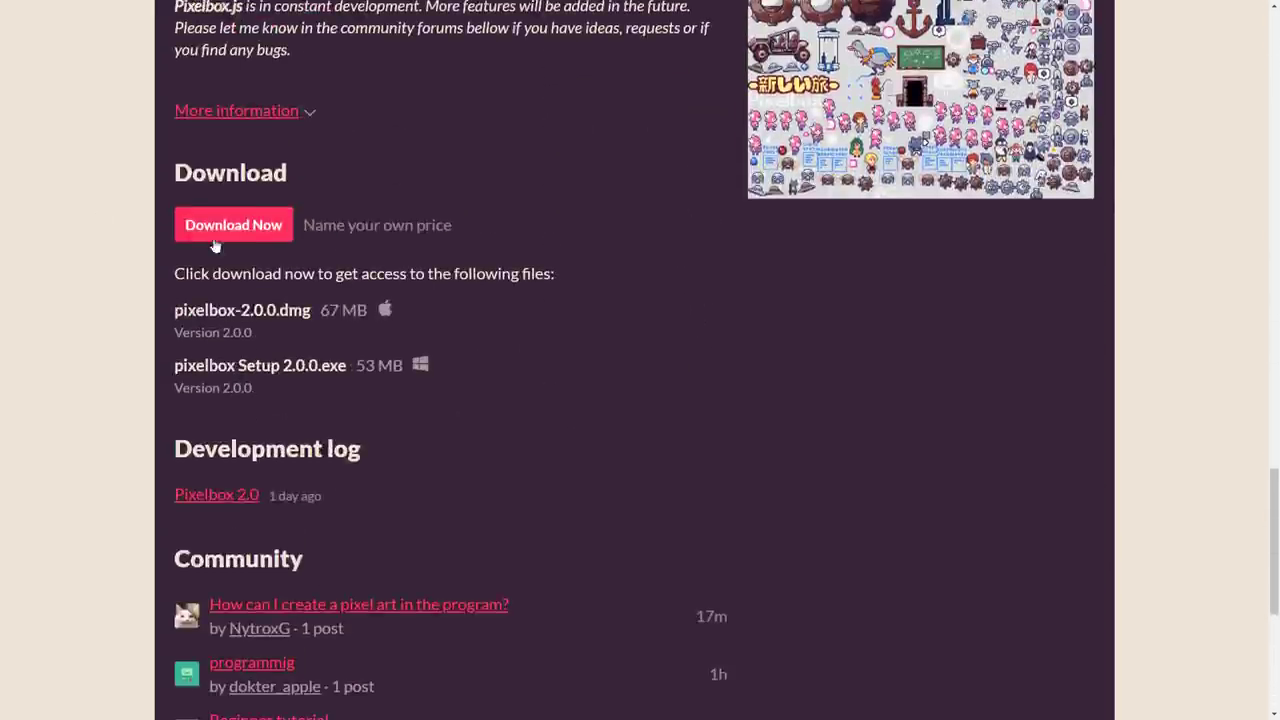
pyautogui.click(233, 224)
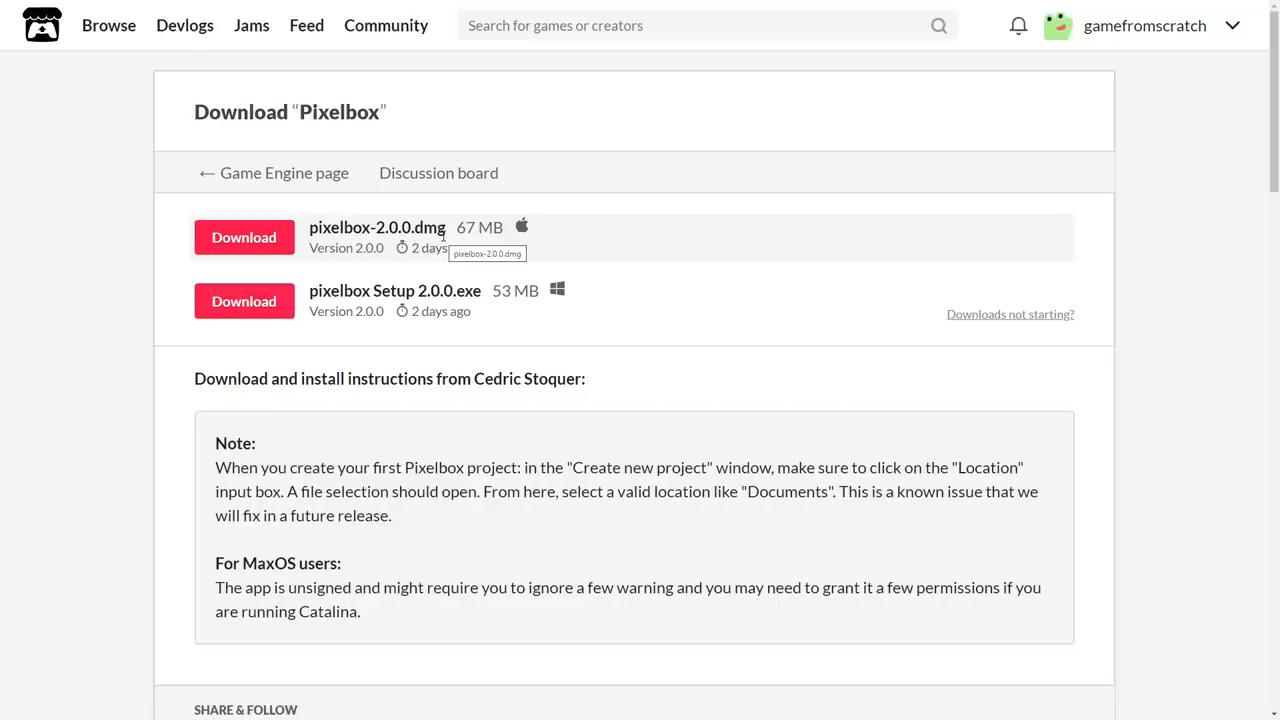
pyautogui.moveTo(517, 189)
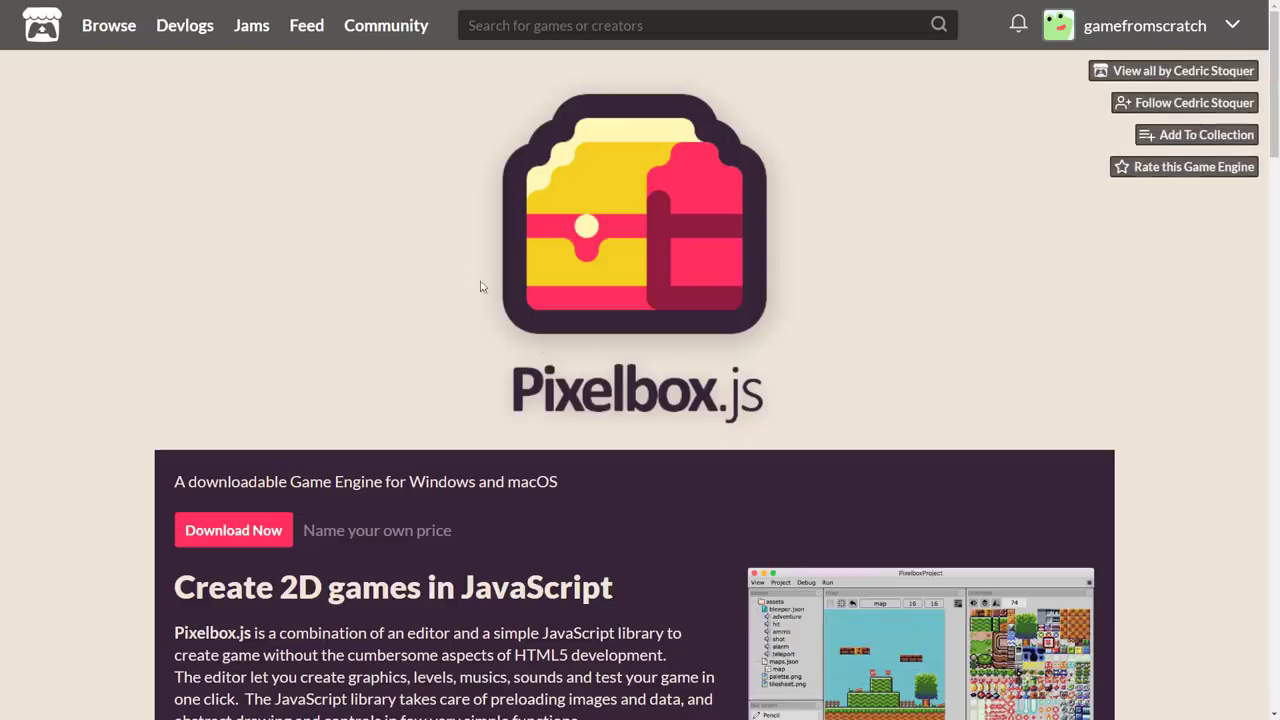
pyautogui.scroll(-3)
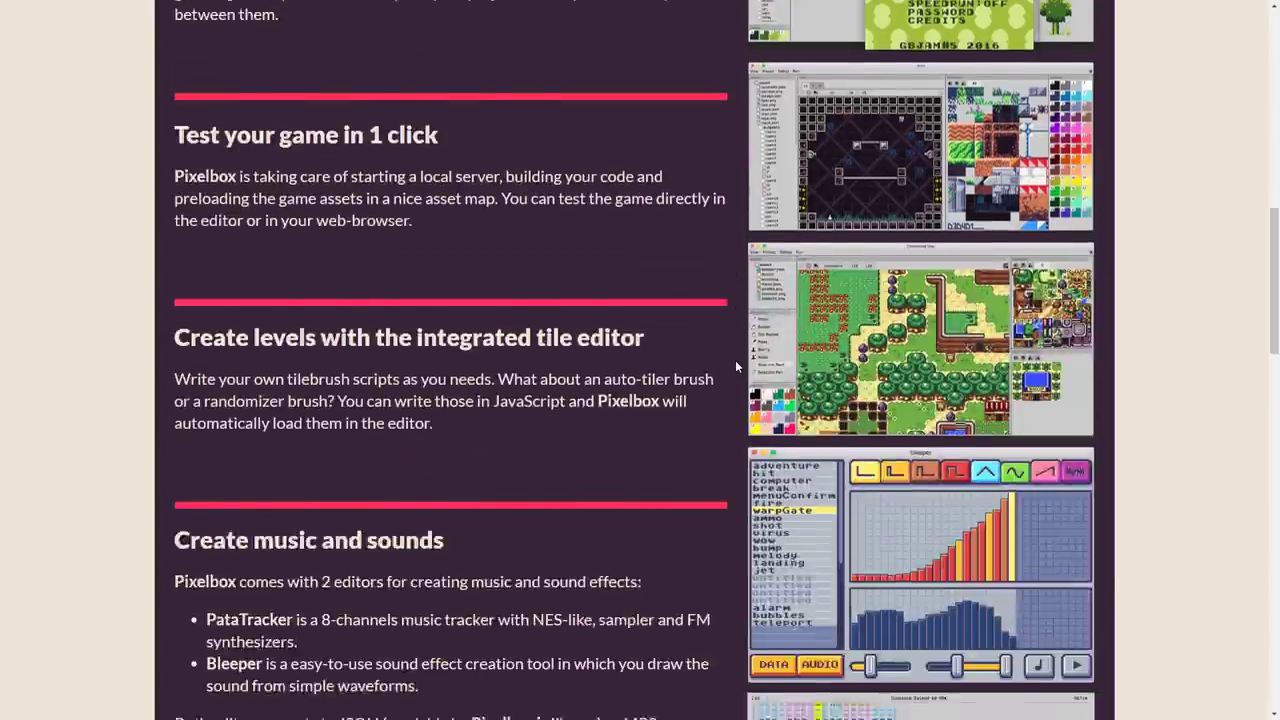
pyautogui.scroll(3)
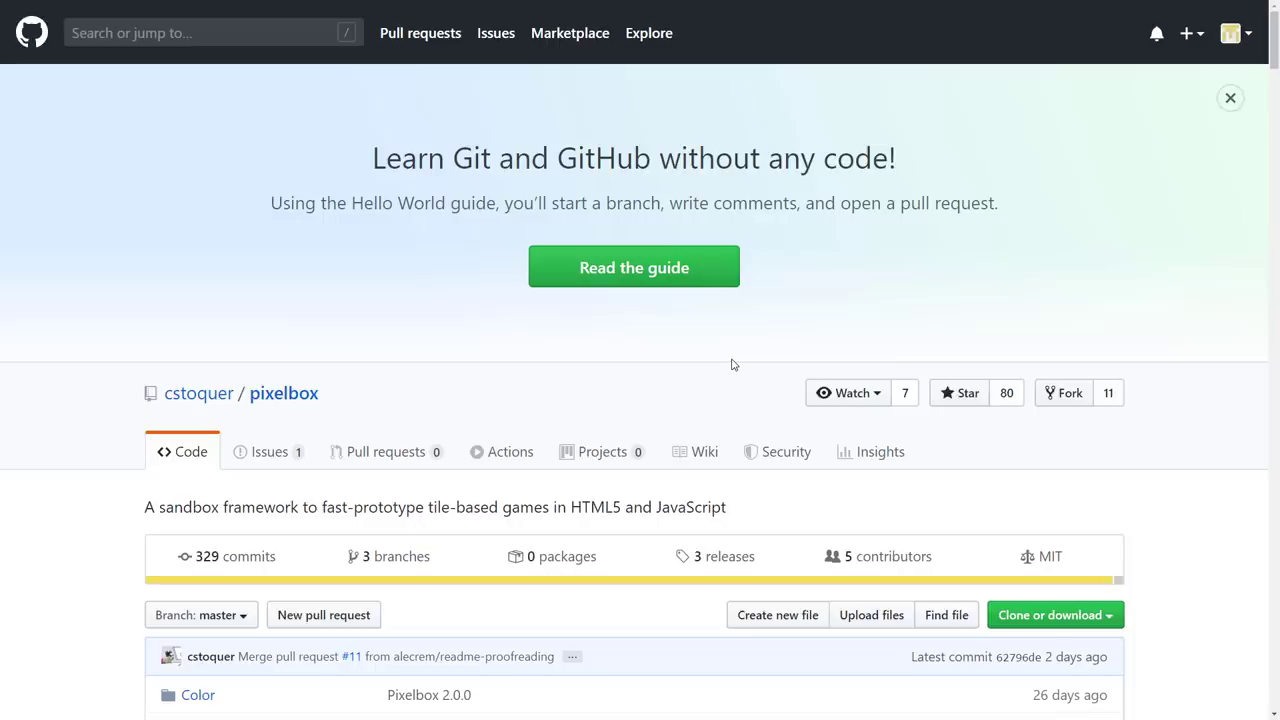
# Scroll the pixelbox README through its API, components, PataTracker and Bleeper sections.
pyautogui.scroll(-3)
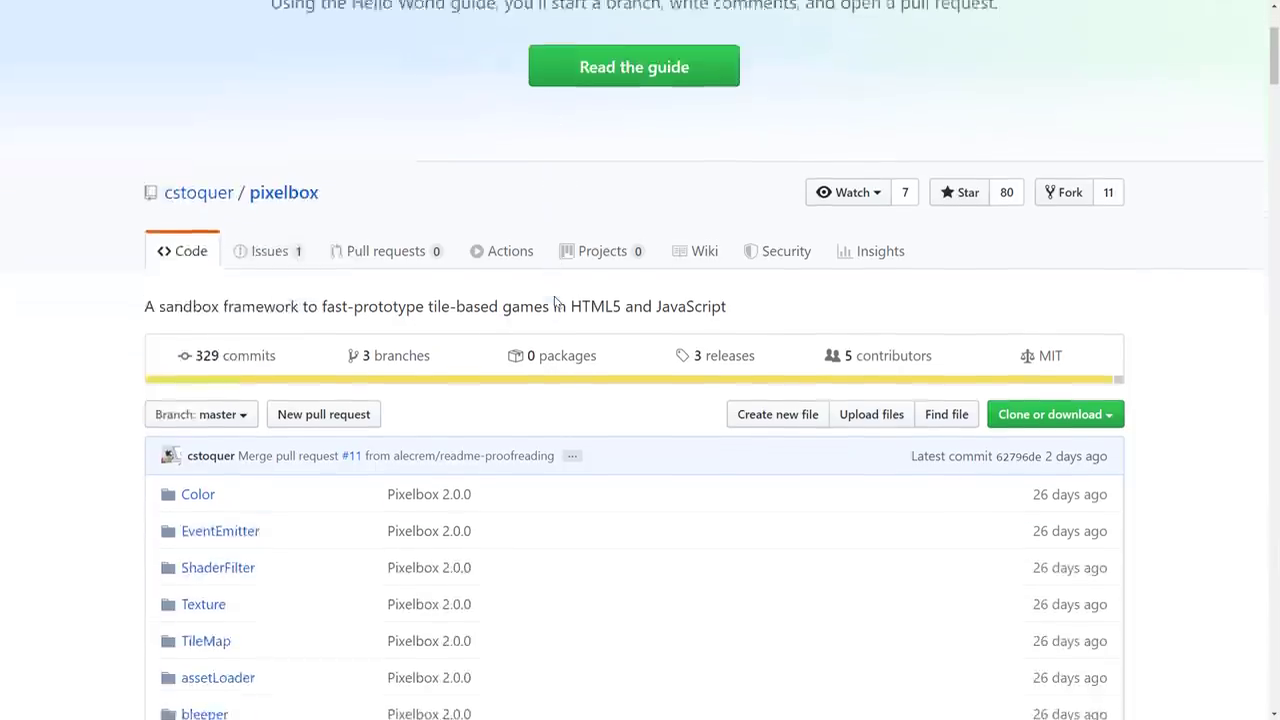
pyautogui.scroll(-3)
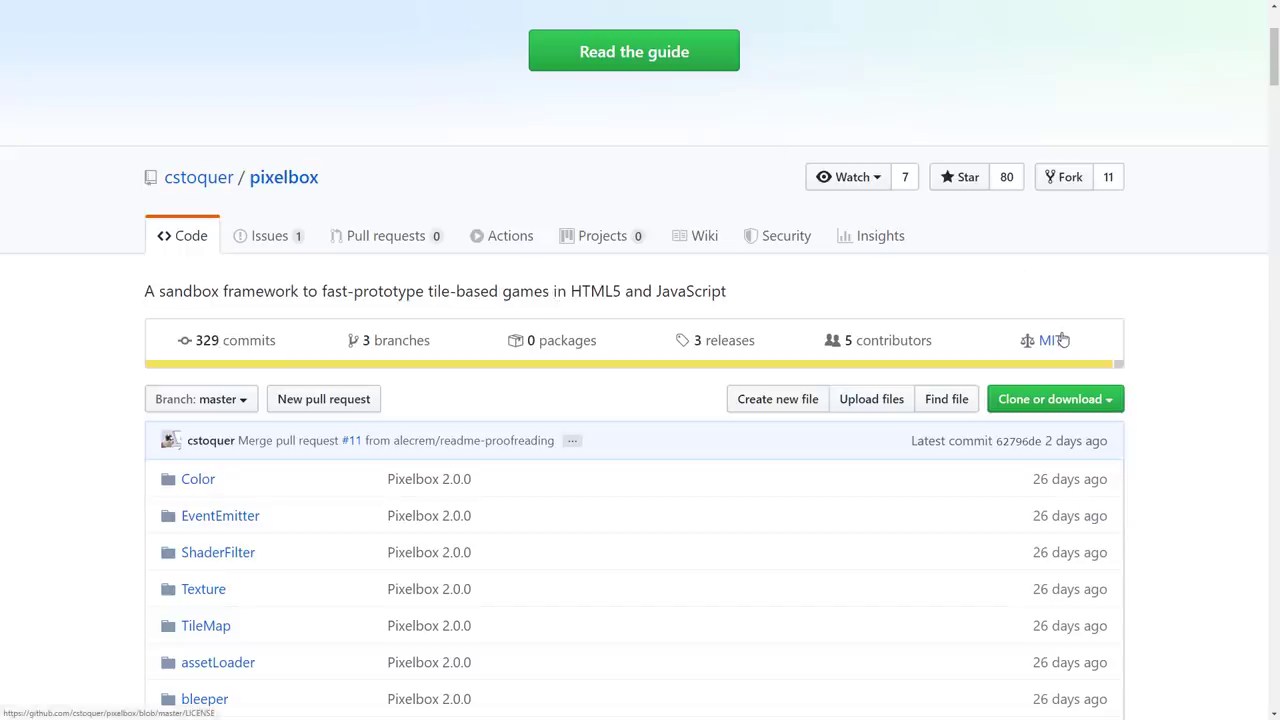
pyautogui.scroll(-3)
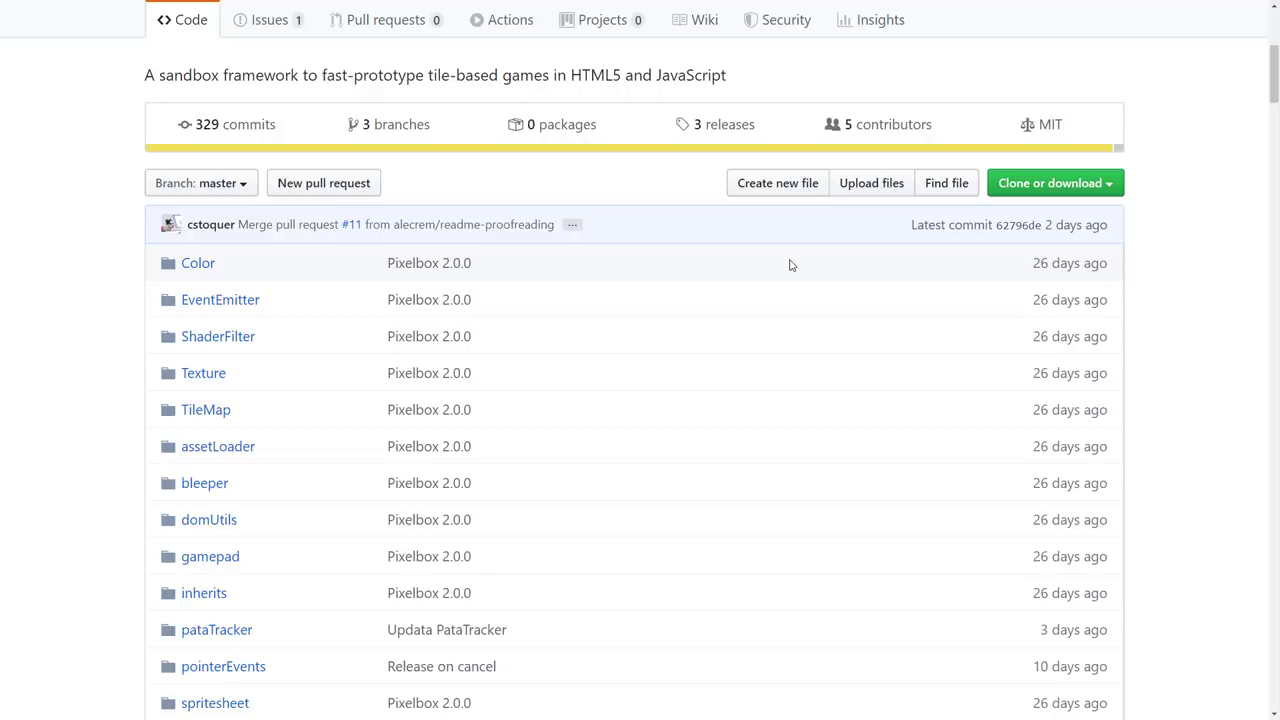
pyautogui.scroll(-3)
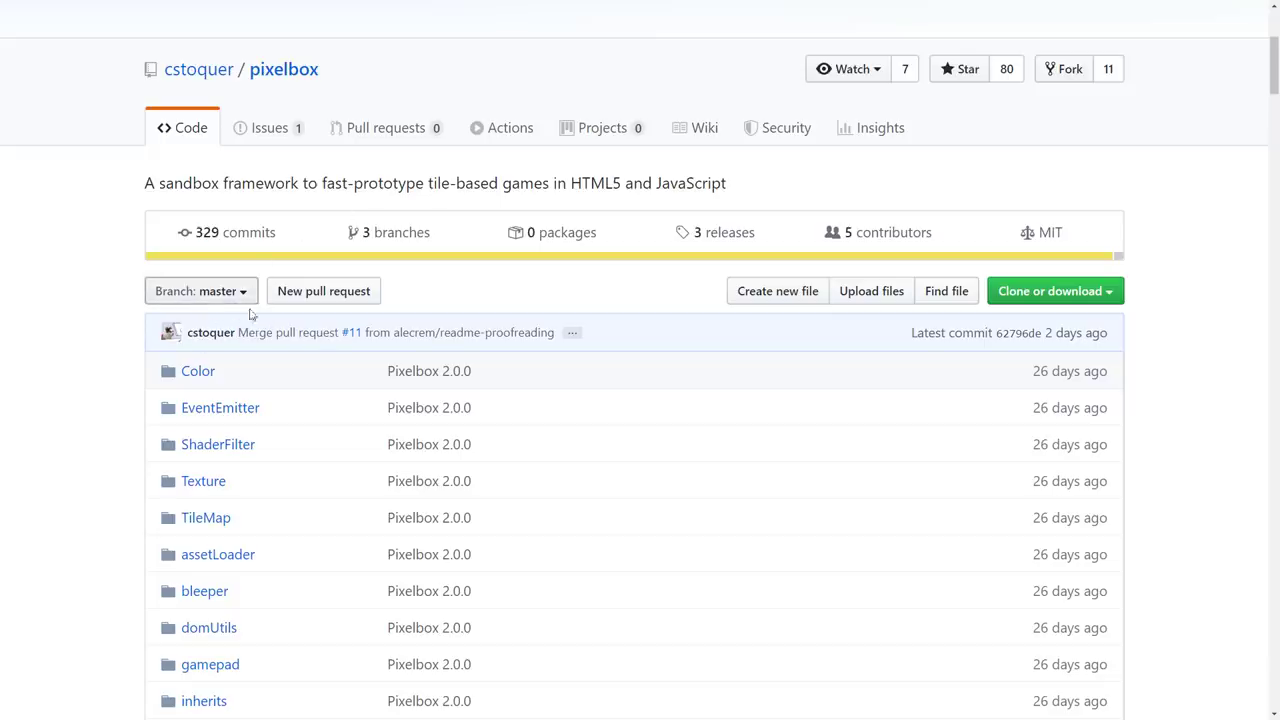
pyautogui.scroll(-3)
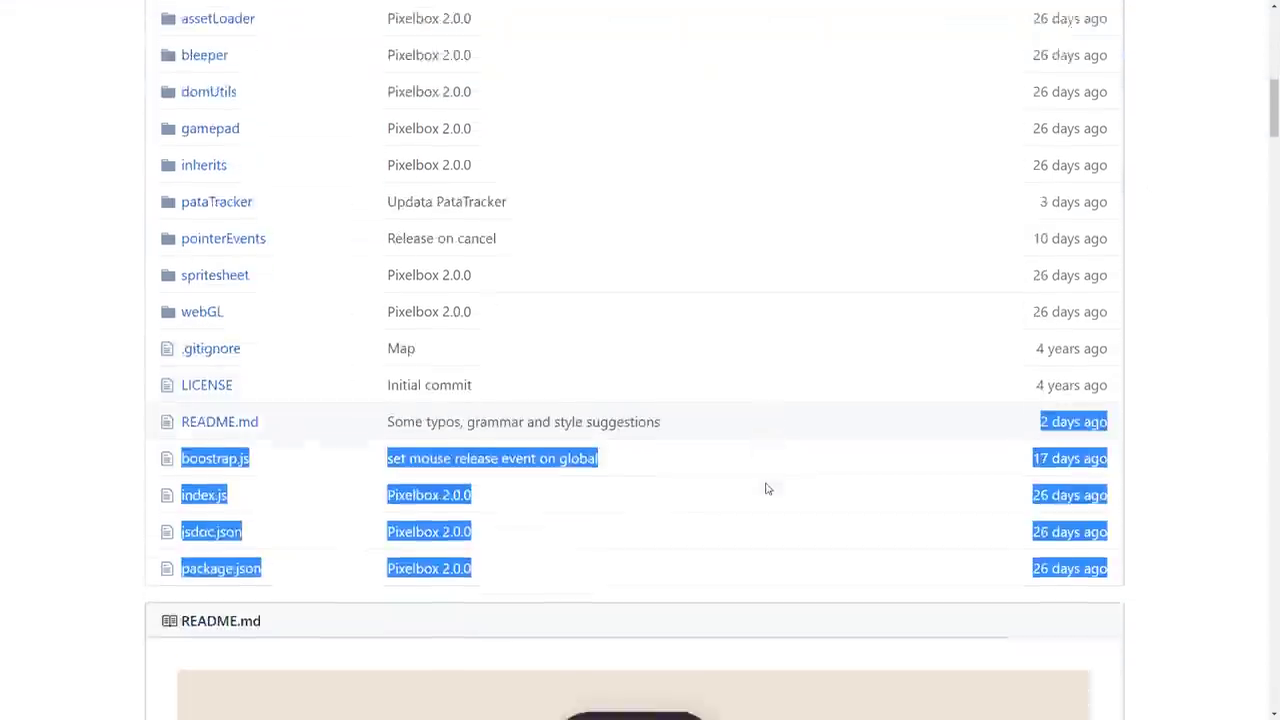
pyautogui.scroll(-3)
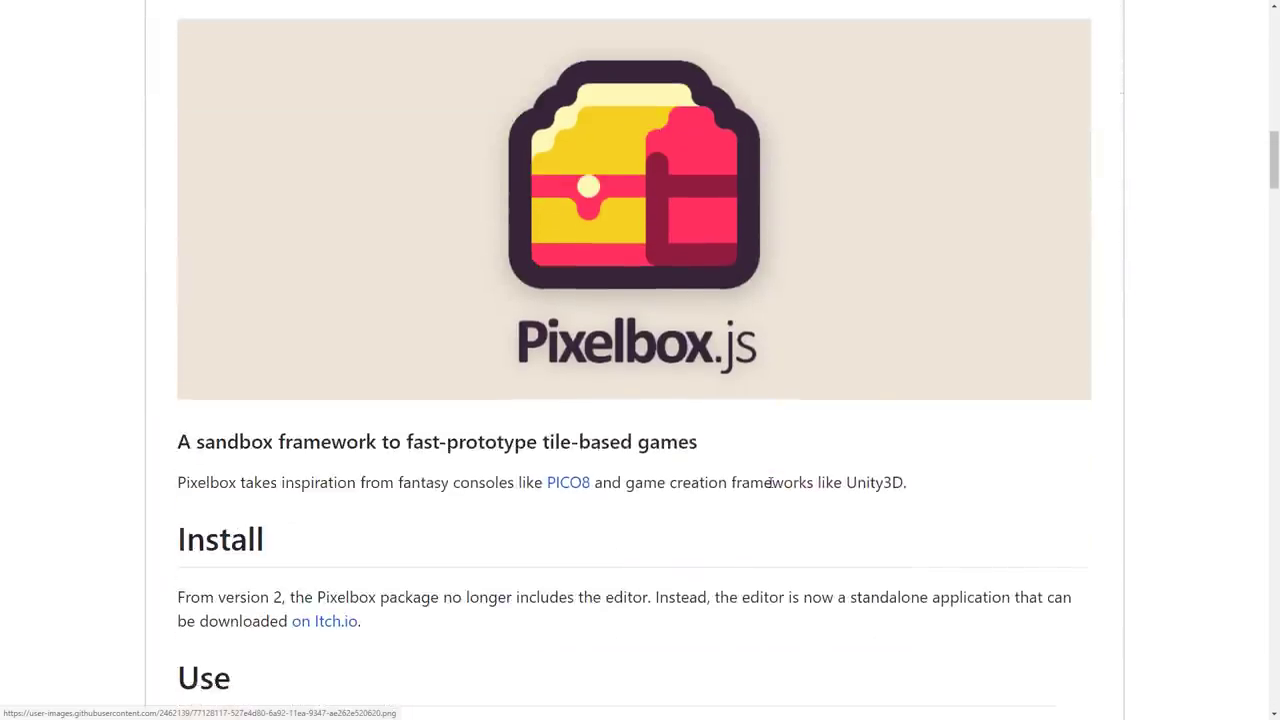
pyautogui.scroll(-3)
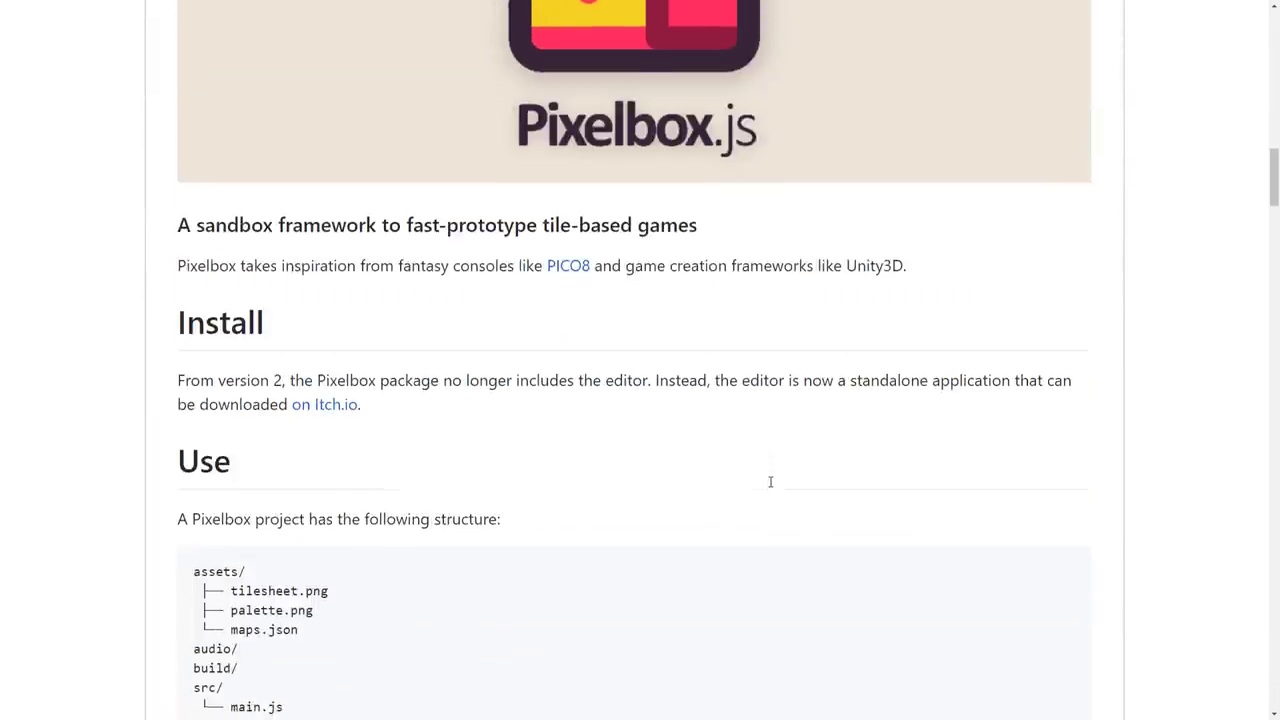
pyautogui.scroll(-3)
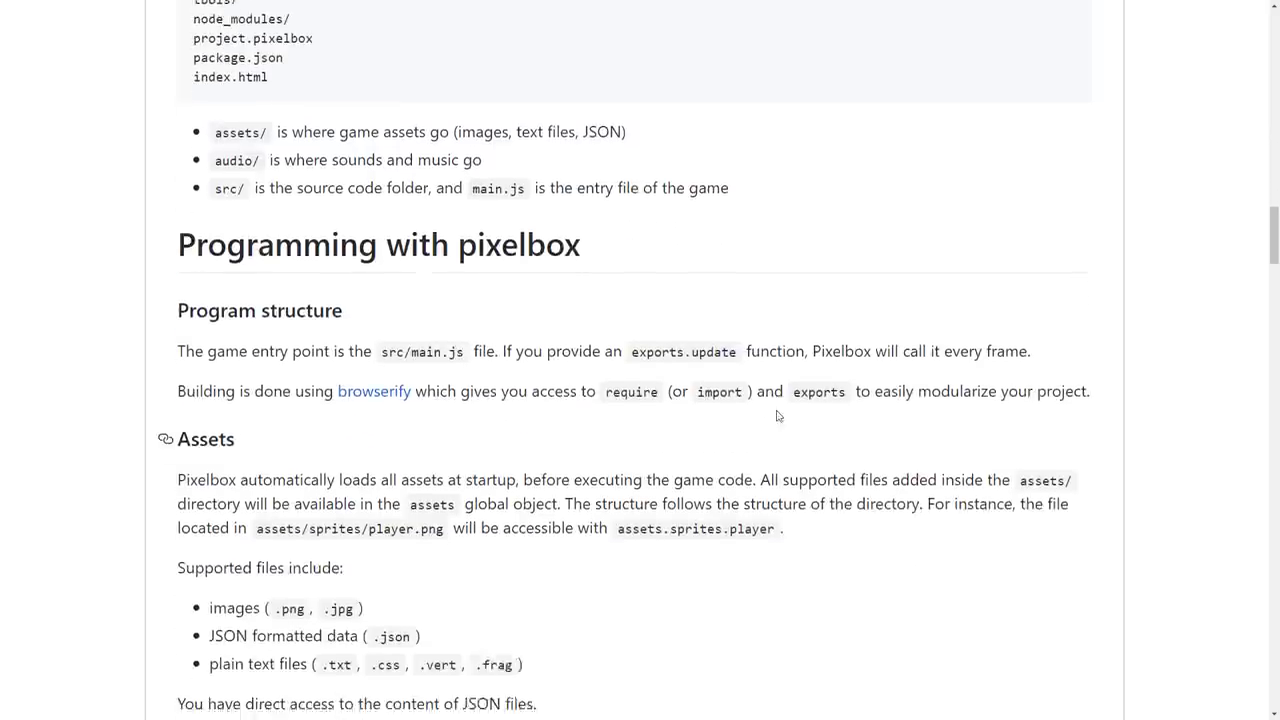
pyautogui.scroll(-3)
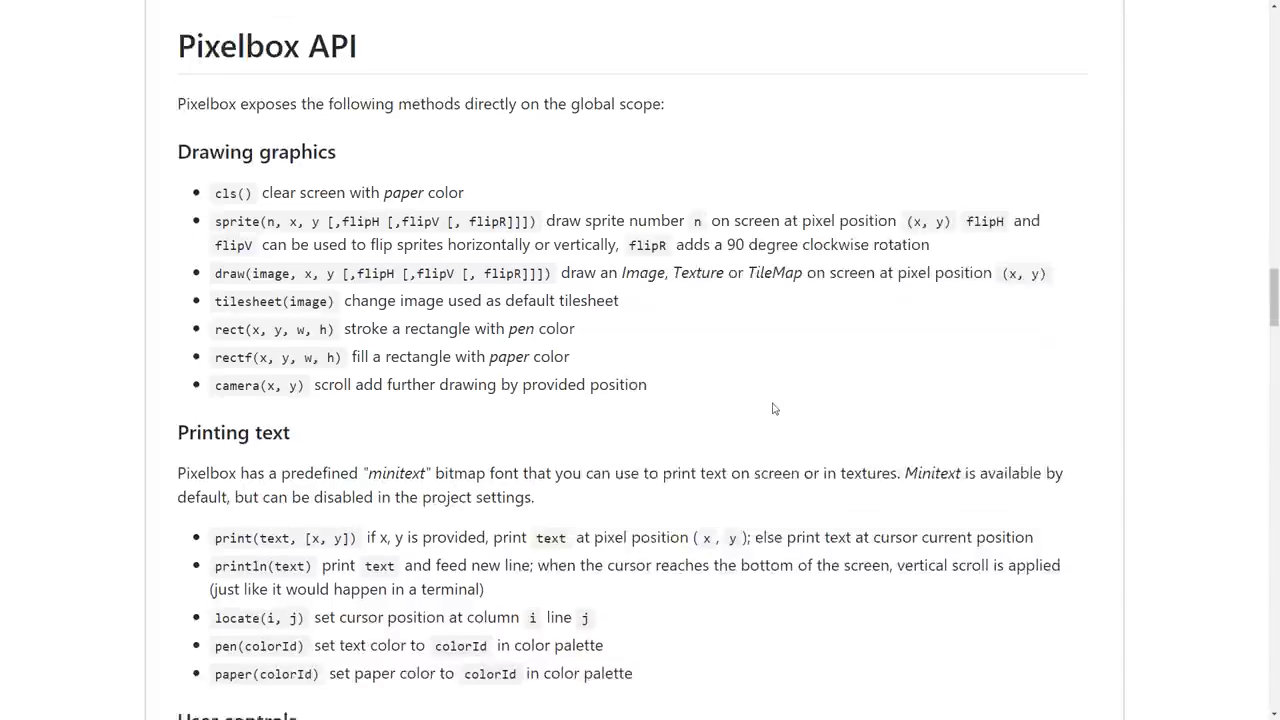
pyautogui.scroll(-3)
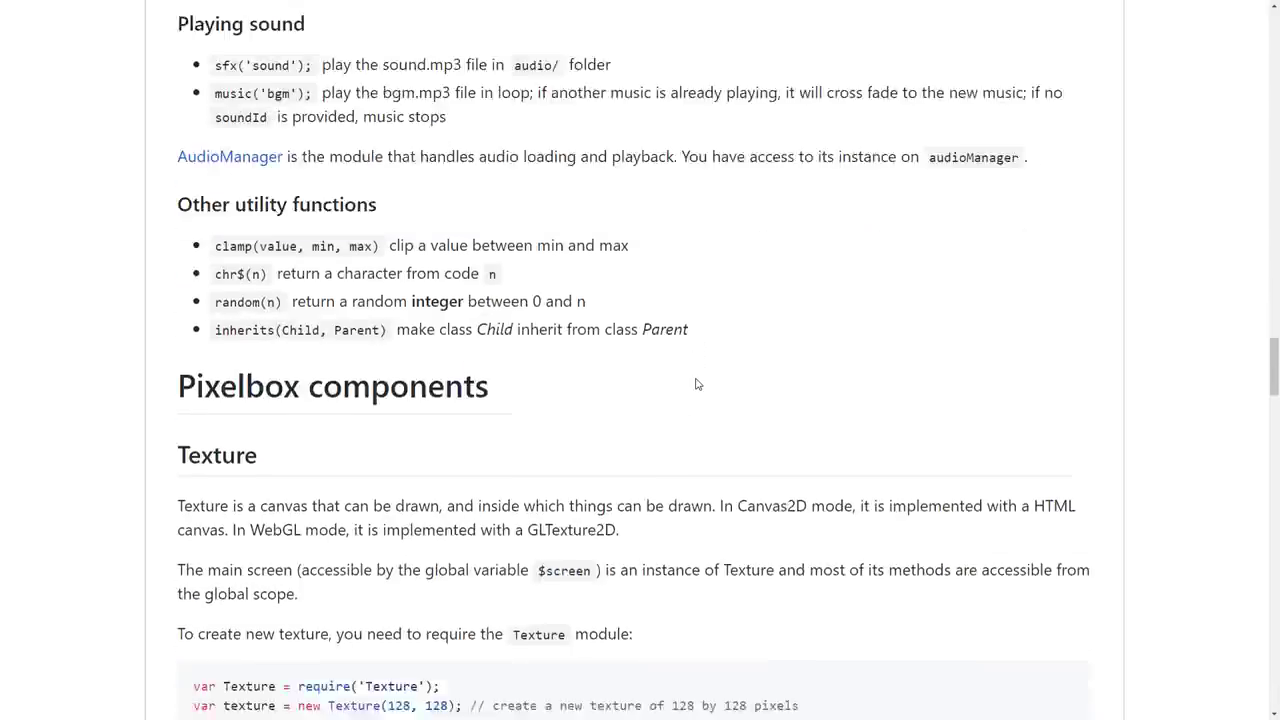
pyautogui.scroll(-3)
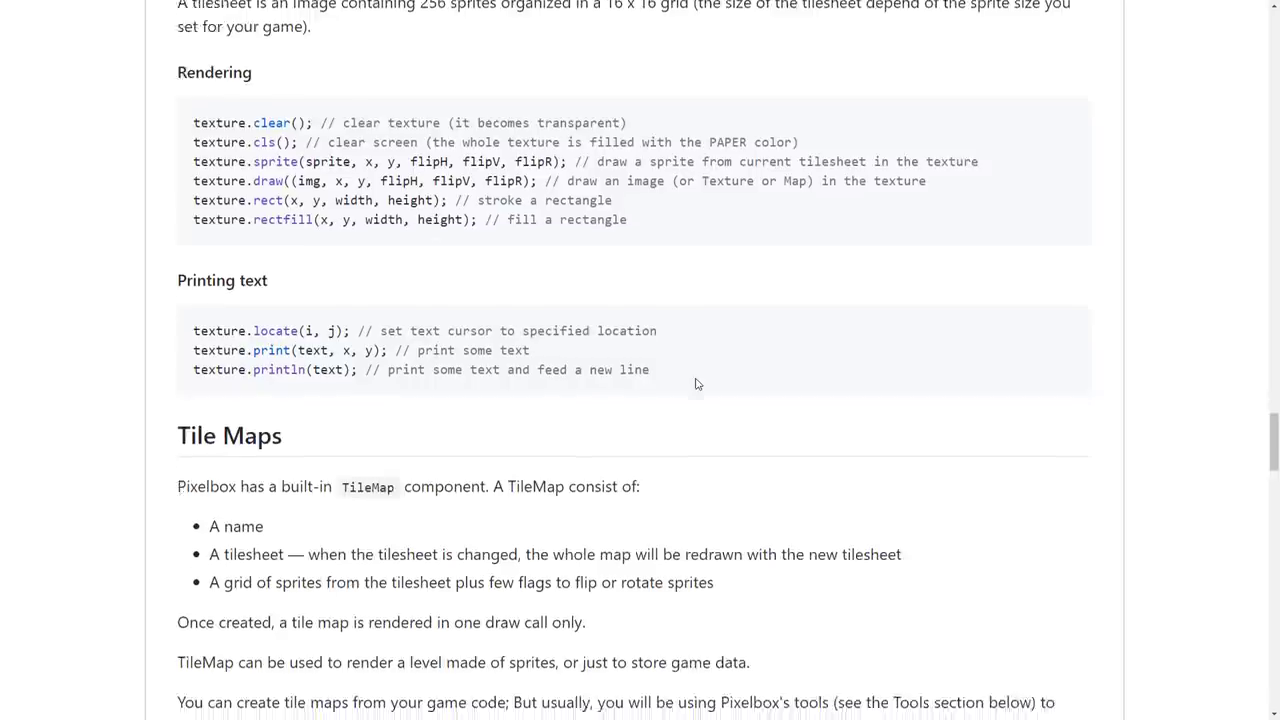
pyautogui.scroll(-3)
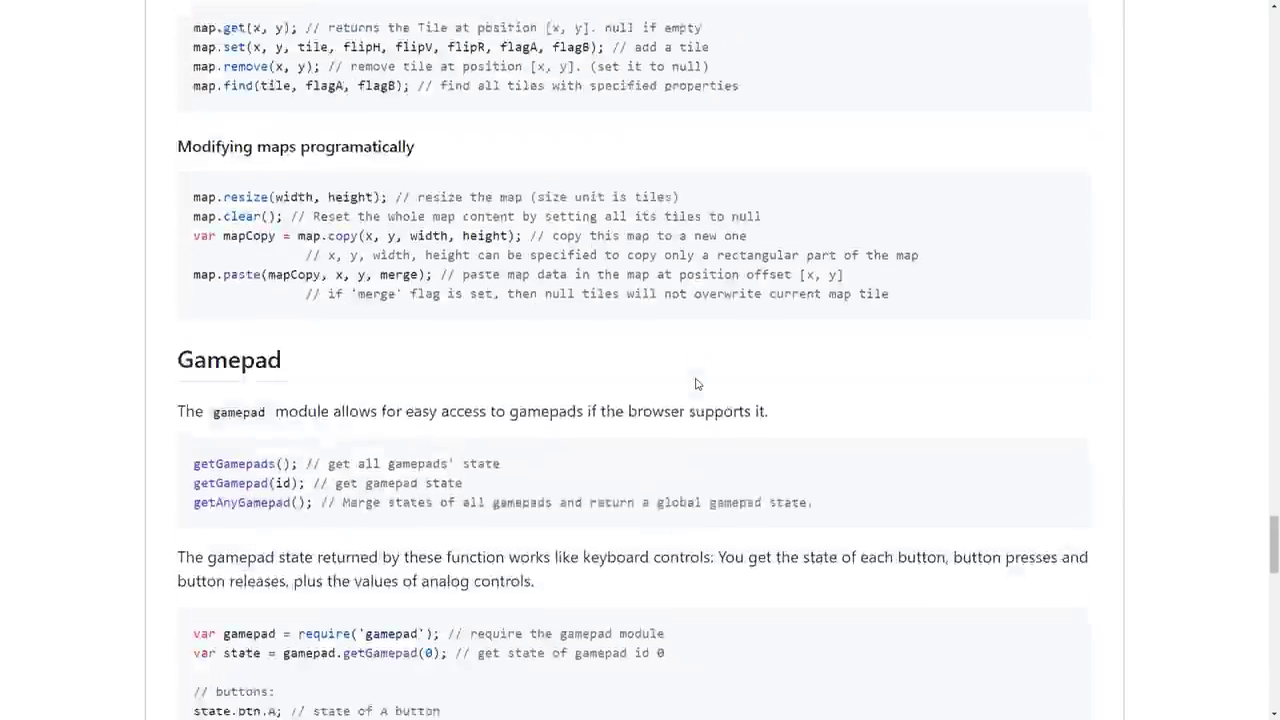
pyautogui.scroll(-3)
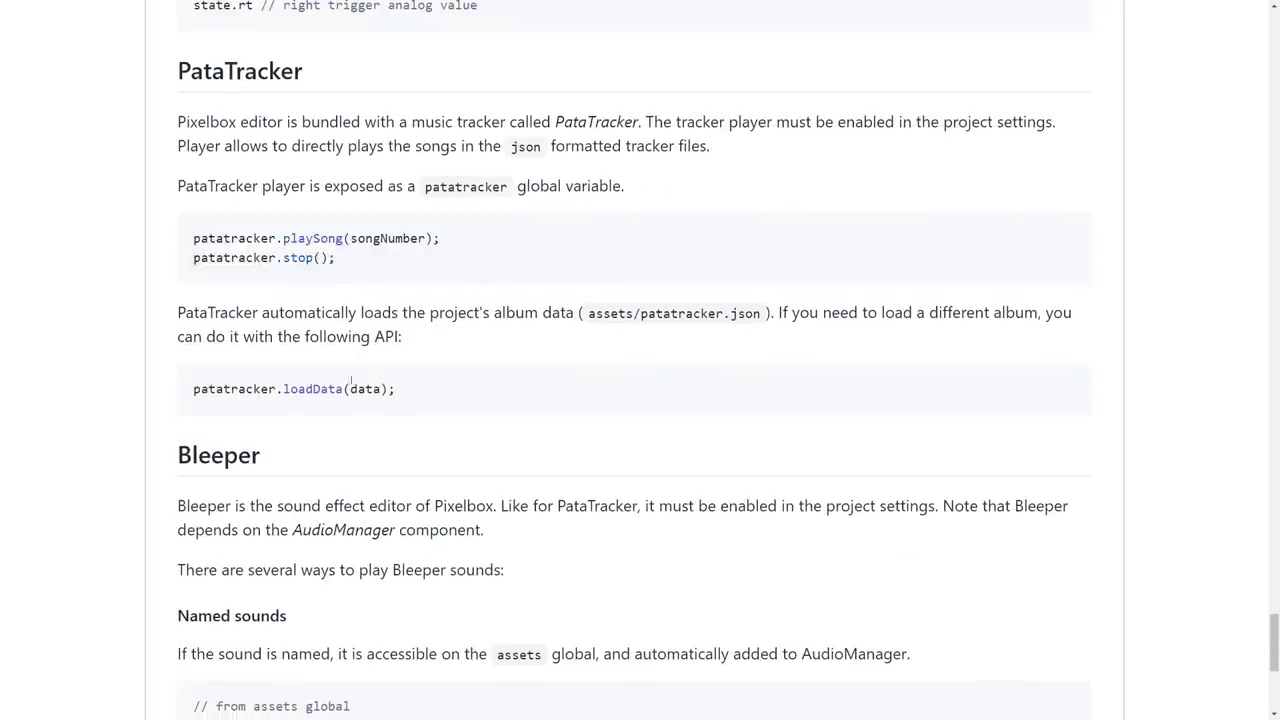
pyautogui.scroll(-3)
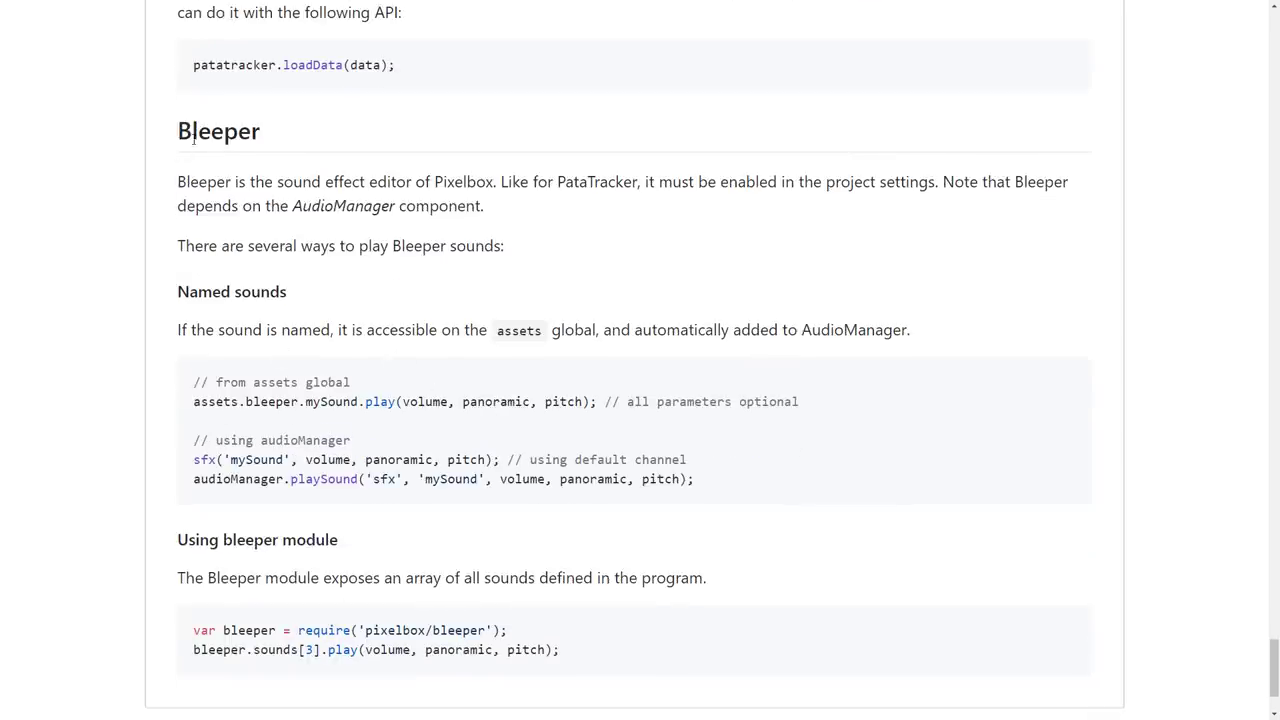
pyautogui.scroll(3)
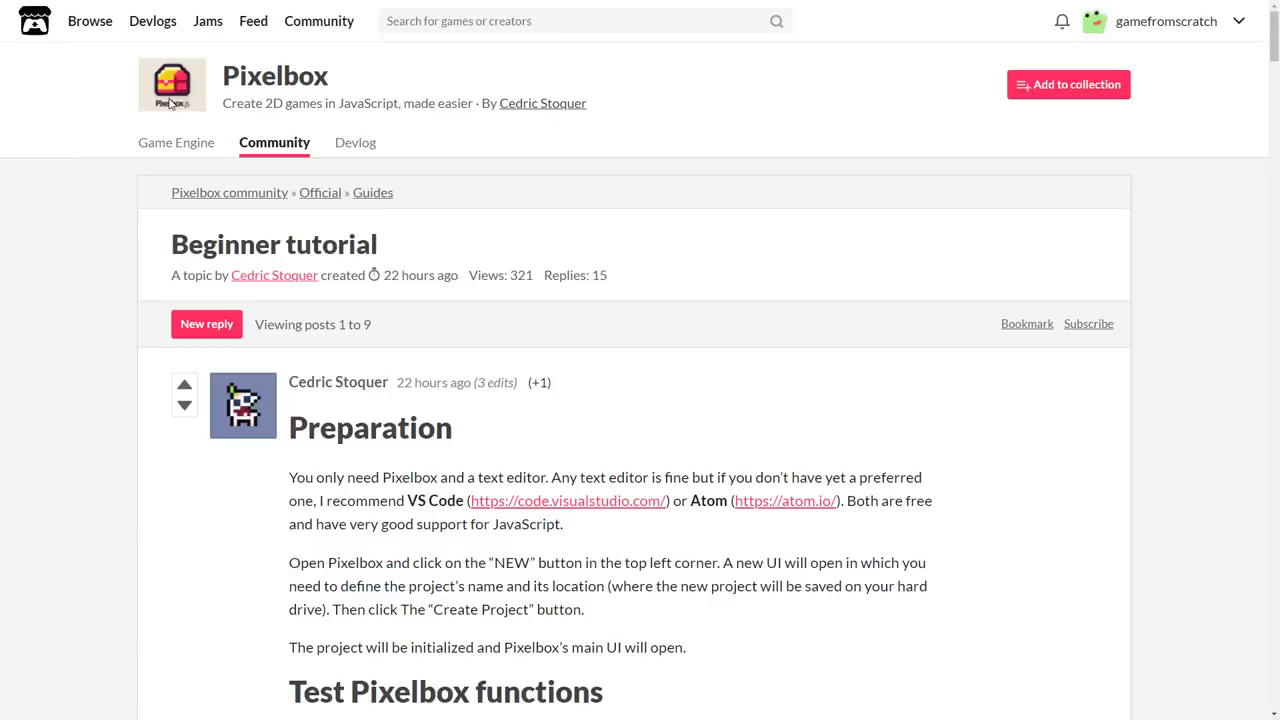
pyautogui.moveTo(301, 256)
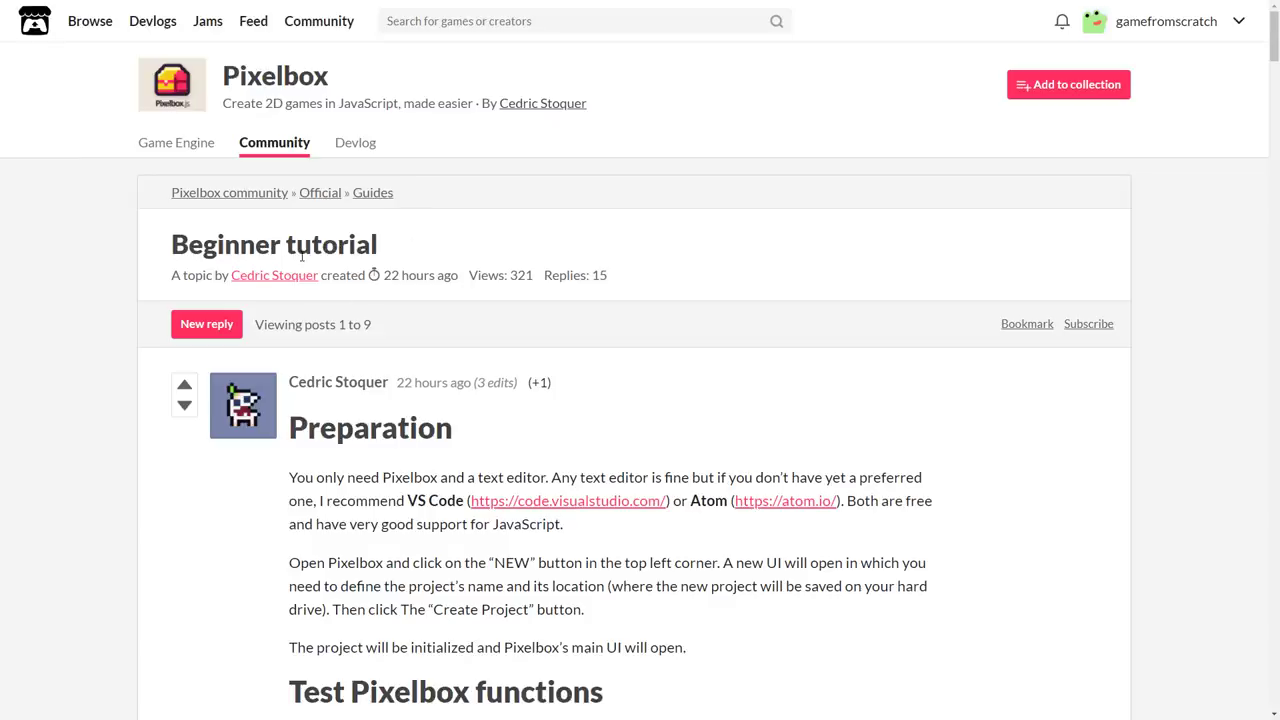
pyautogui.scroll(-3)
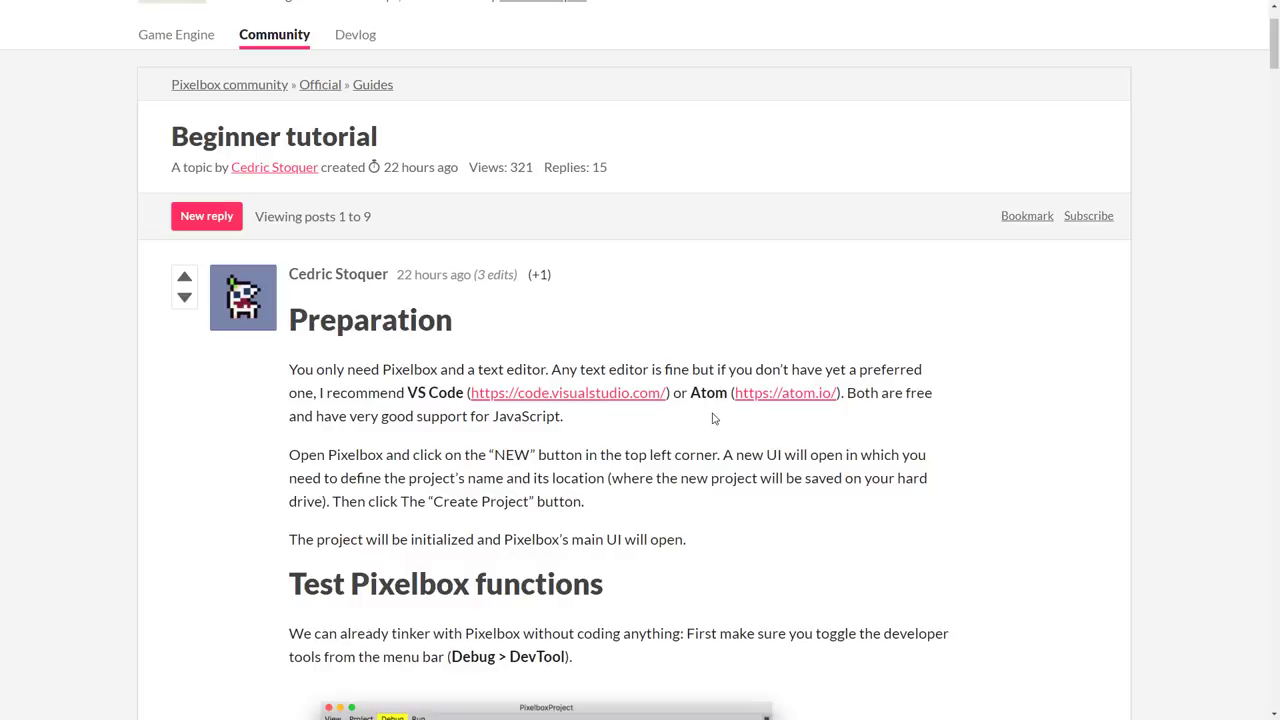
pyautogui.scroll(-3)
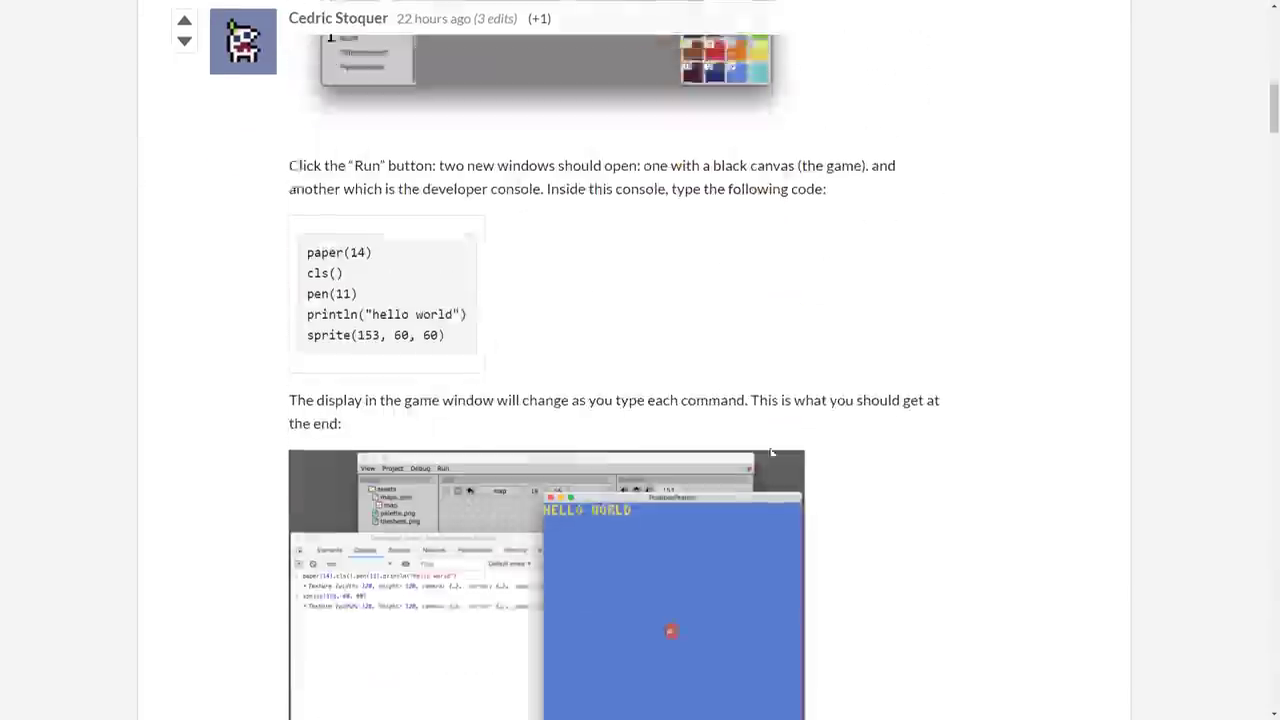
pyautogui.scroll(-3)
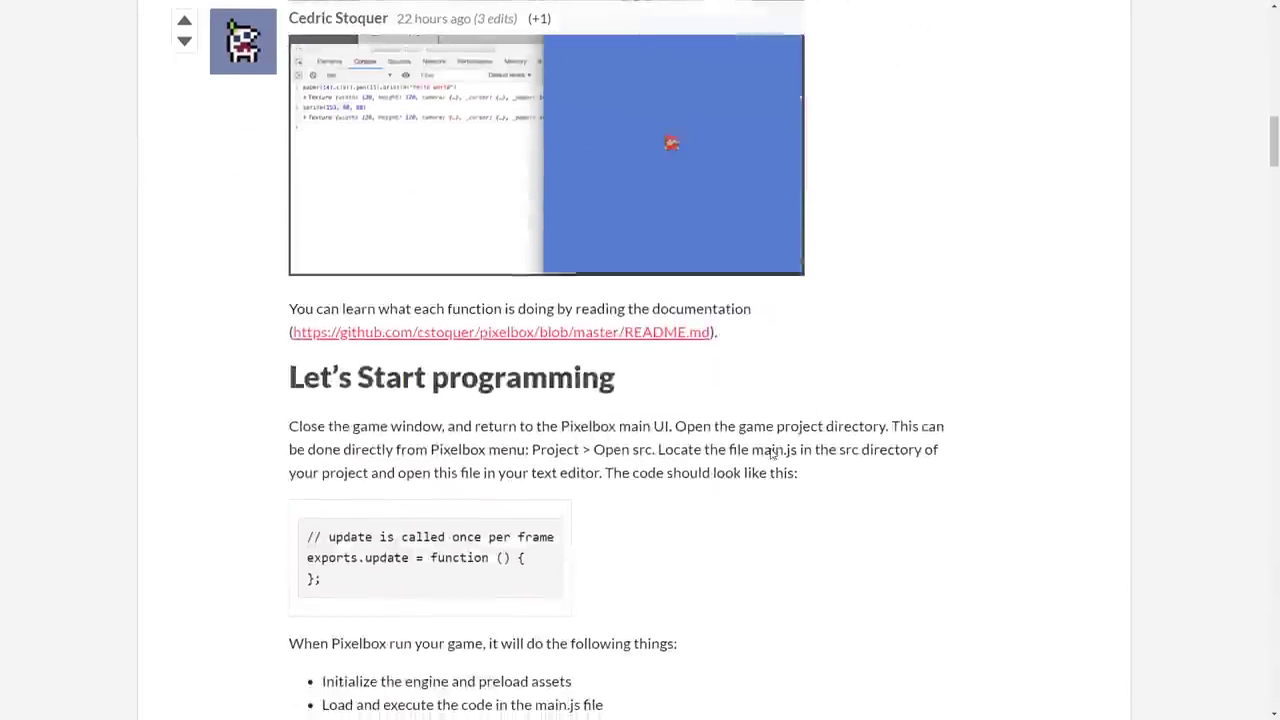
pyautogui.scroll(-3)
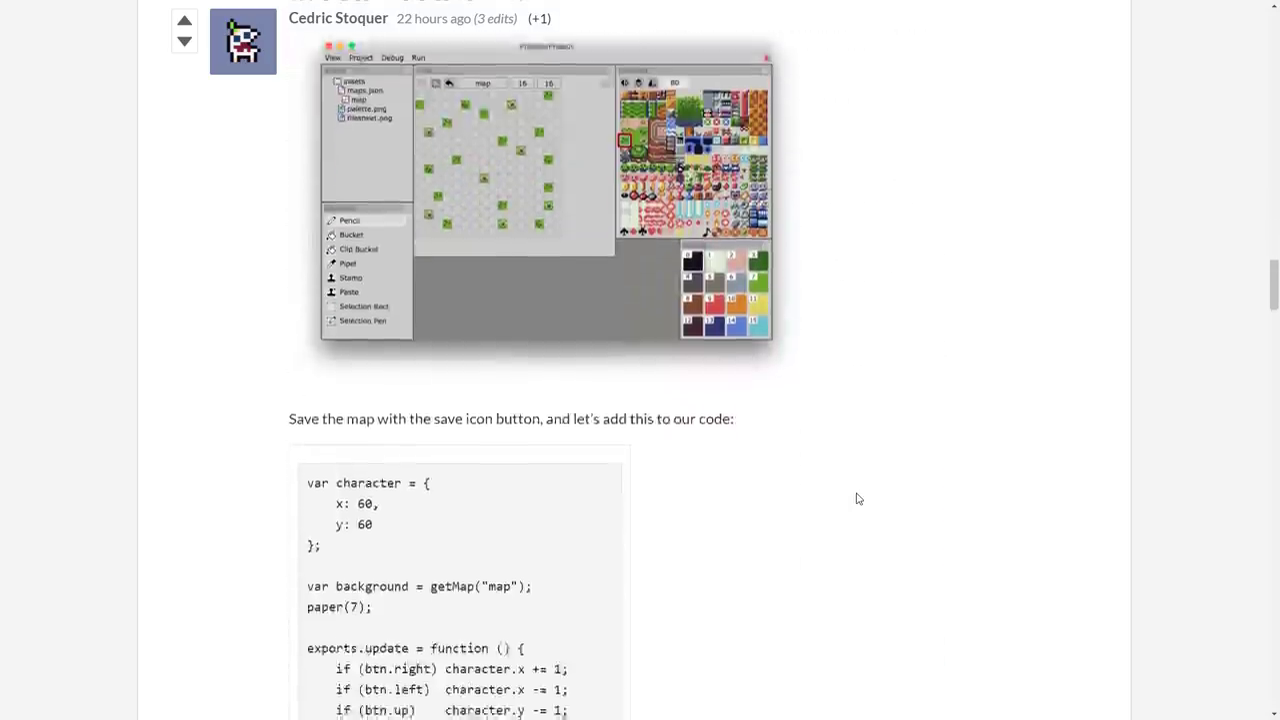
pyautogui.scroll(-3)
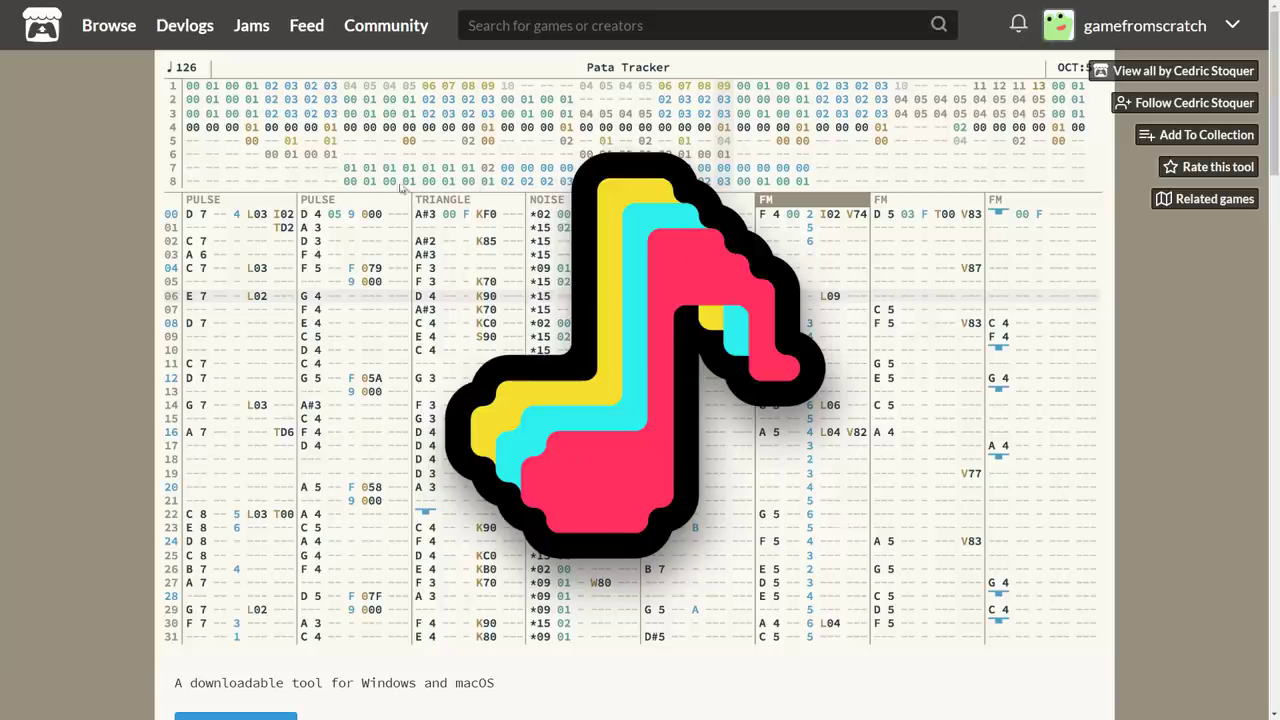
pyautogui.moveTo(471, 337)
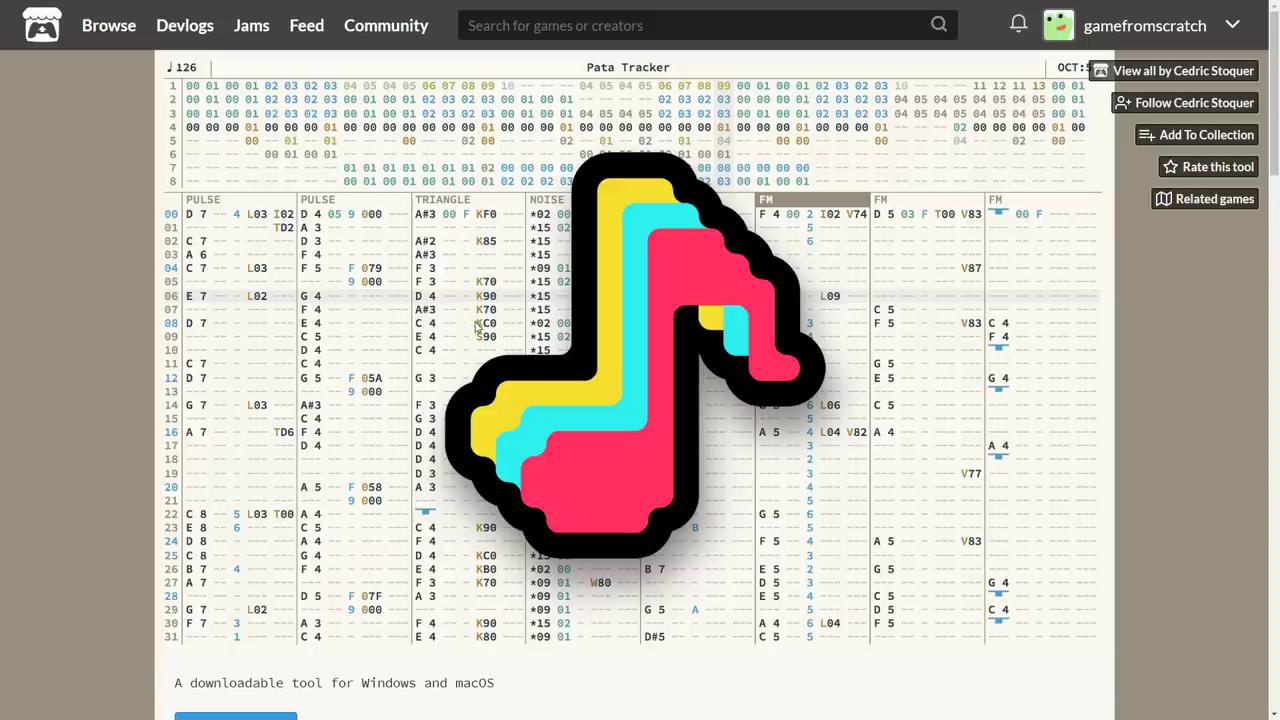
pyautogui.moveTo(454, 312)
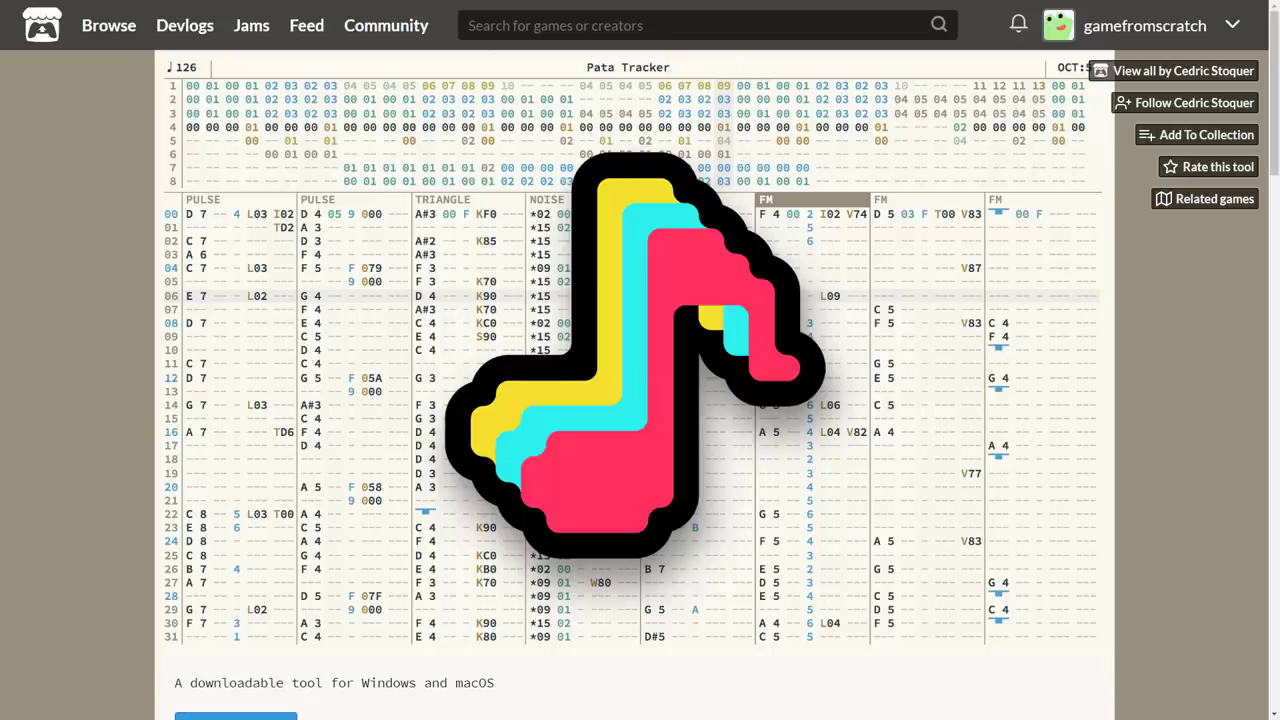
# Scroll through Pata Tracker's features and downloads, then open its Online guide link.
pyautogui.scroll(-3)
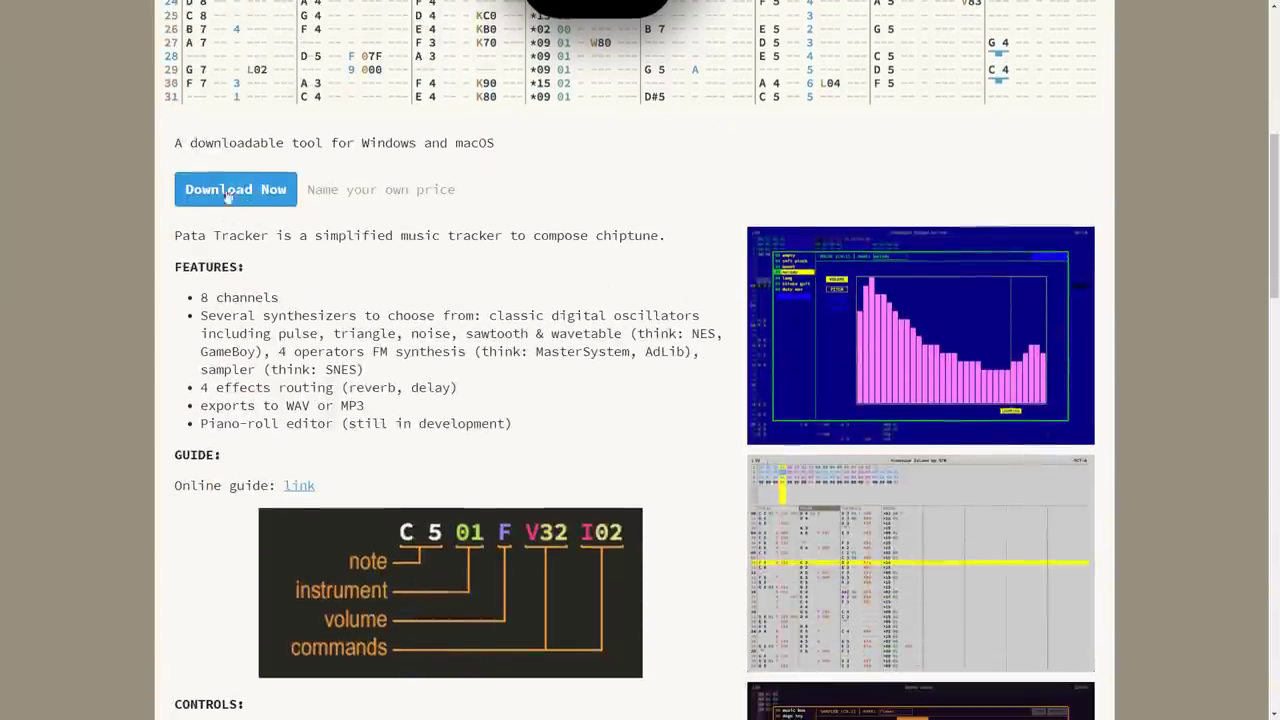
pyautogui.scroll(-3)
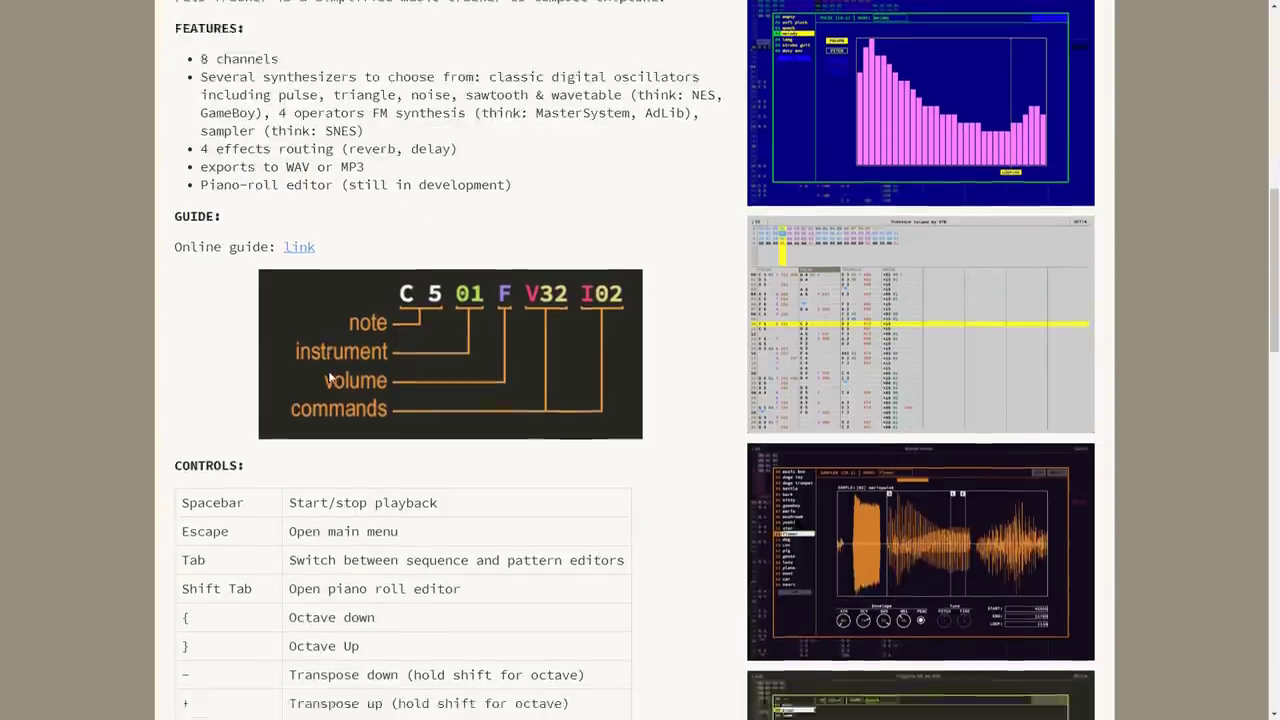
pyautogui.scroll(-3)
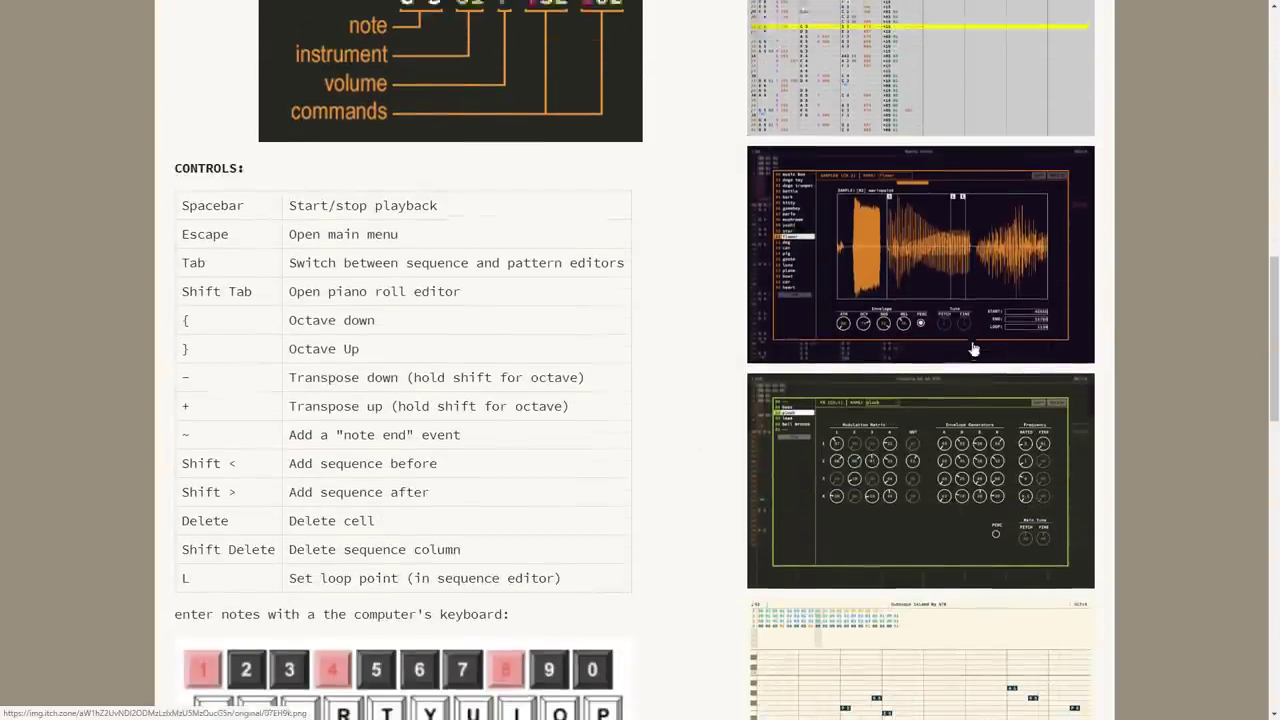
pyautogui.scroll(-3)
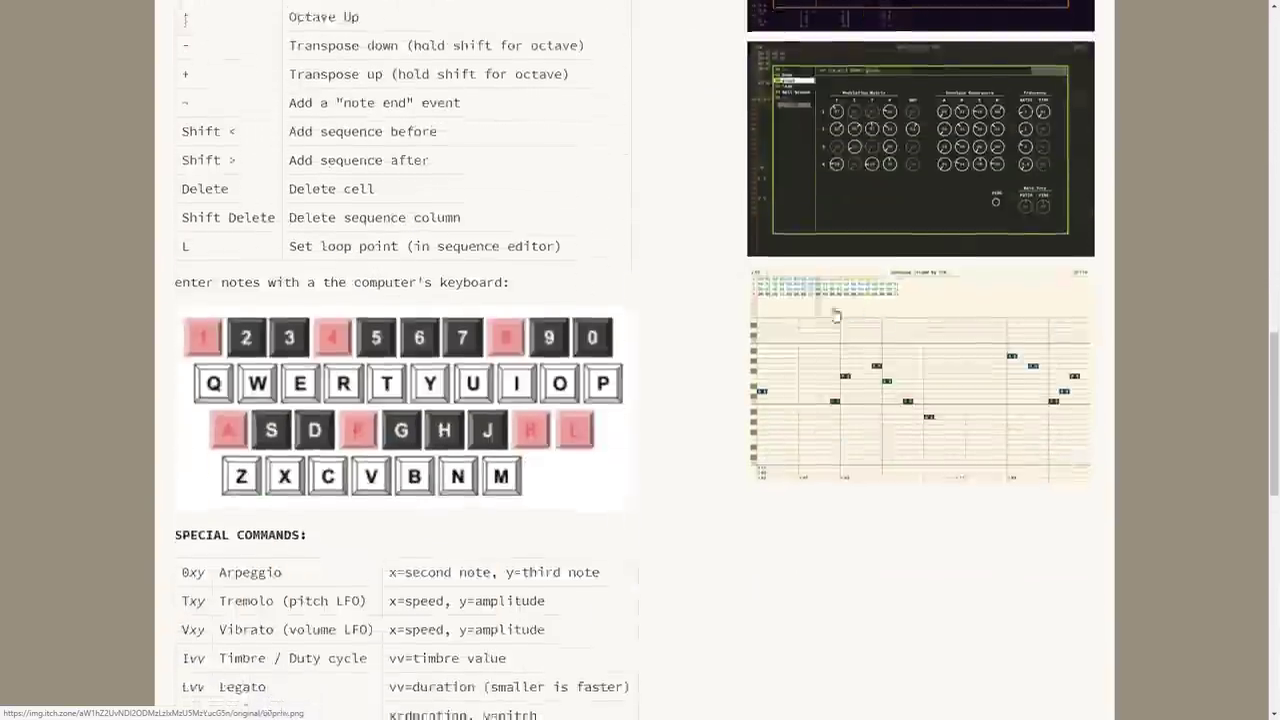
pyautogui.scroll(-3)
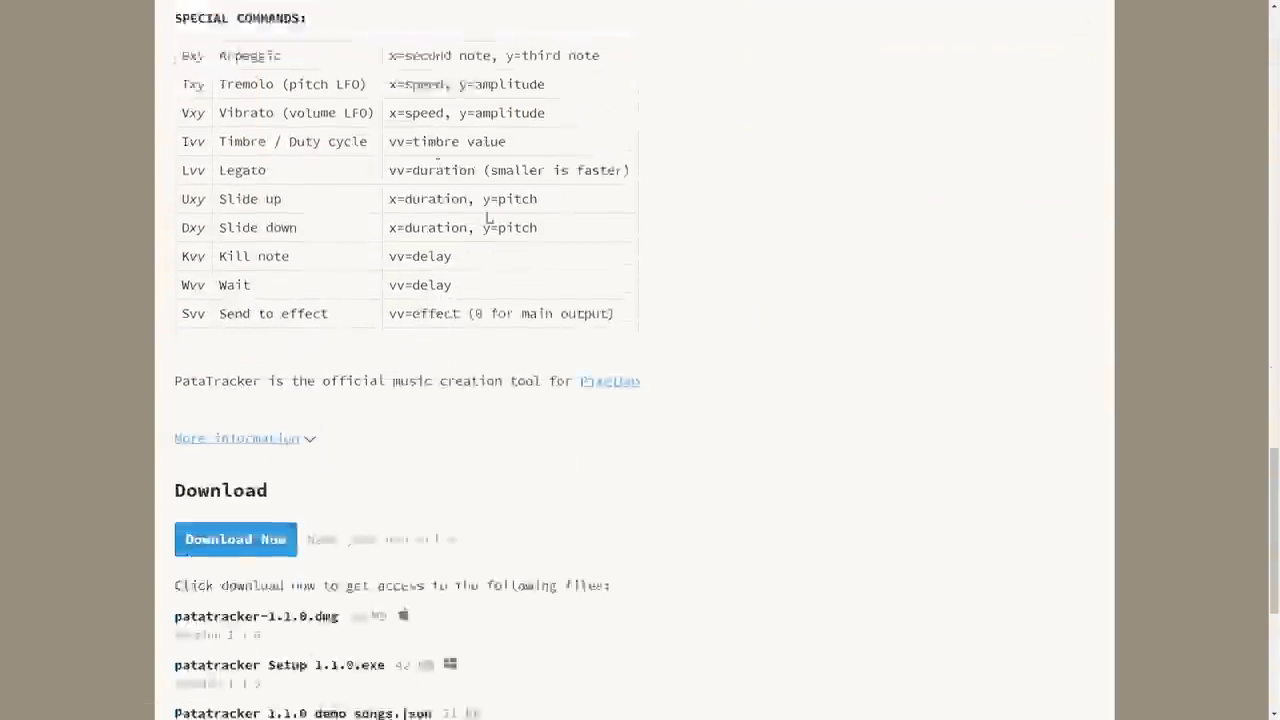
pyautogui.scroll(-3)
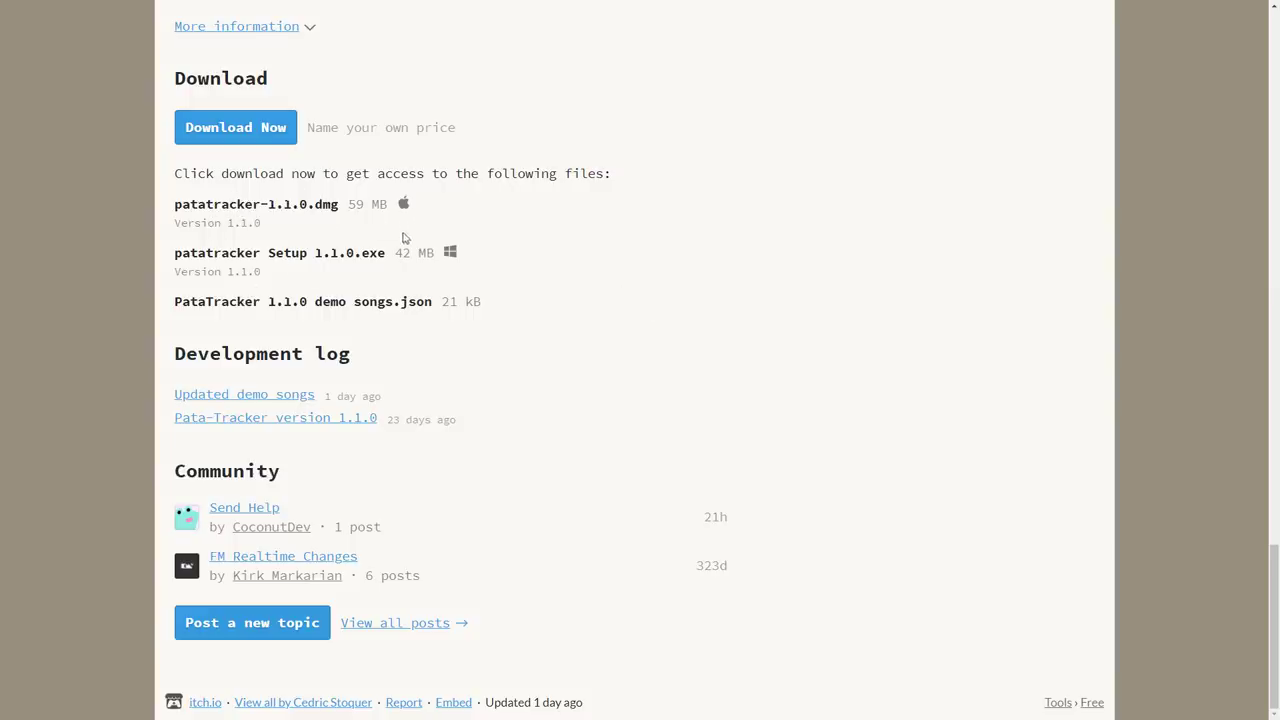
pyautogui.moveTo(715, 411)
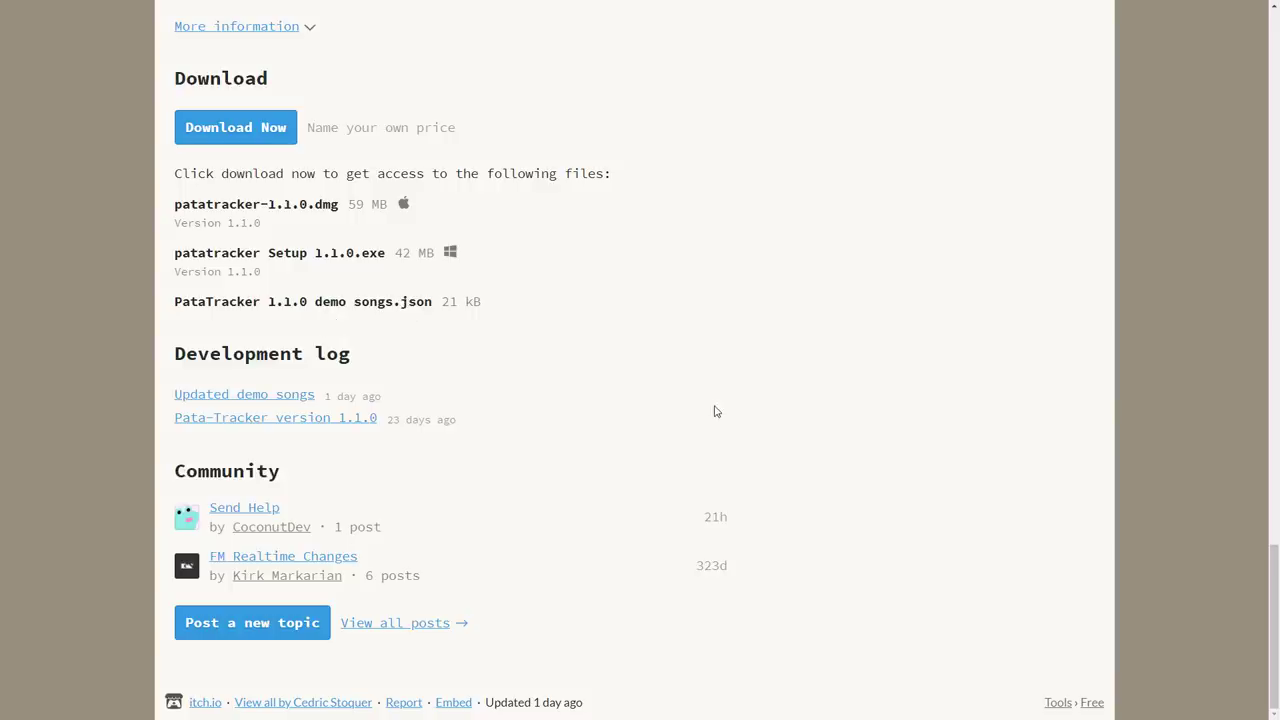
pyautogui.moveTo(479, 429)
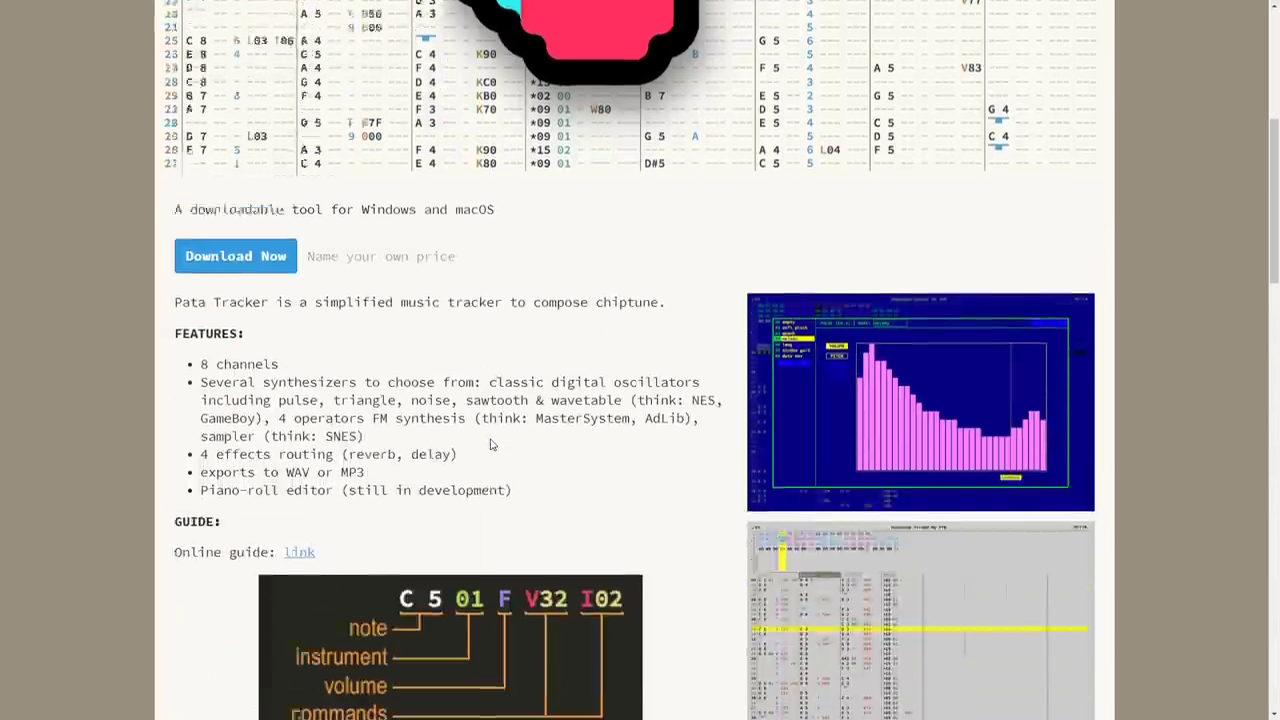
pyautogui.scroll(-3)
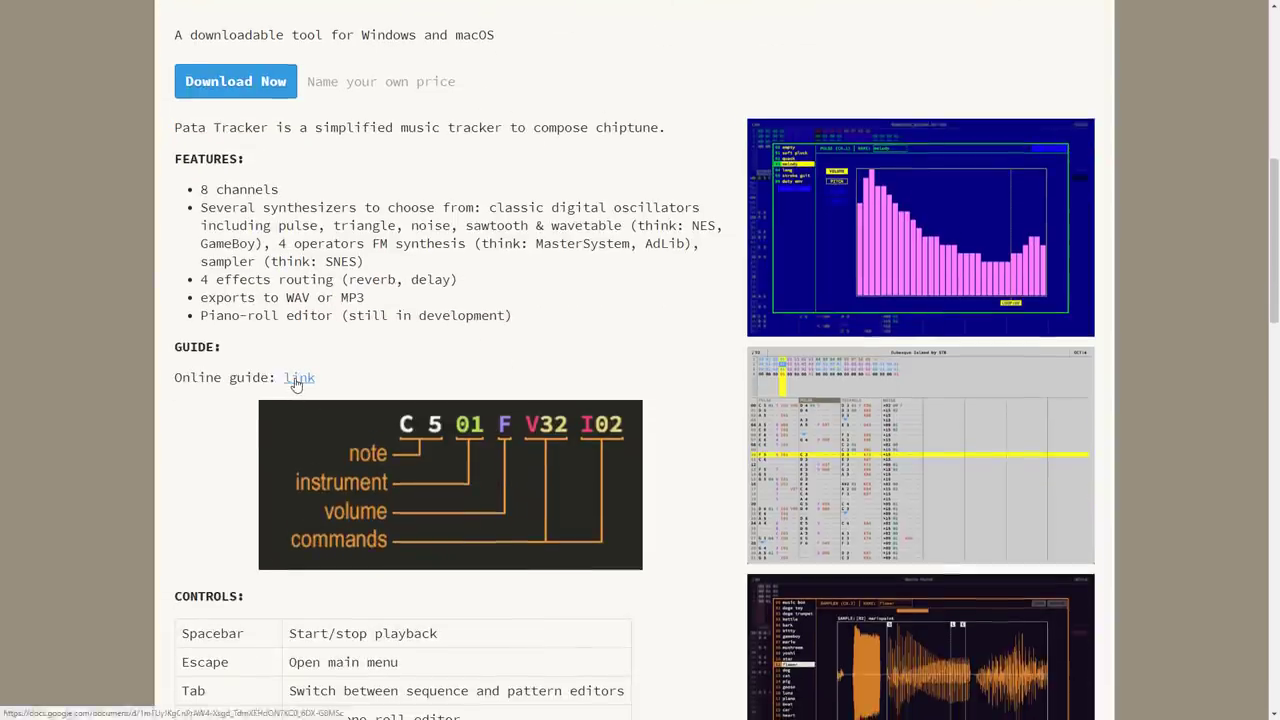
pyautogui.click(299, 378)
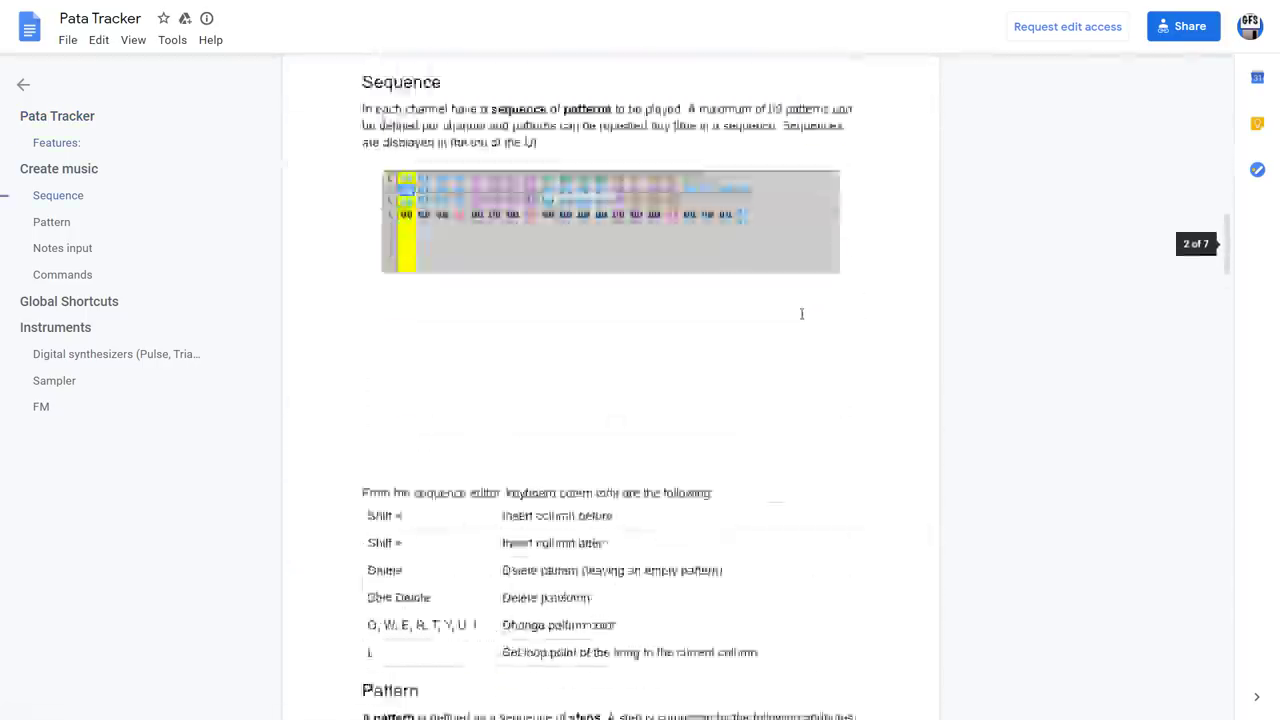
pyautogui.scroll(-3)
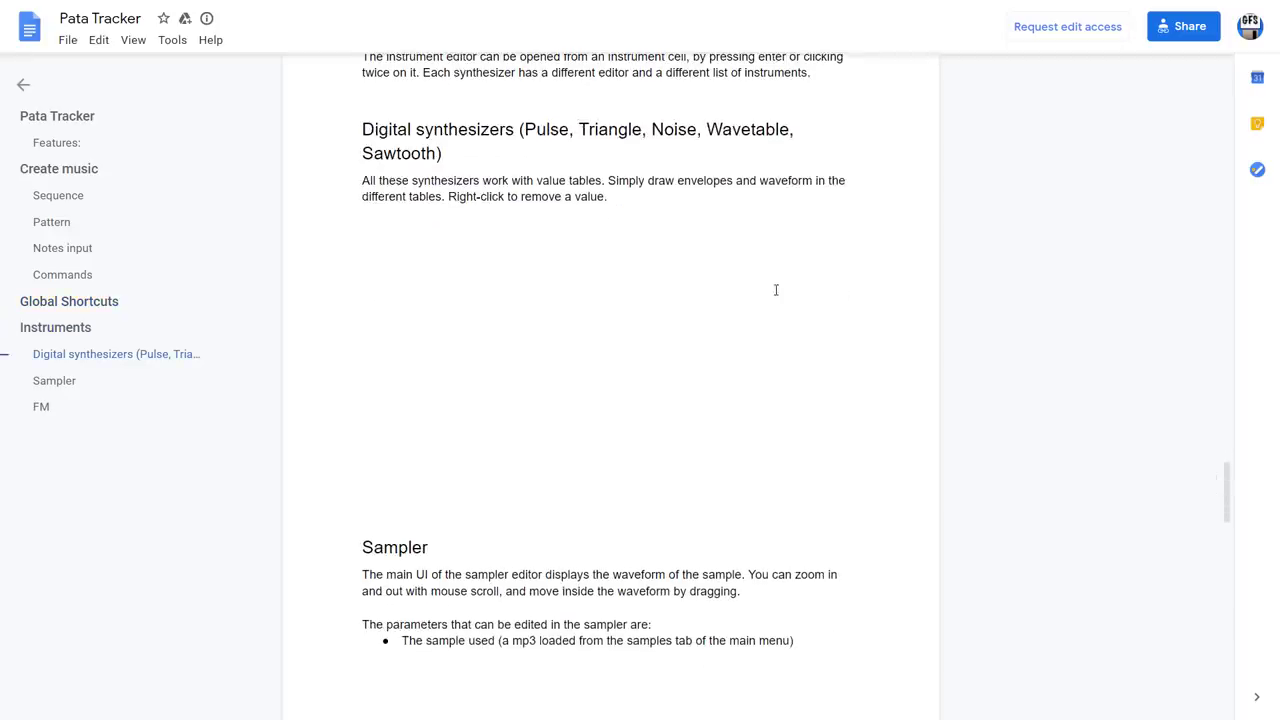
pyautogui.scroll(-3)
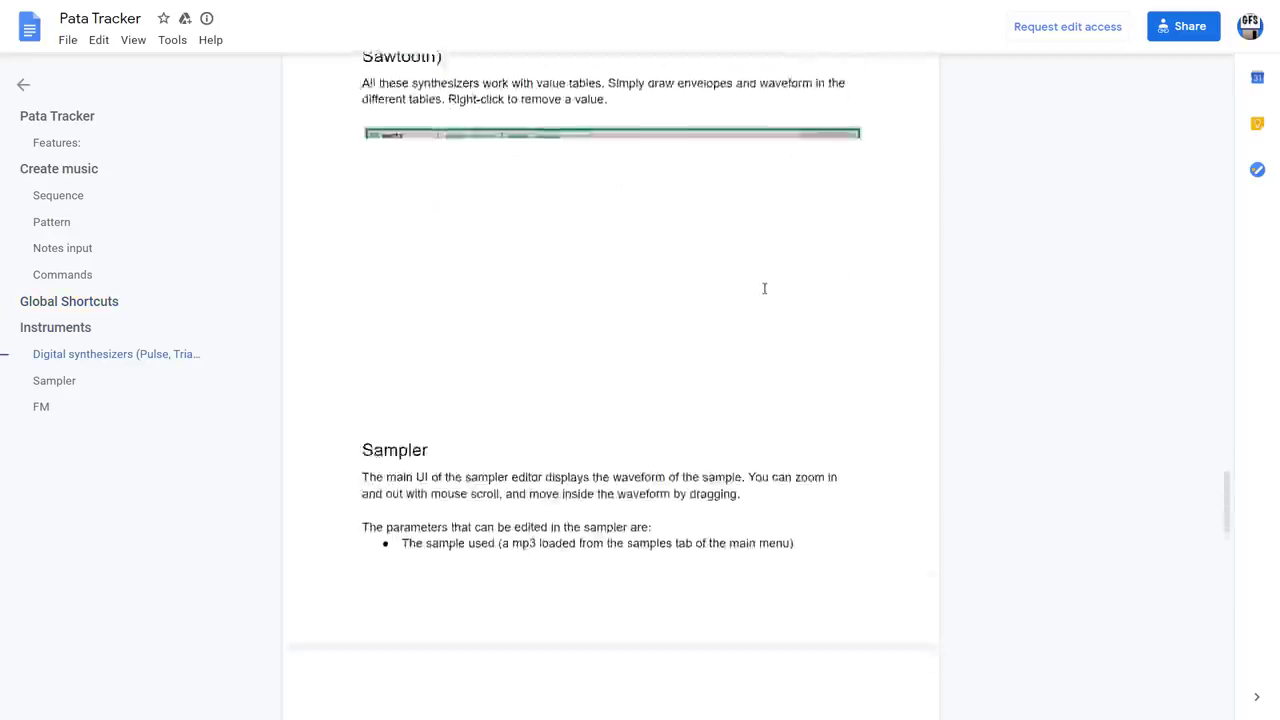
pyautogui.scroll(-3)
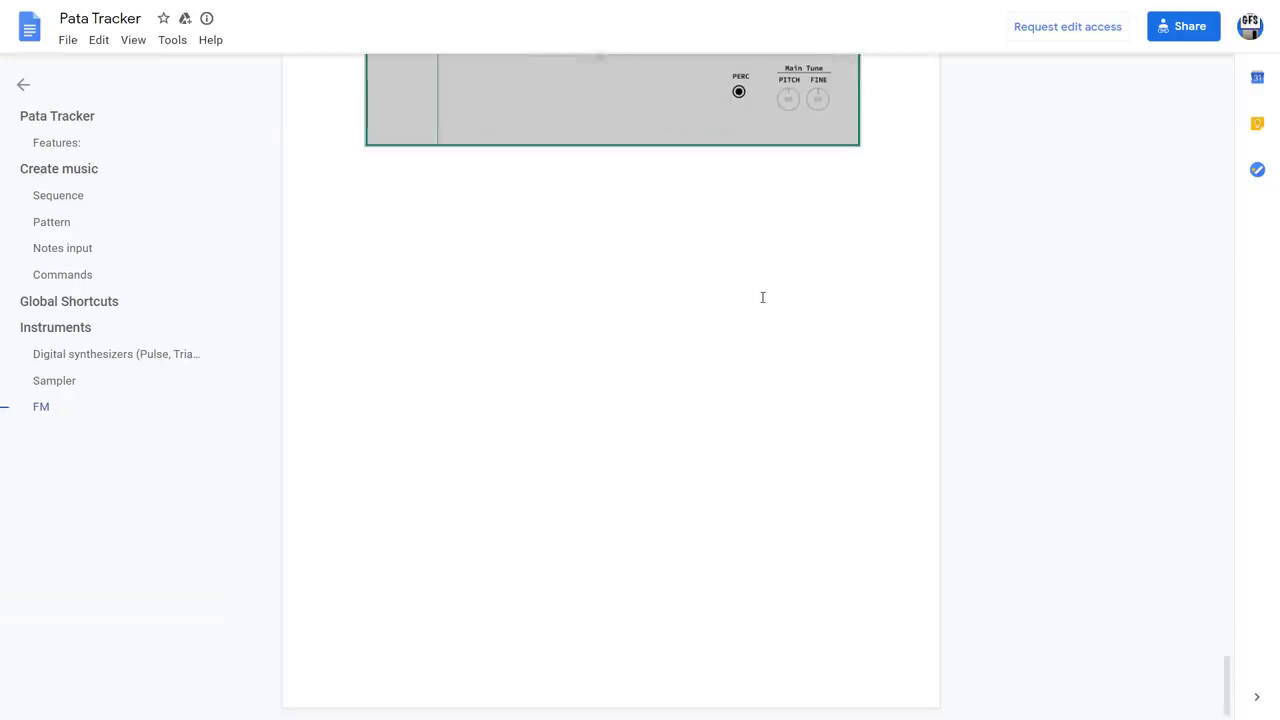
pyautogui.scroll(3)
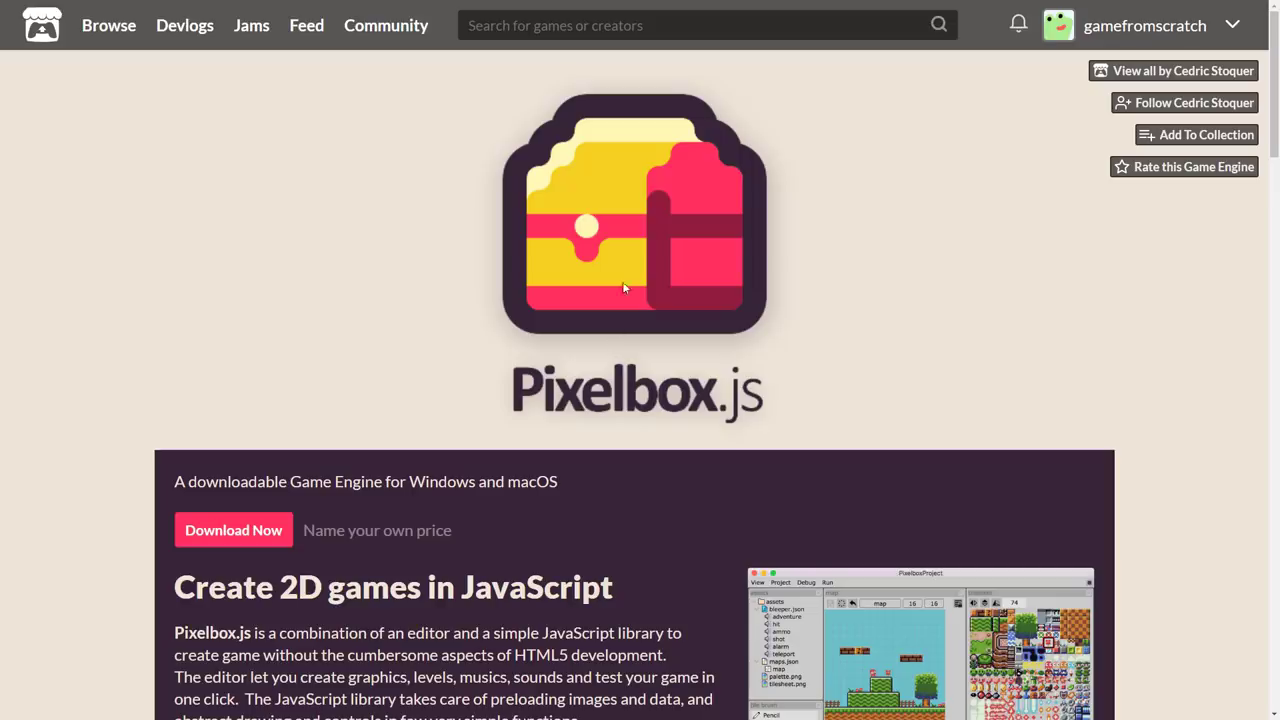
pyautogui.scroll(-3)
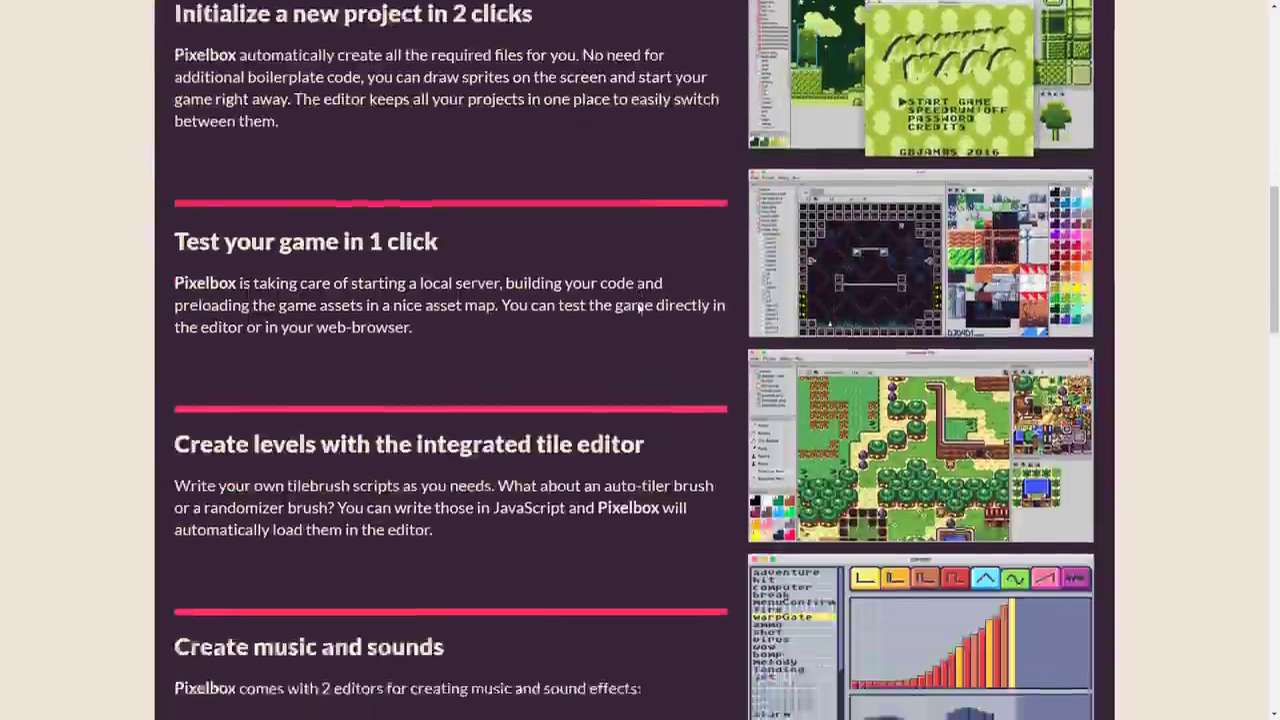
pyautogui.scroll(-3)
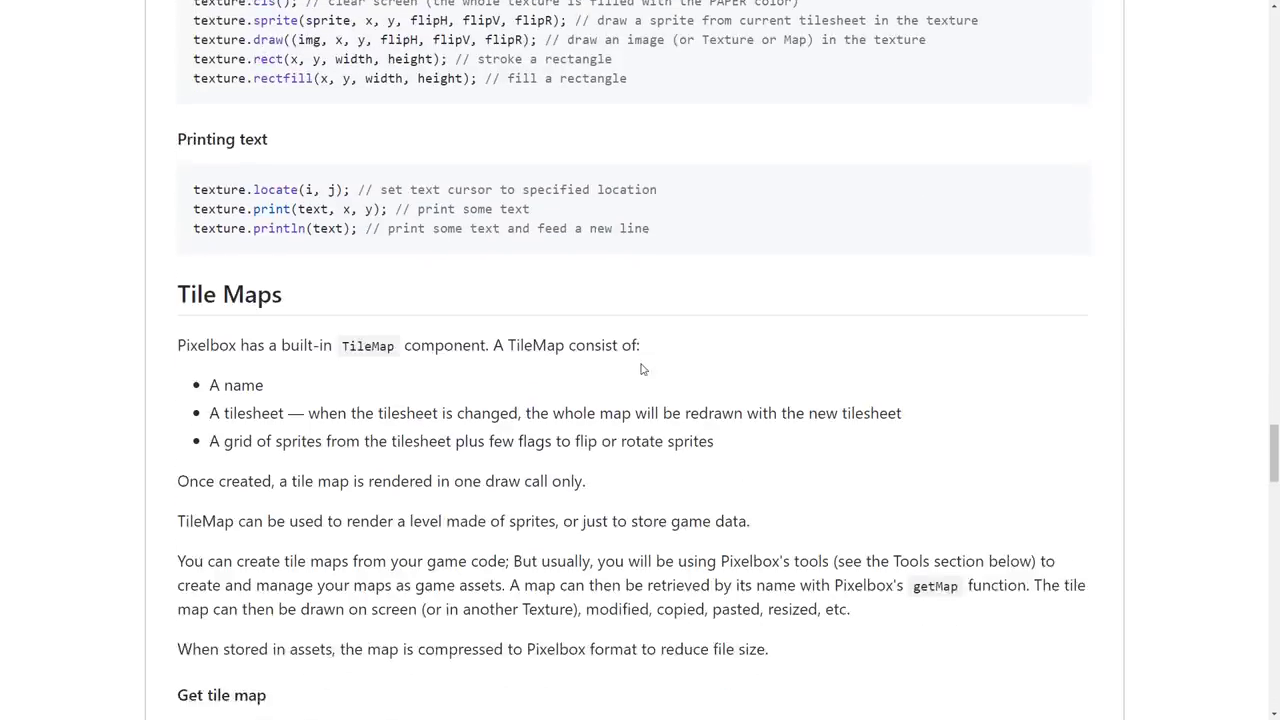
pyautogui.scroll(-3)
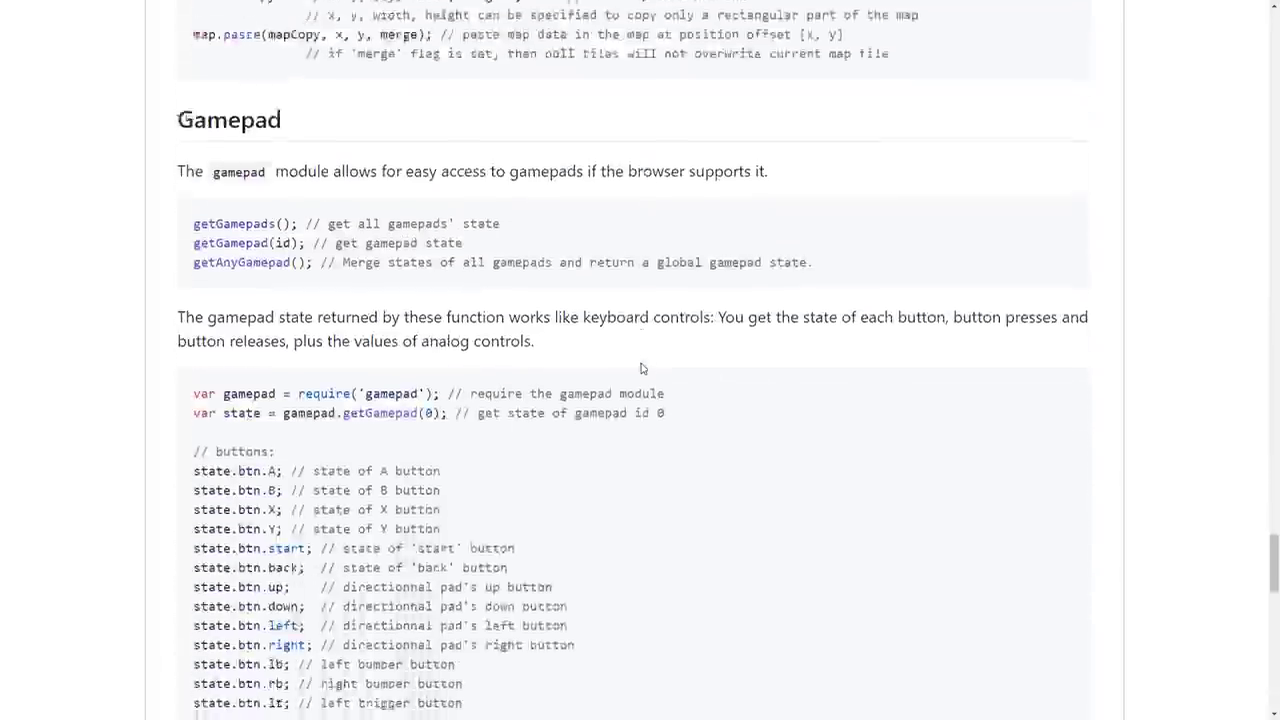
pyautogui.scroll(-3)
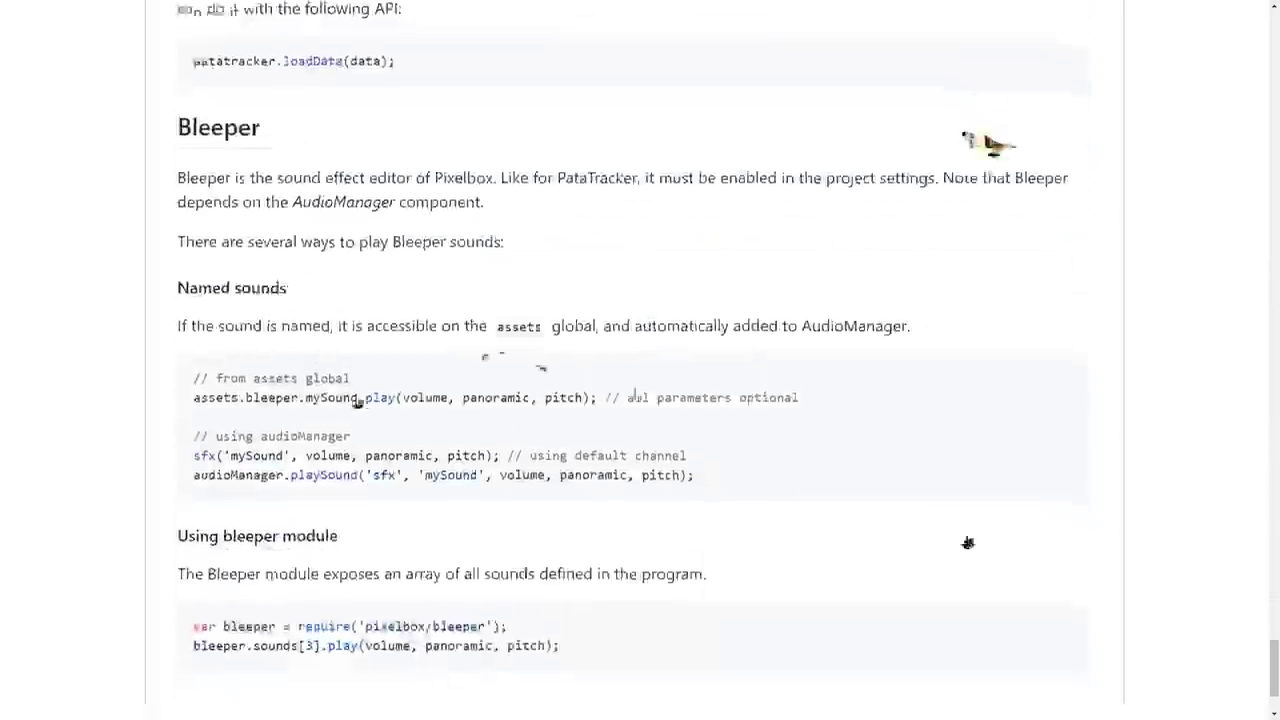